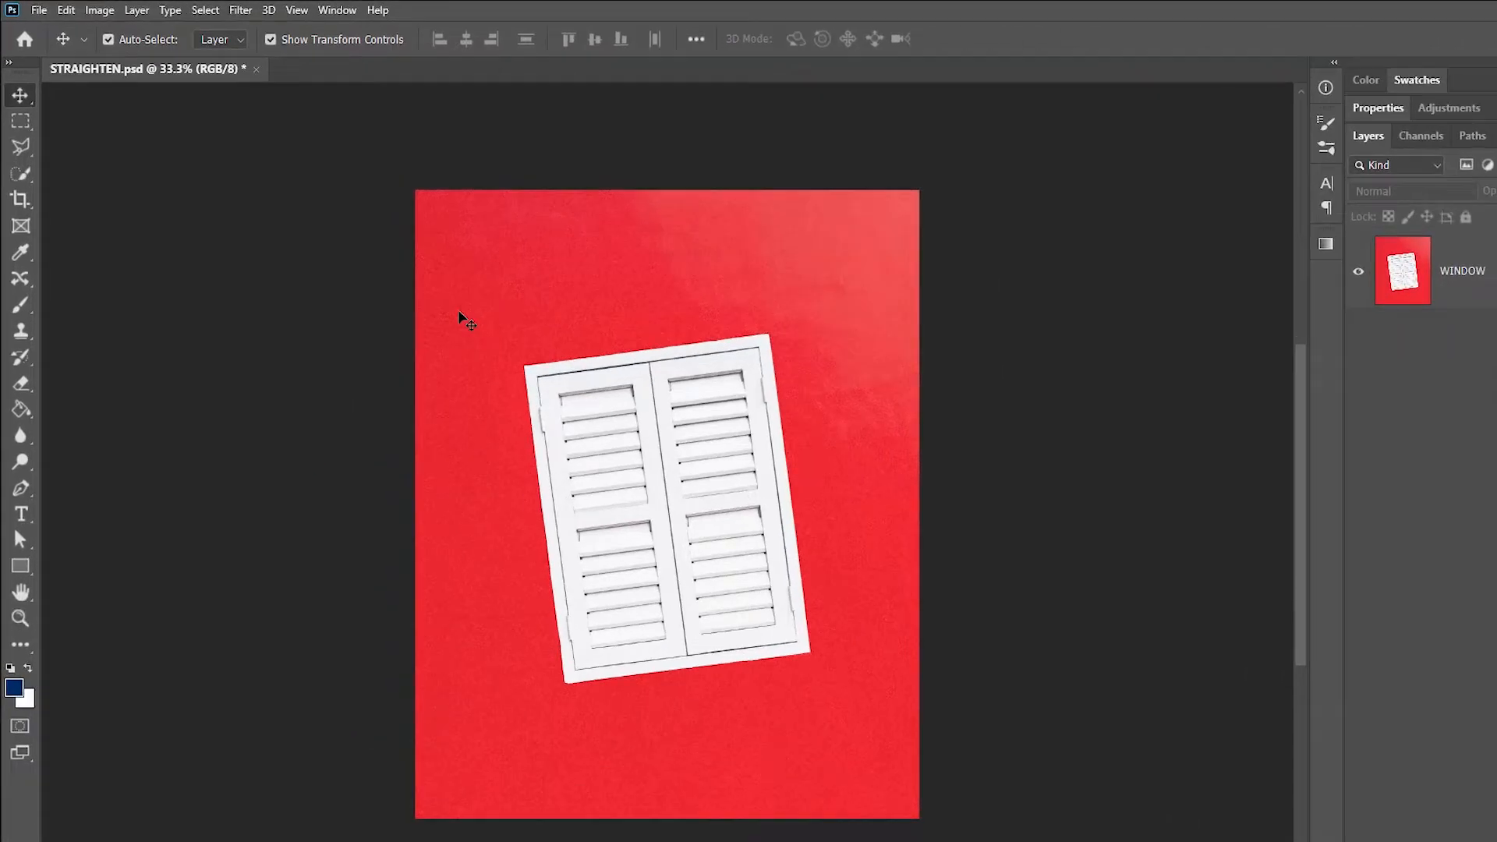
- Activate the Crop tool and dismiss the crop box, leaving the tilted window photo unchanged
left_click(21, 199)
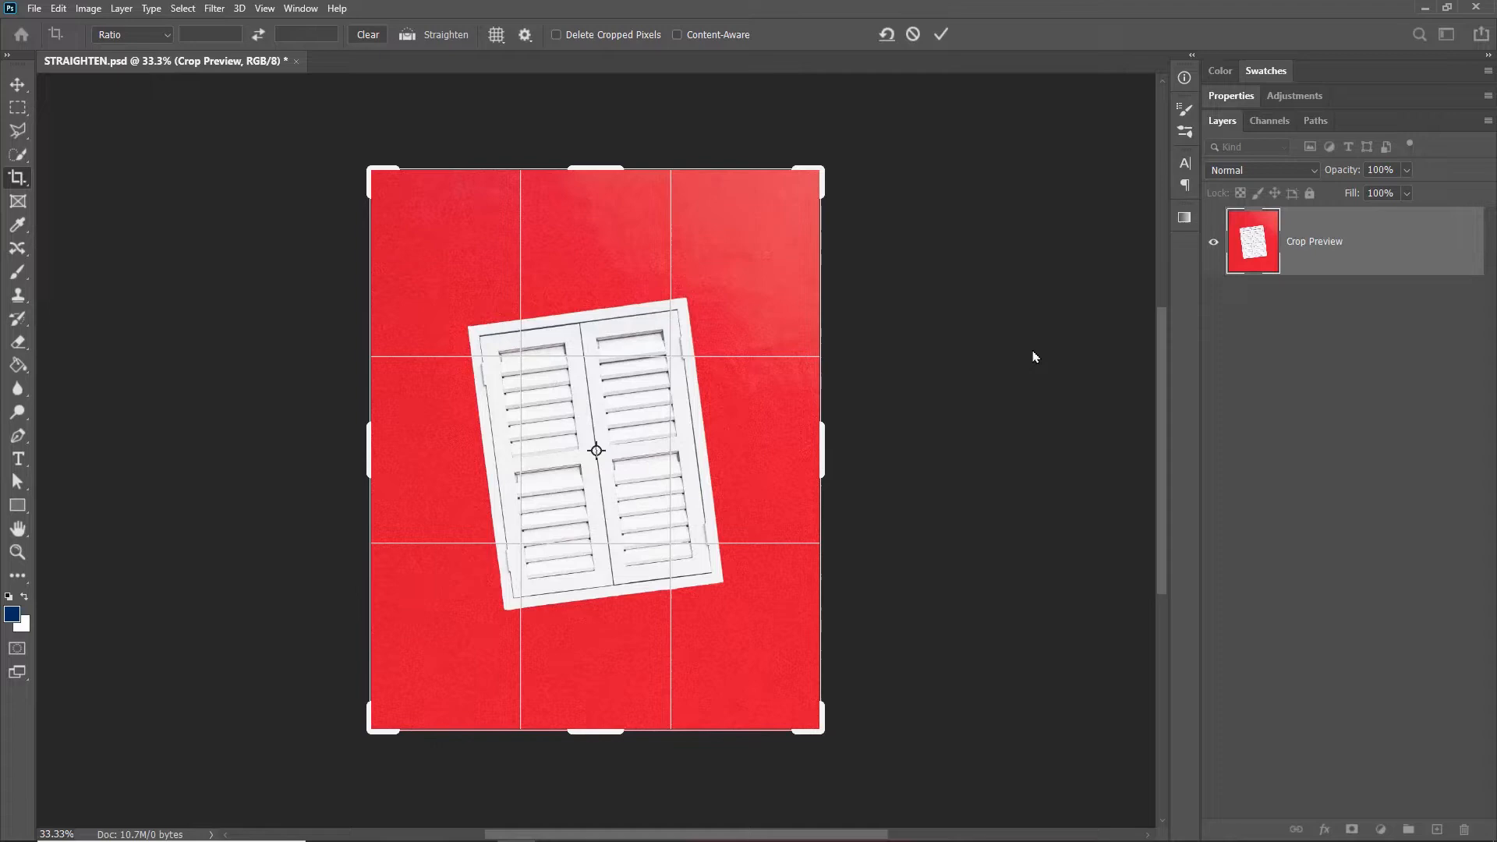
left_click(940, 34)
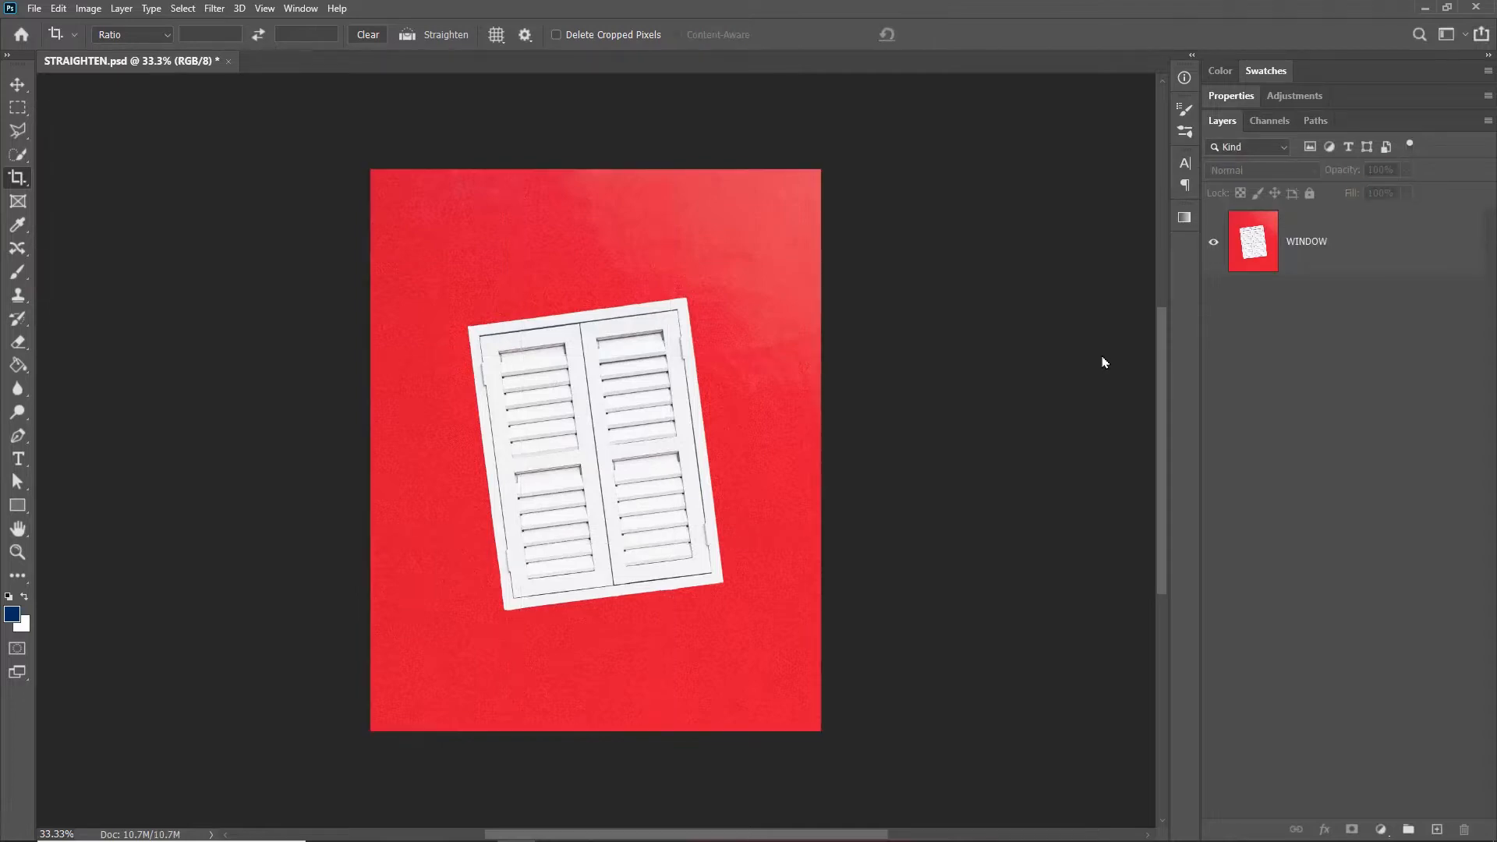
mouse_move(939, 365)
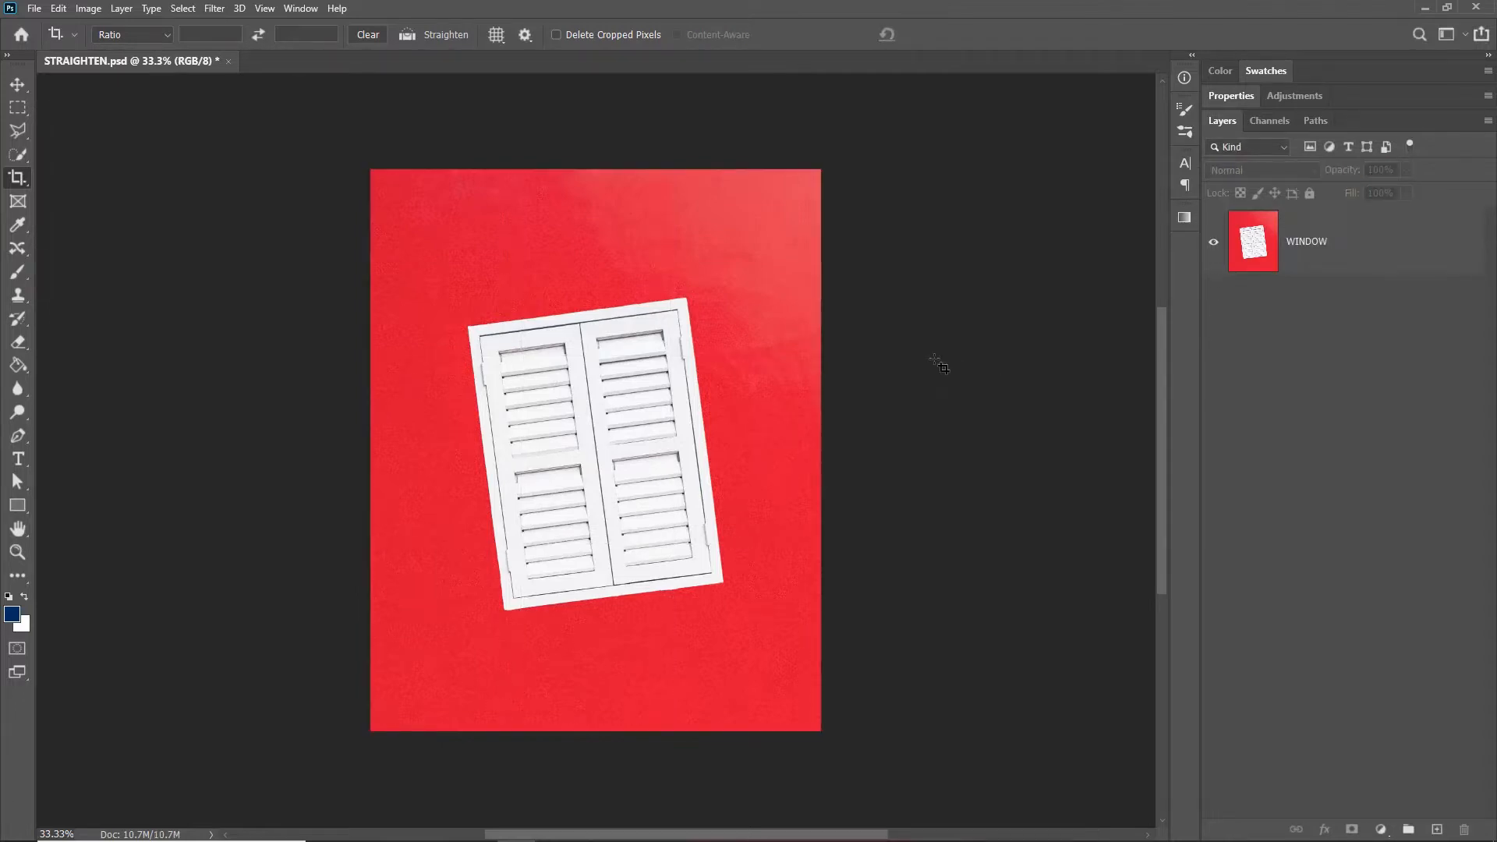
- Shift-drag a corner handle inward so the crop box shrinks proportionally around the window
left_click_drag(485, 232, 555, 363)
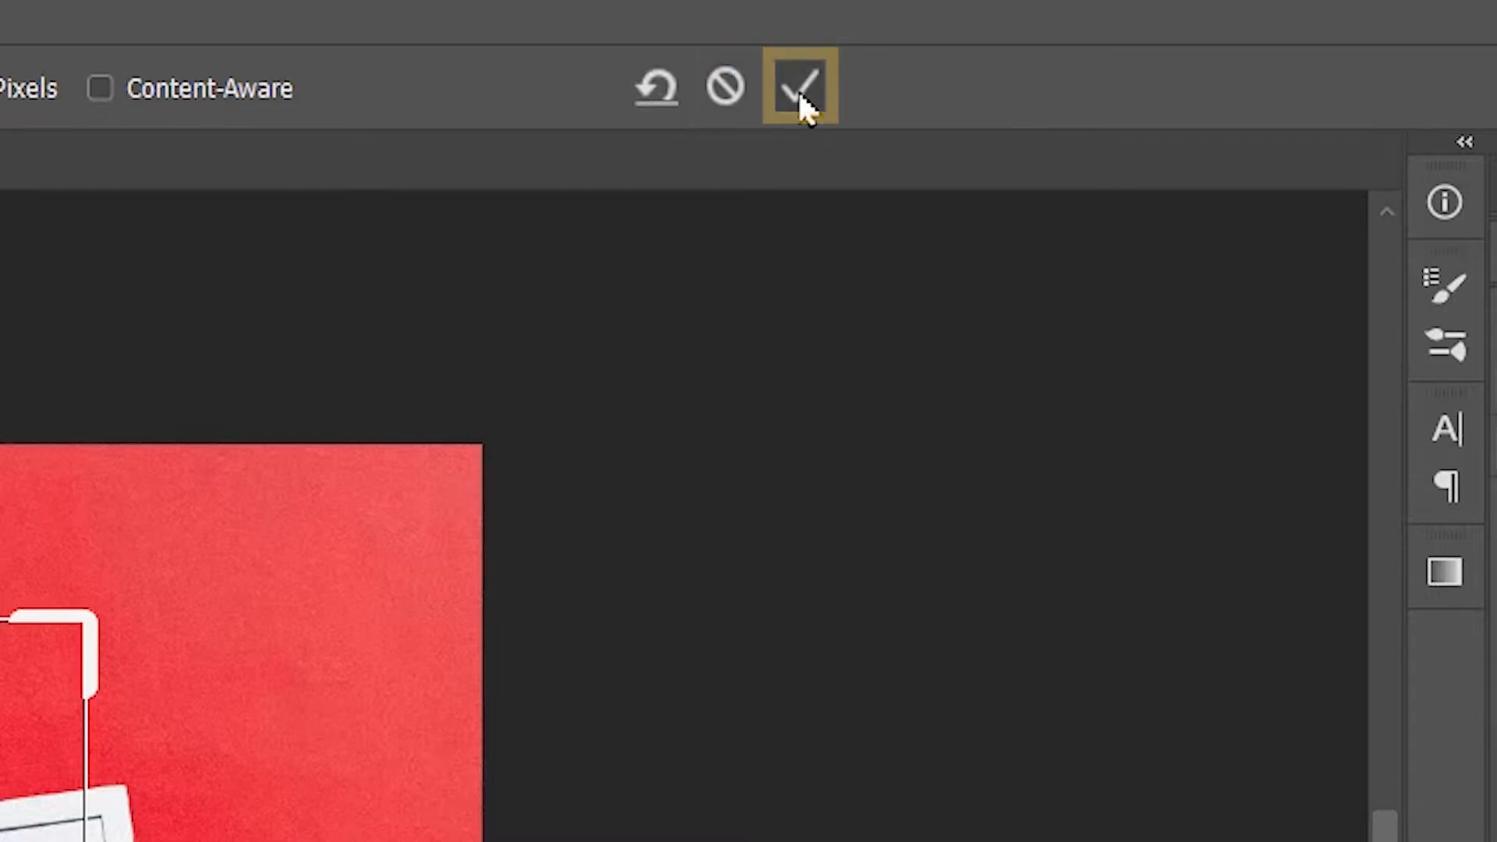
left_click(799, 86)
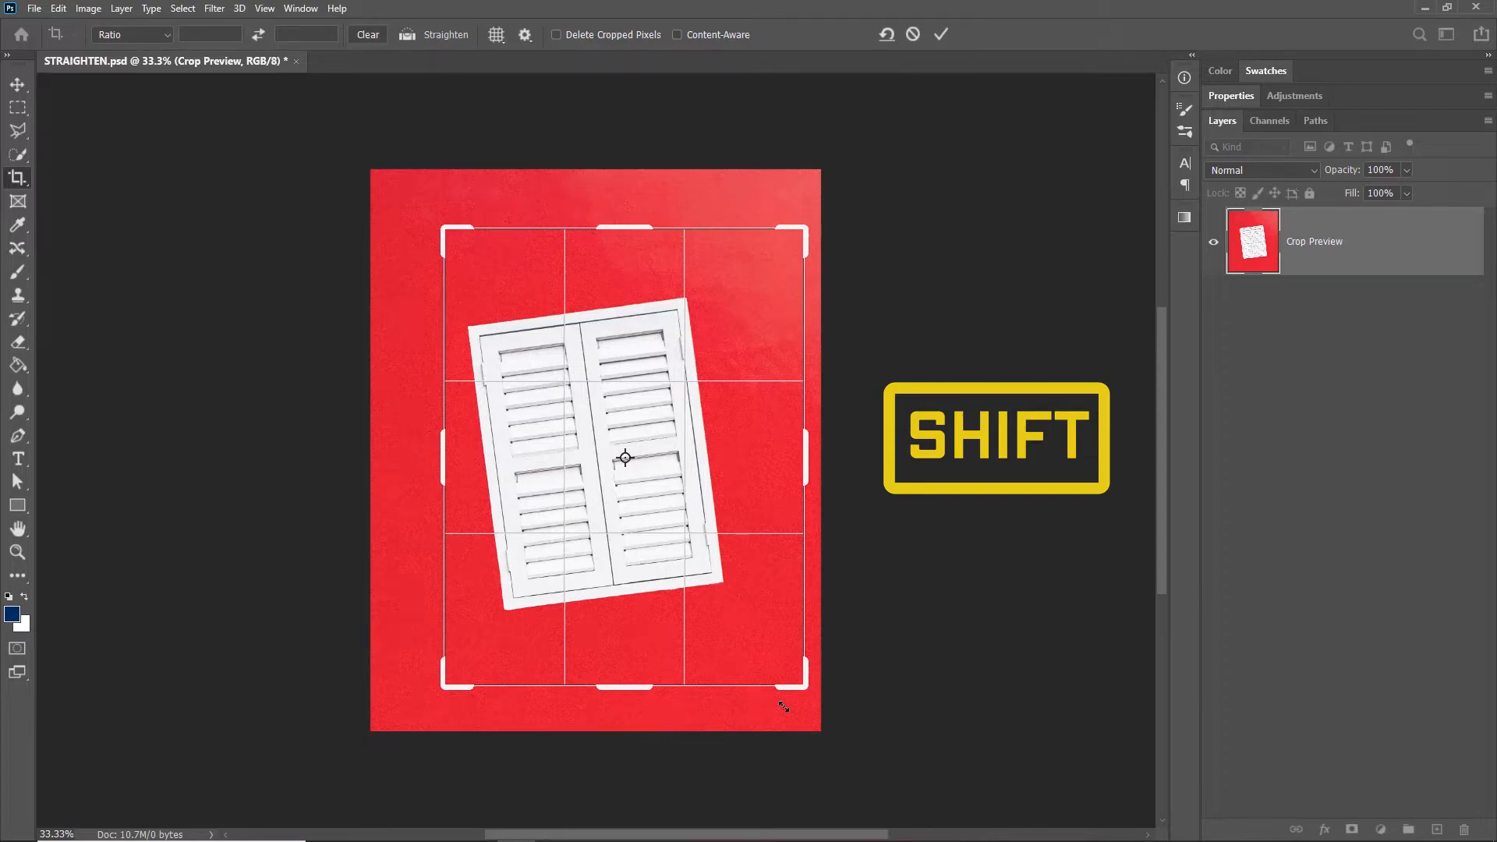
- Stretch the crop box's right edge past the photo, adding a transparent strip, without applying it
left_click_drag(805, 459, 823, 459)
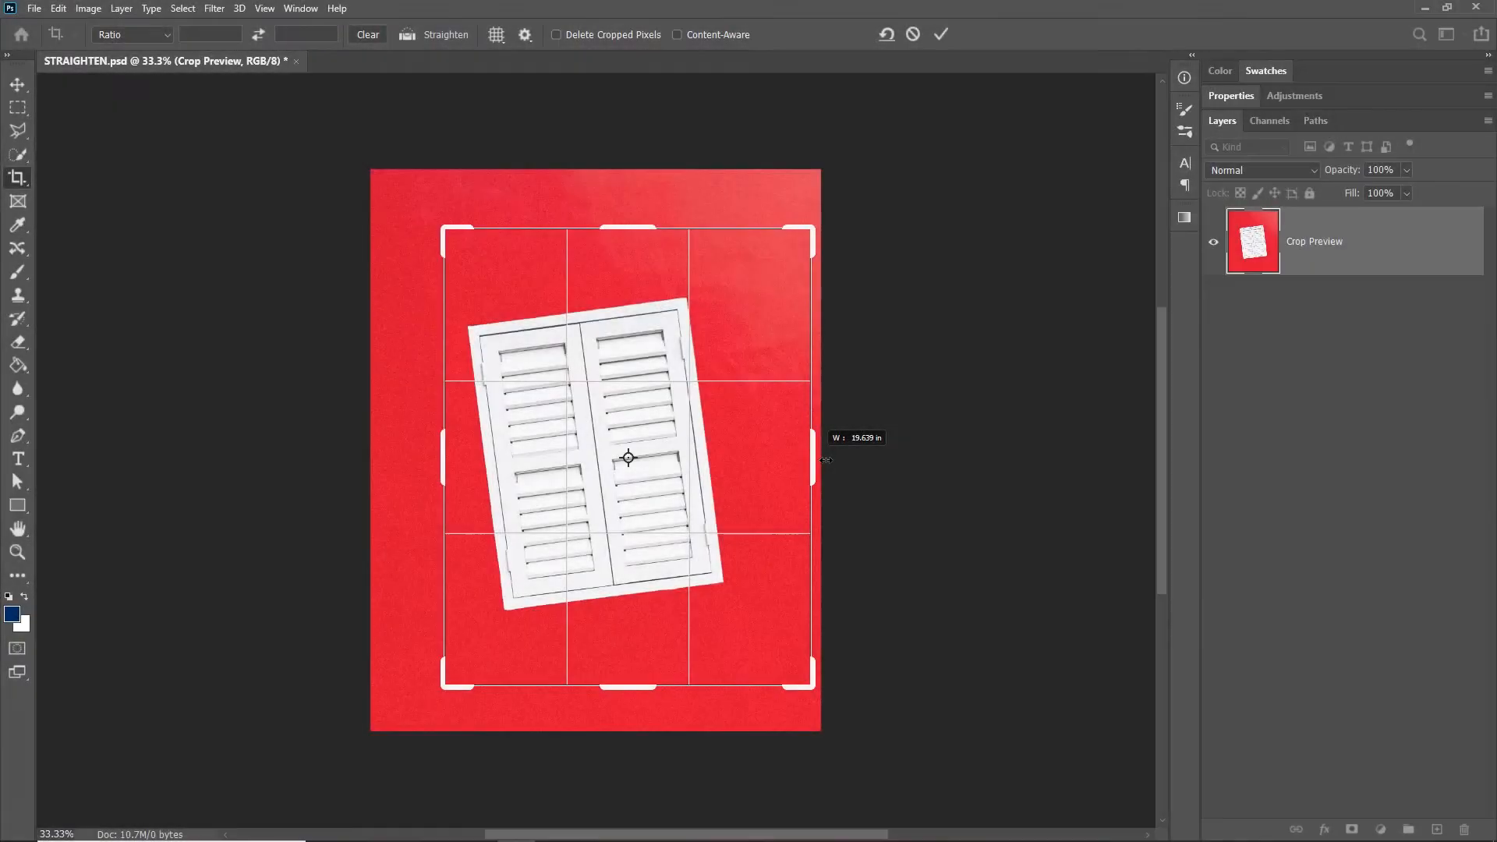
left_click_drag(815, 458, 991, 459)
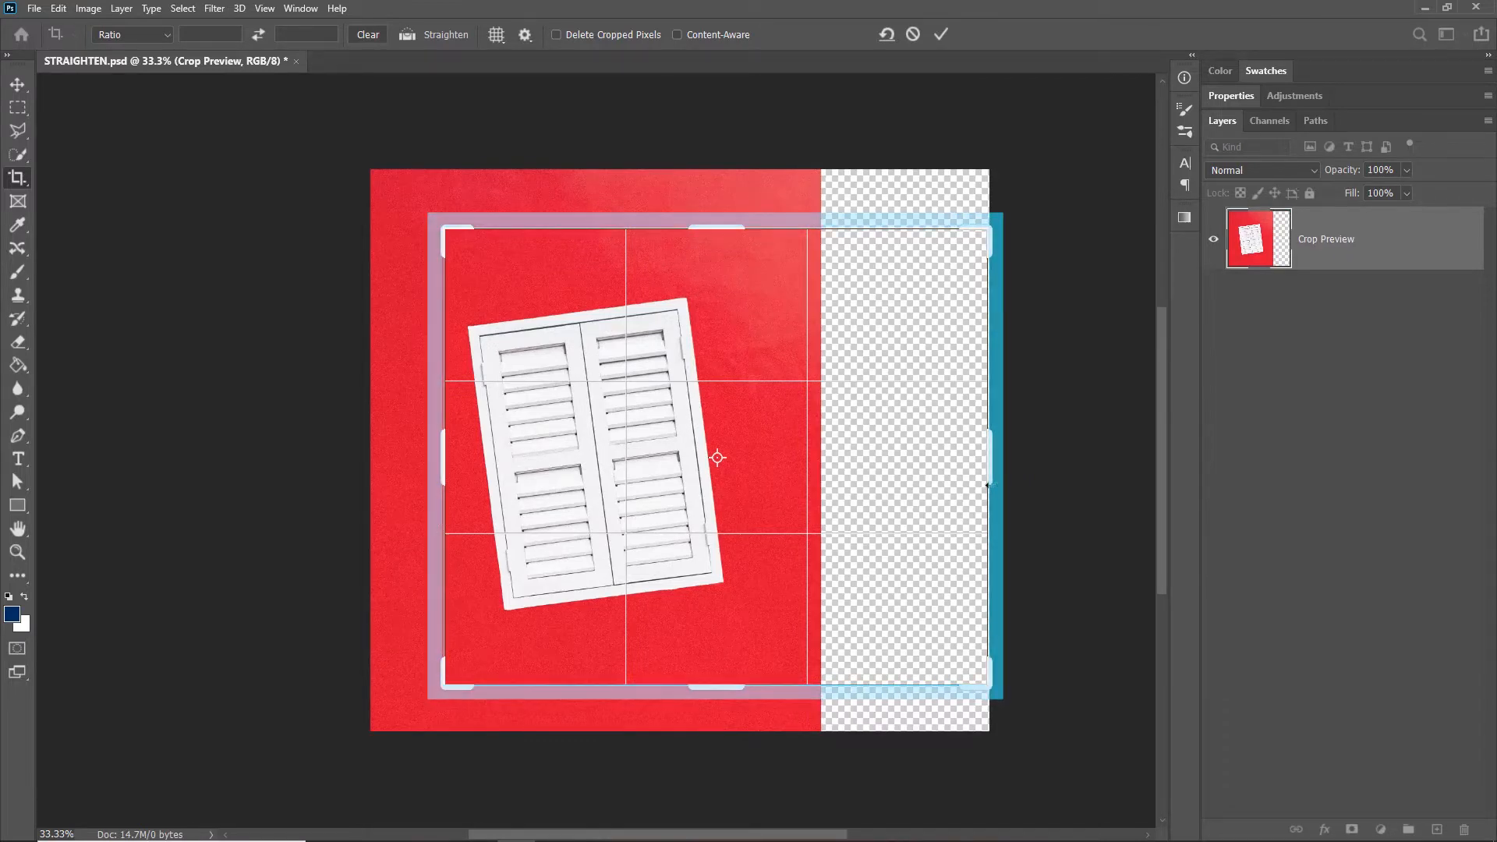
left_click(942, 34)
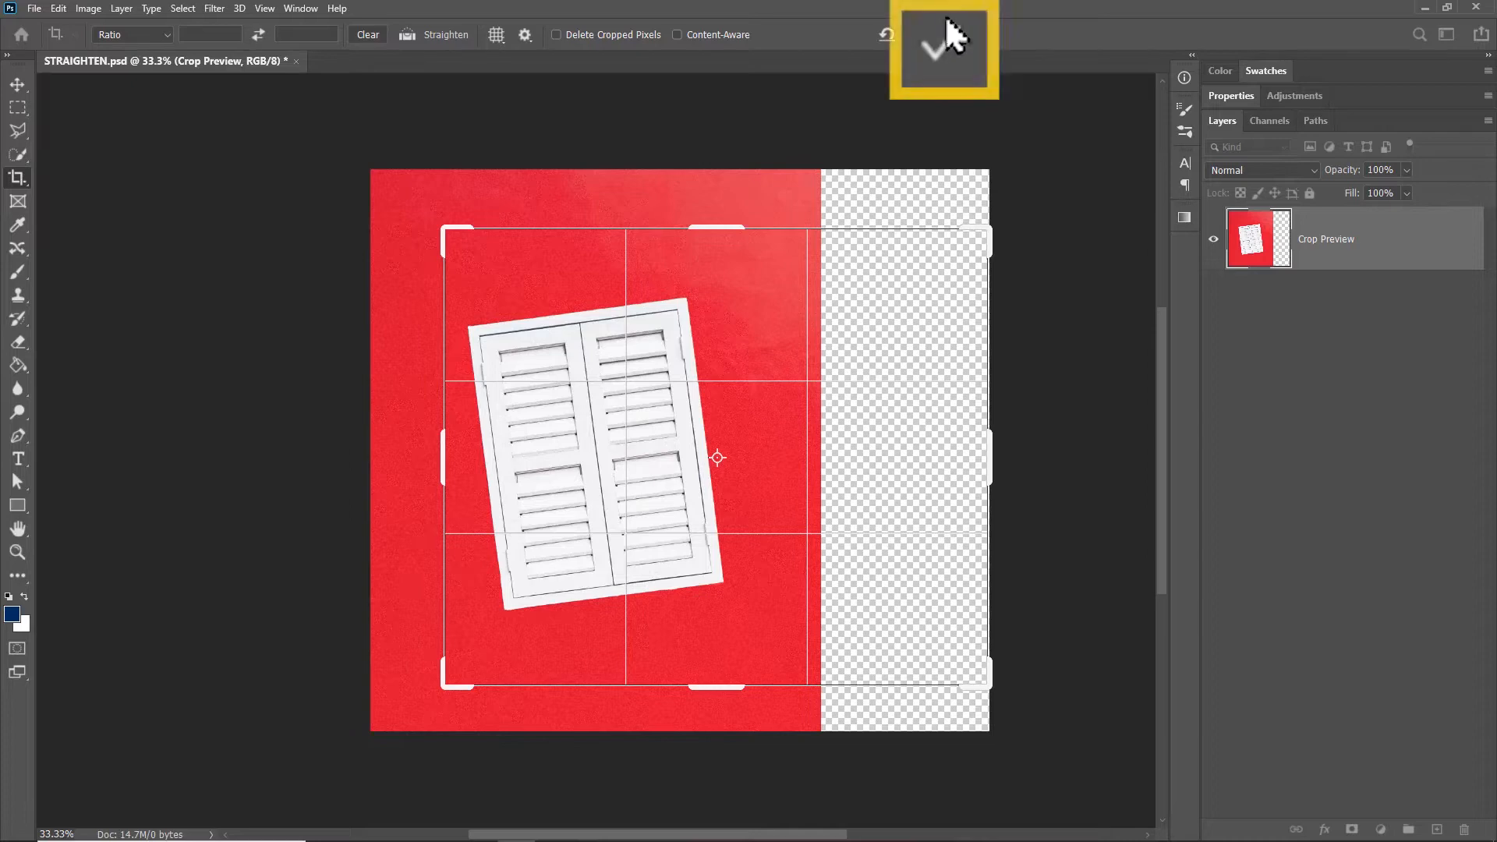
left_click(943, 45)
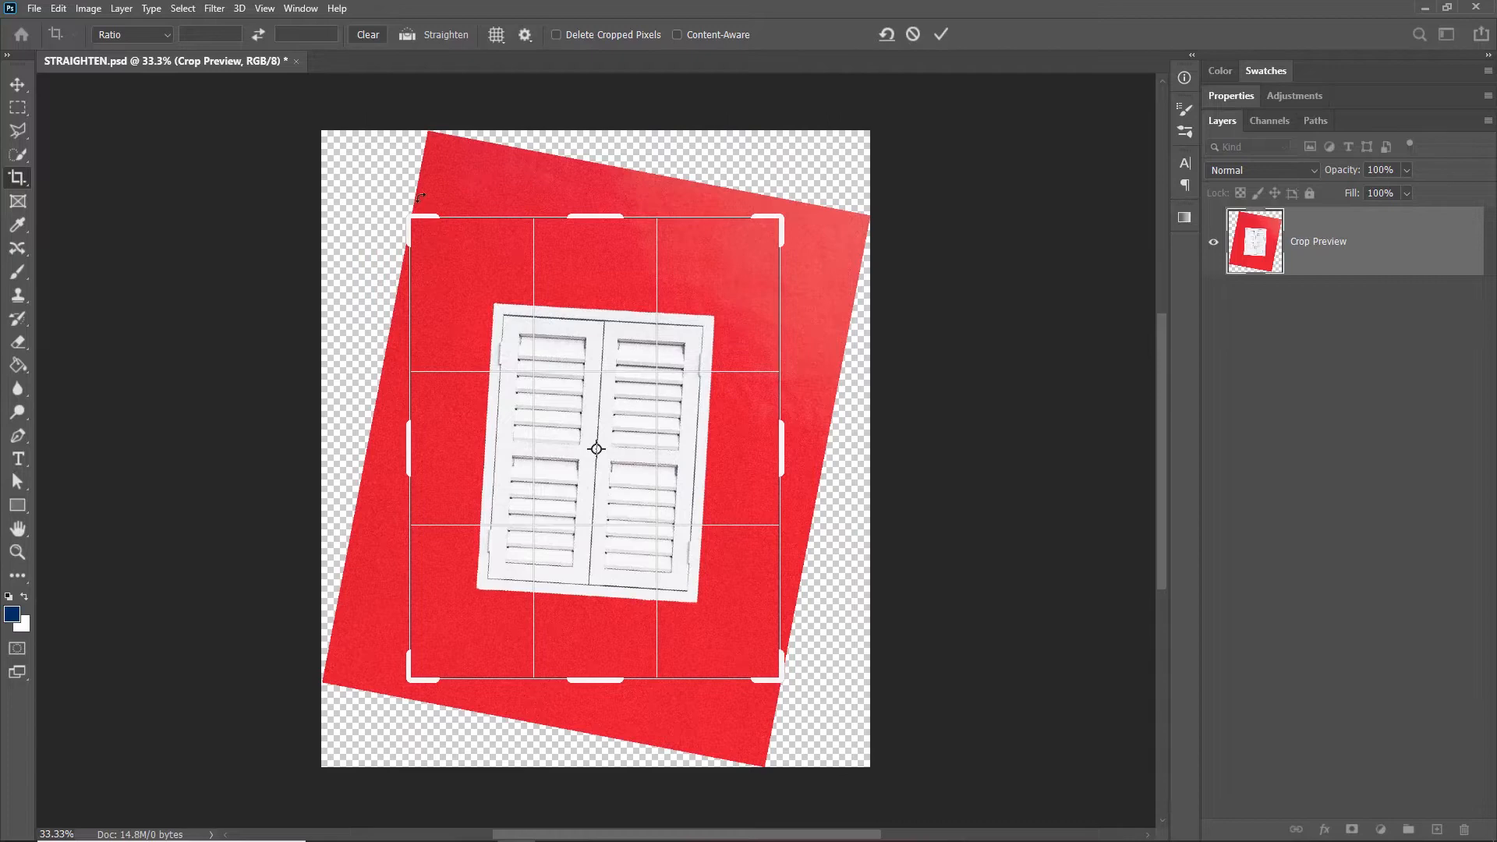
- Rotate the crop box by dragging outside it to straighten the window, then cancel
left_click_drag(420, 196, 334, 265)
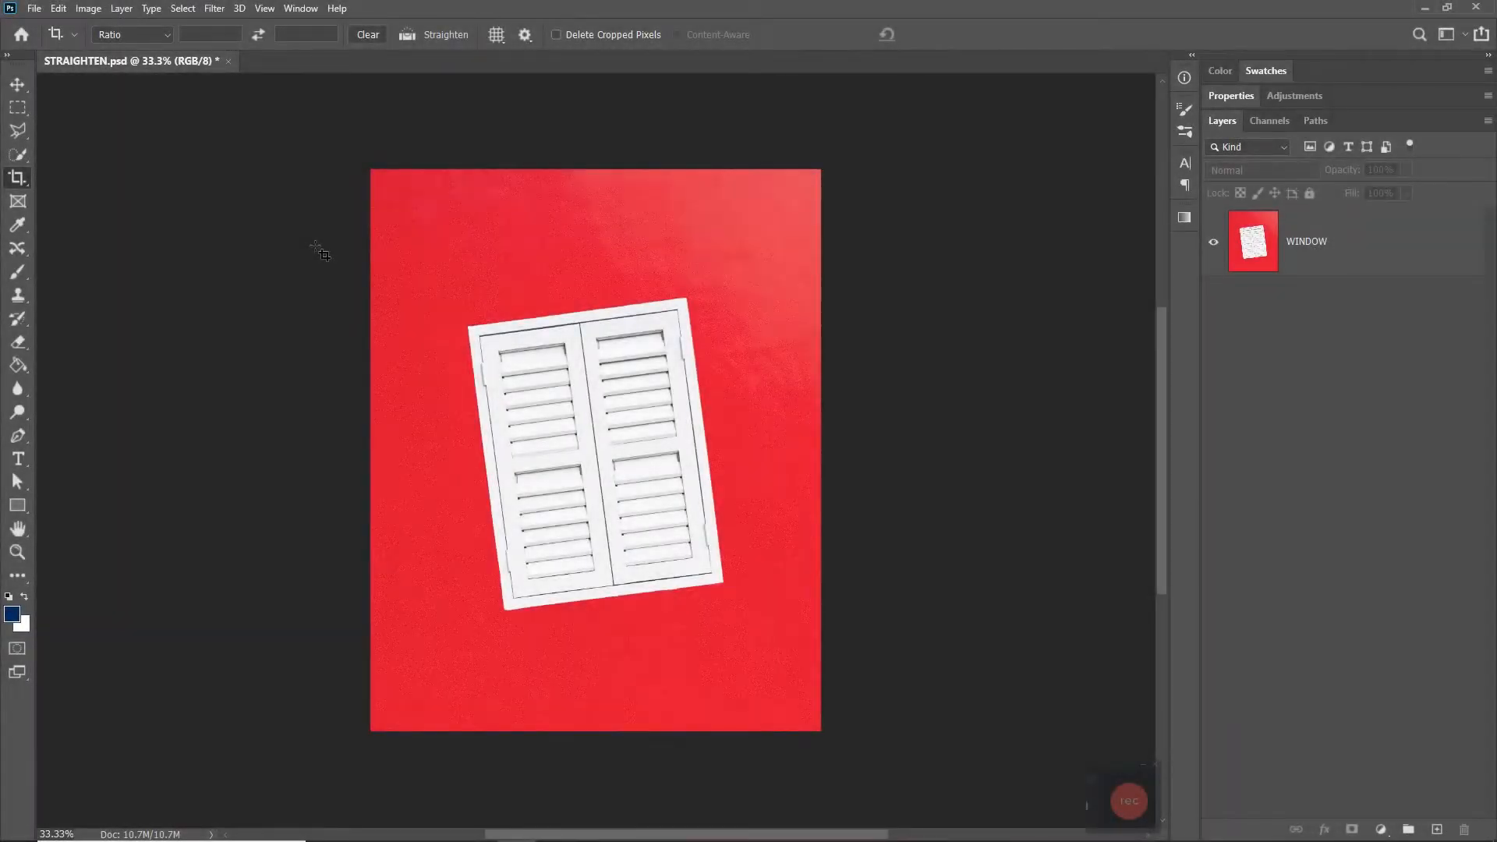
left_click(166, 35)
type("1")
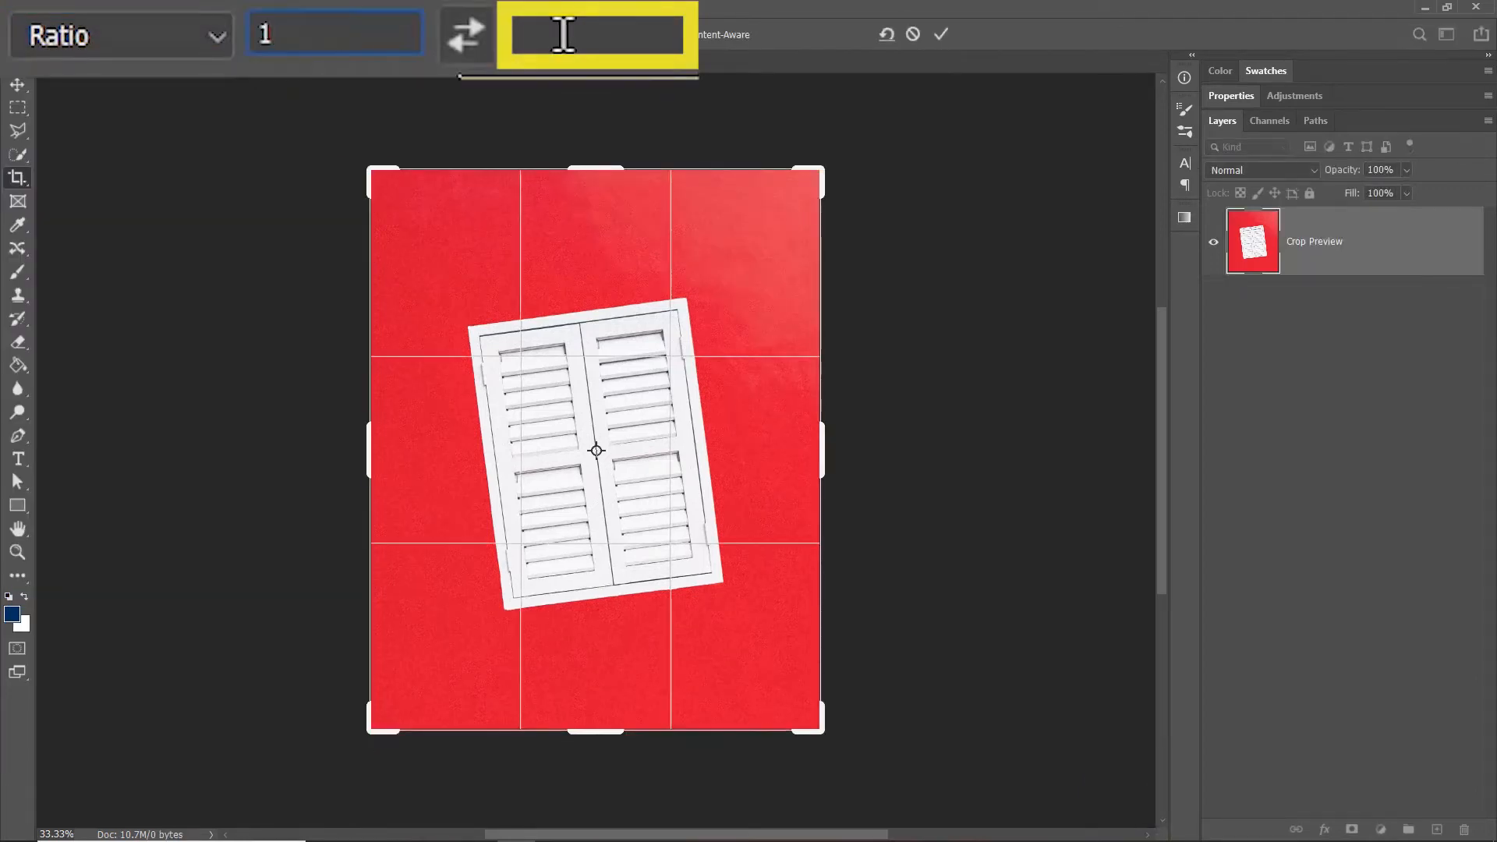
type("4")
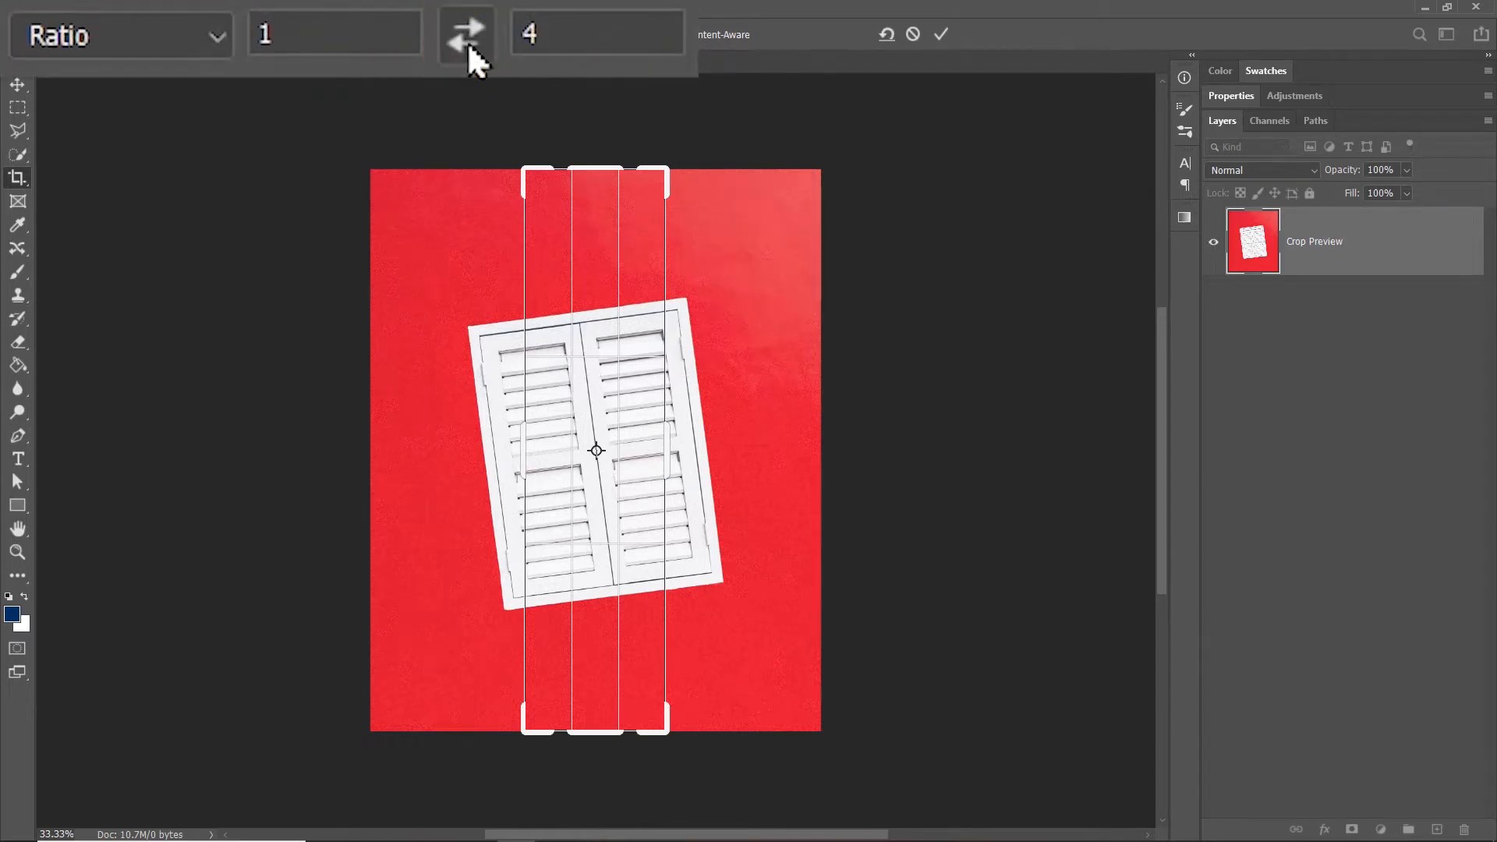
left_click(466, 33)
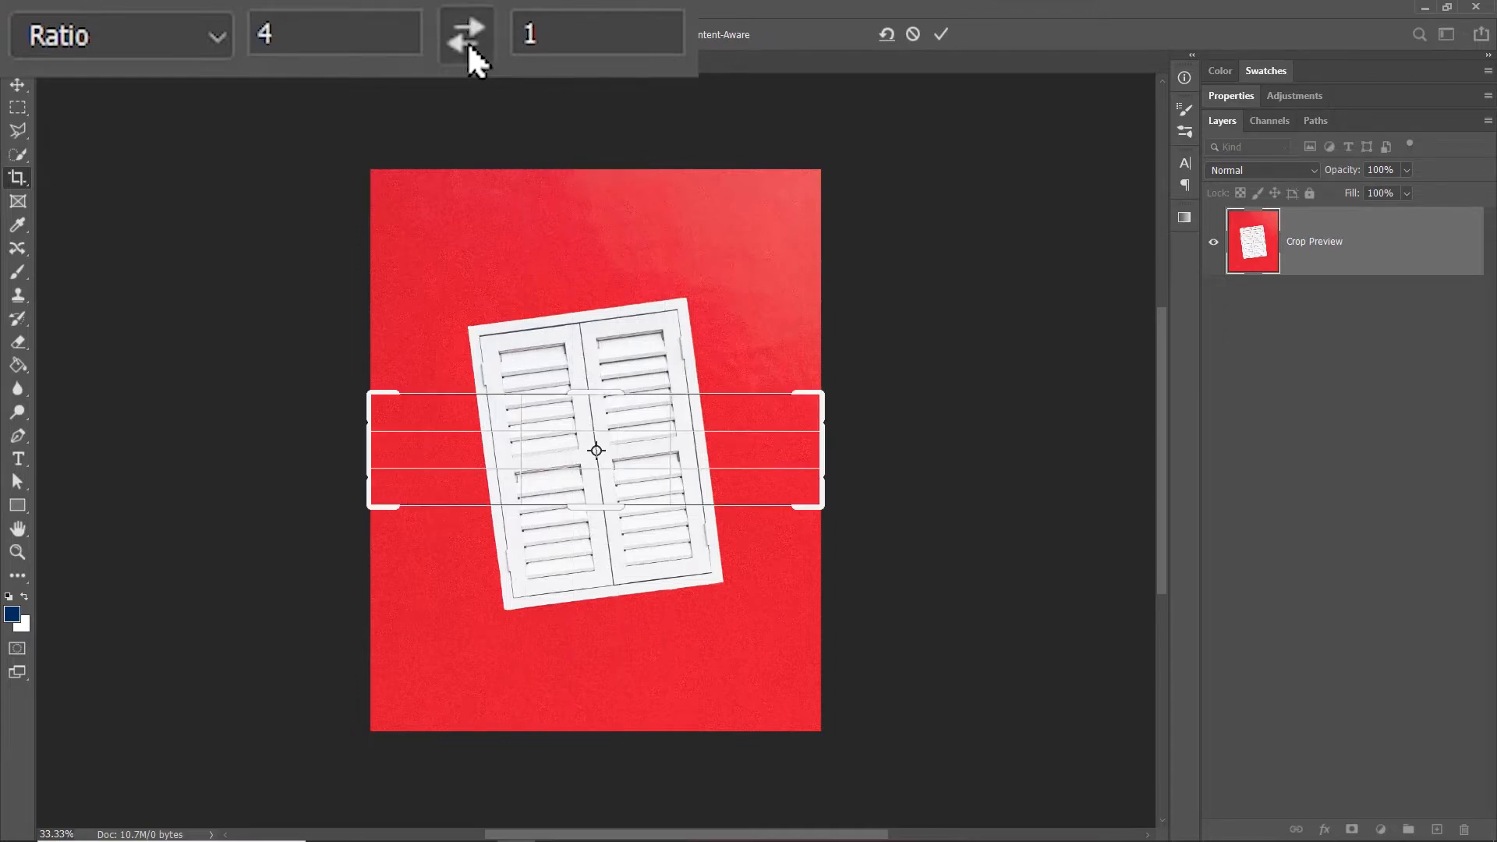
type("8")
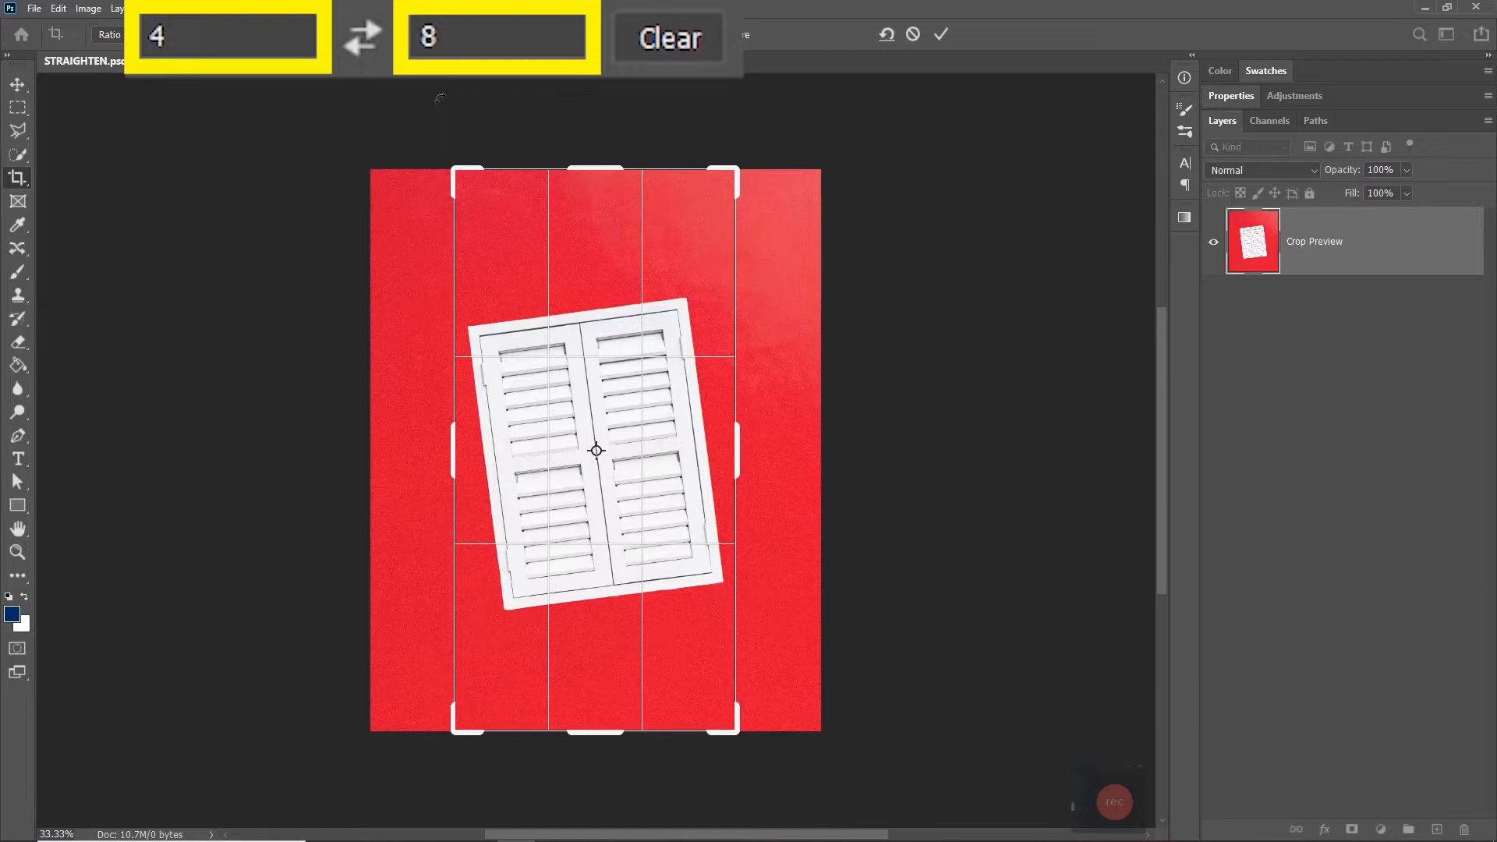
left_click(669, 37)
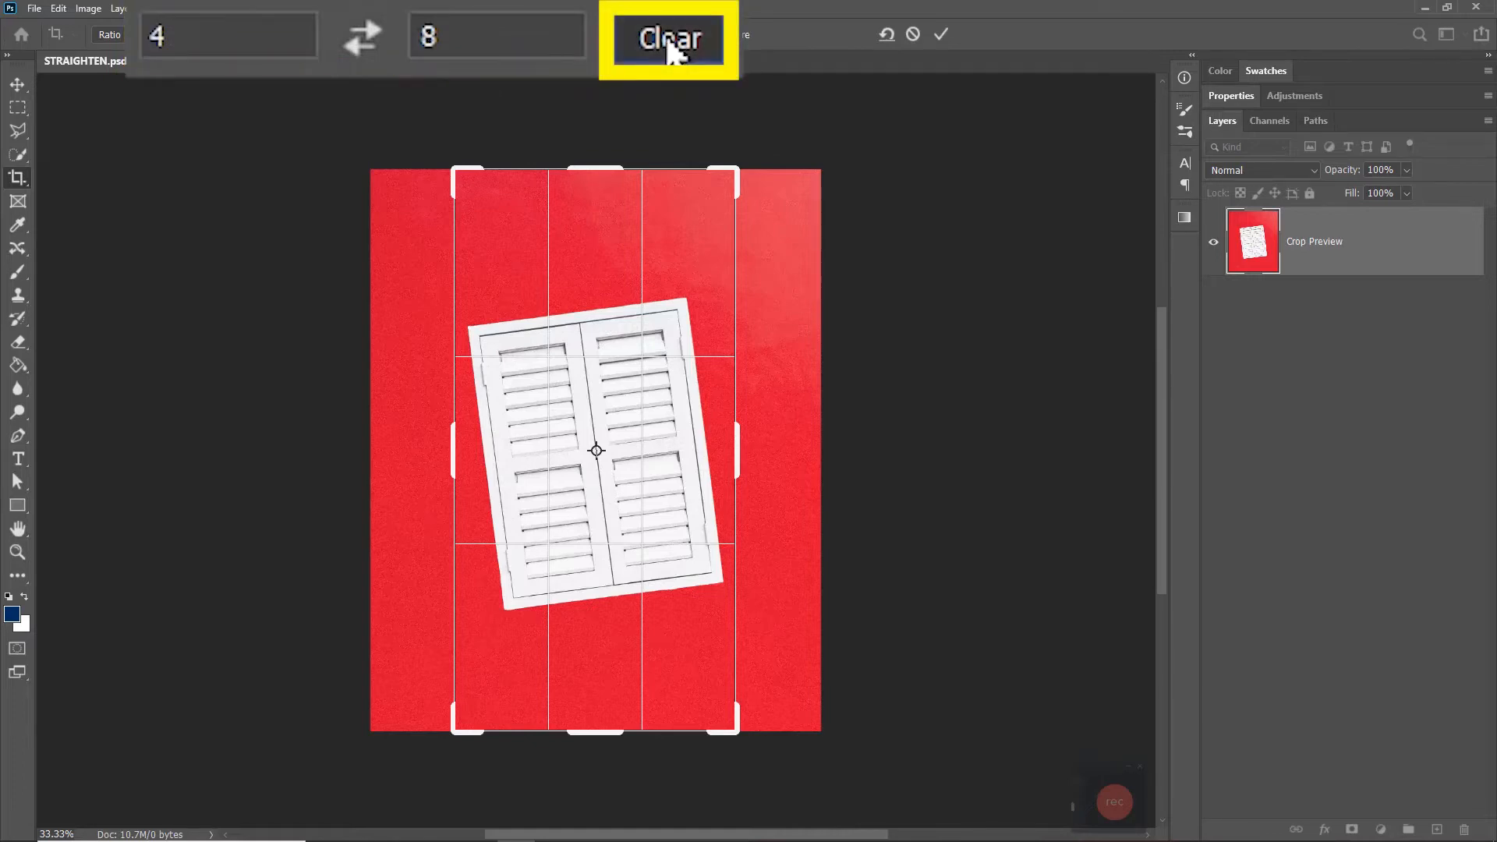
left_click(669, 37)
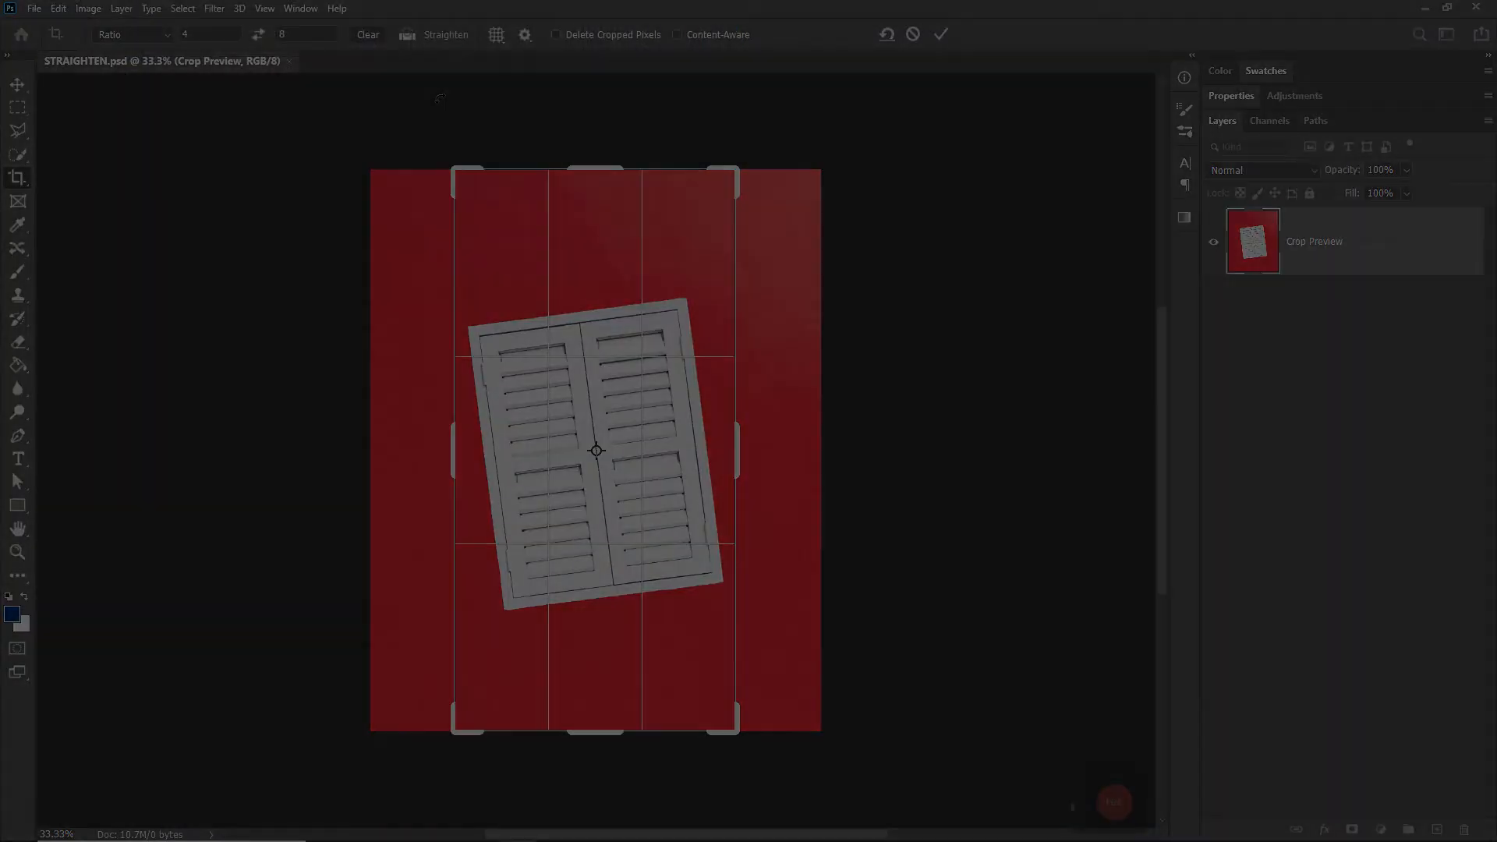
left_click(942, 34)
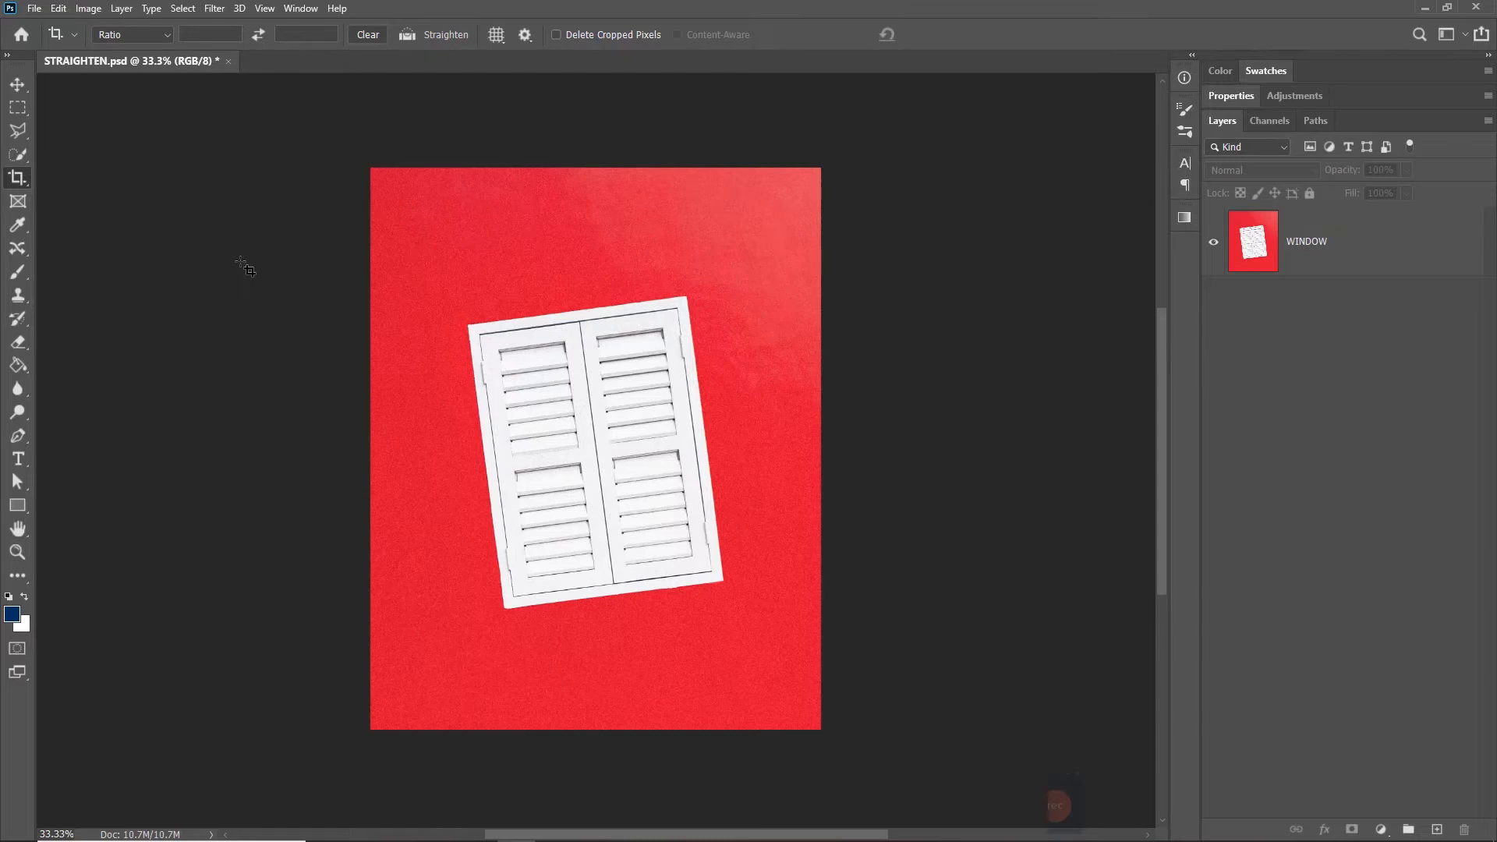
- Switch the crop to W x H x Resolution mode and enter 16 in a dimension field, leaving the photo uncropped
left_click(167, 34)
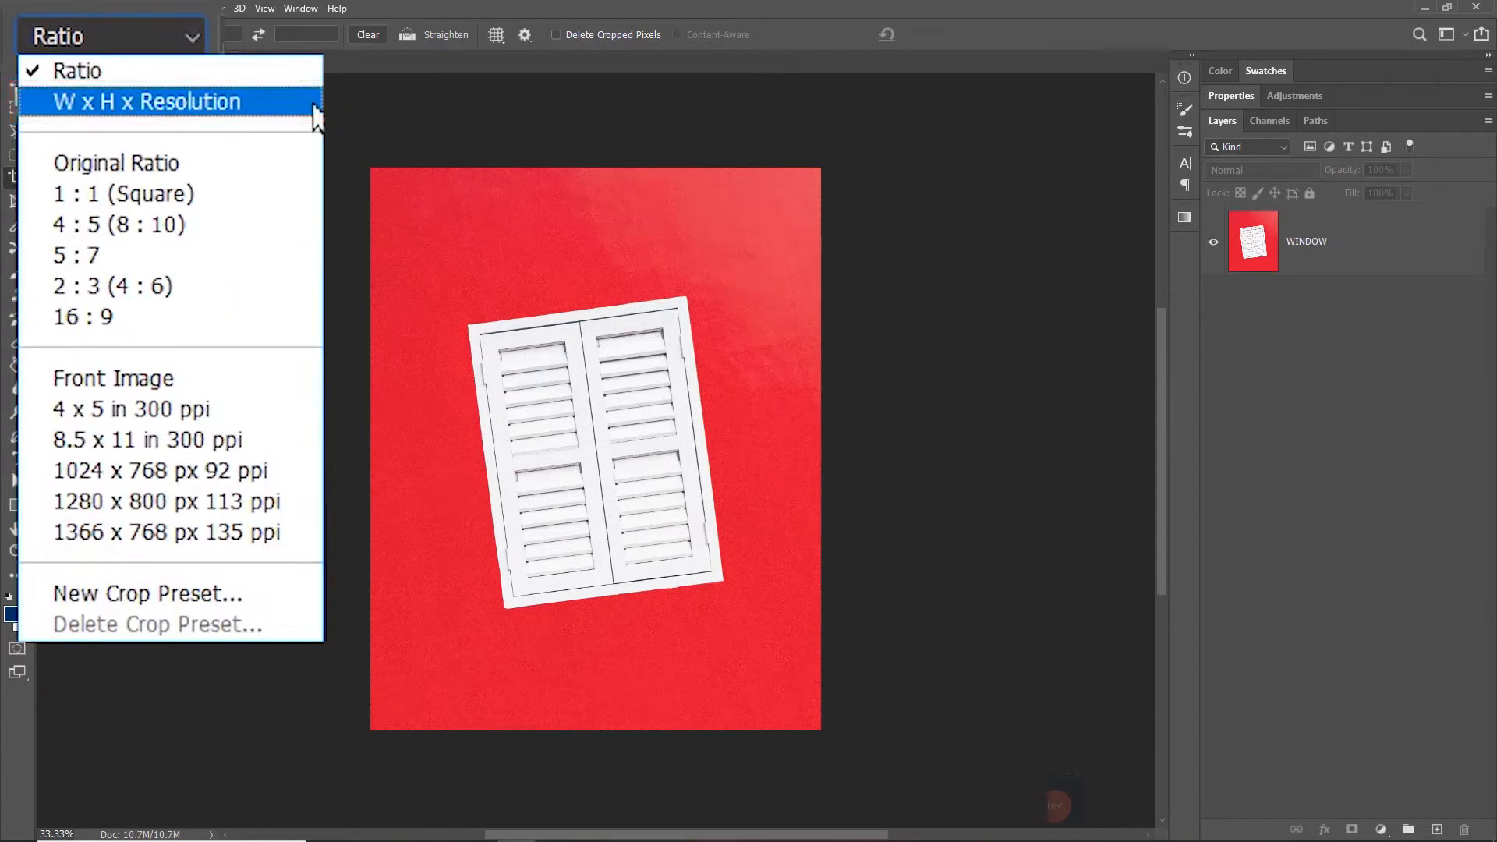
left_click(144, 102)
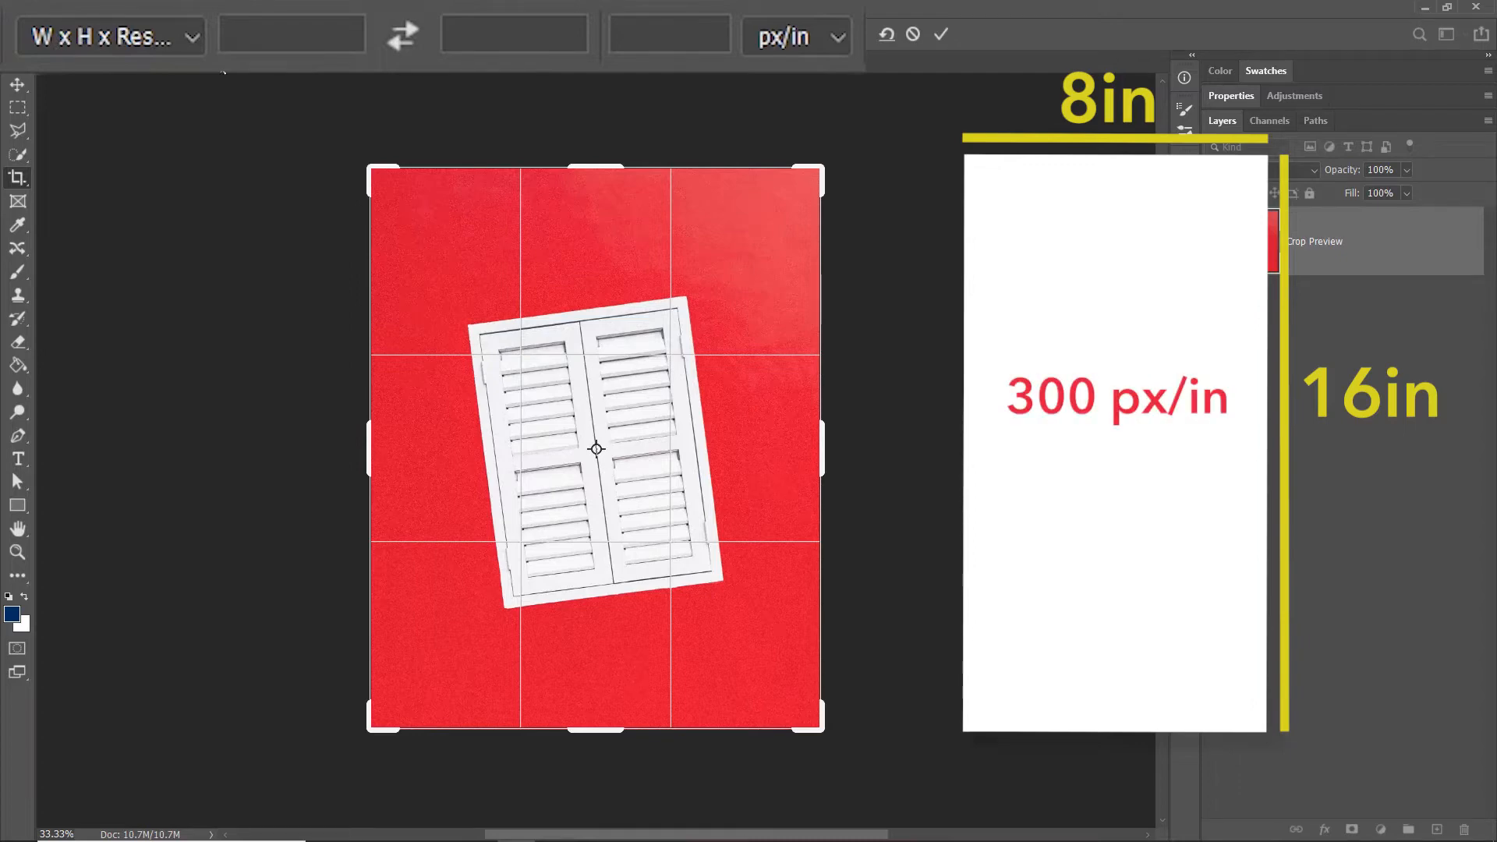
left_click(292, 36)
type("8")
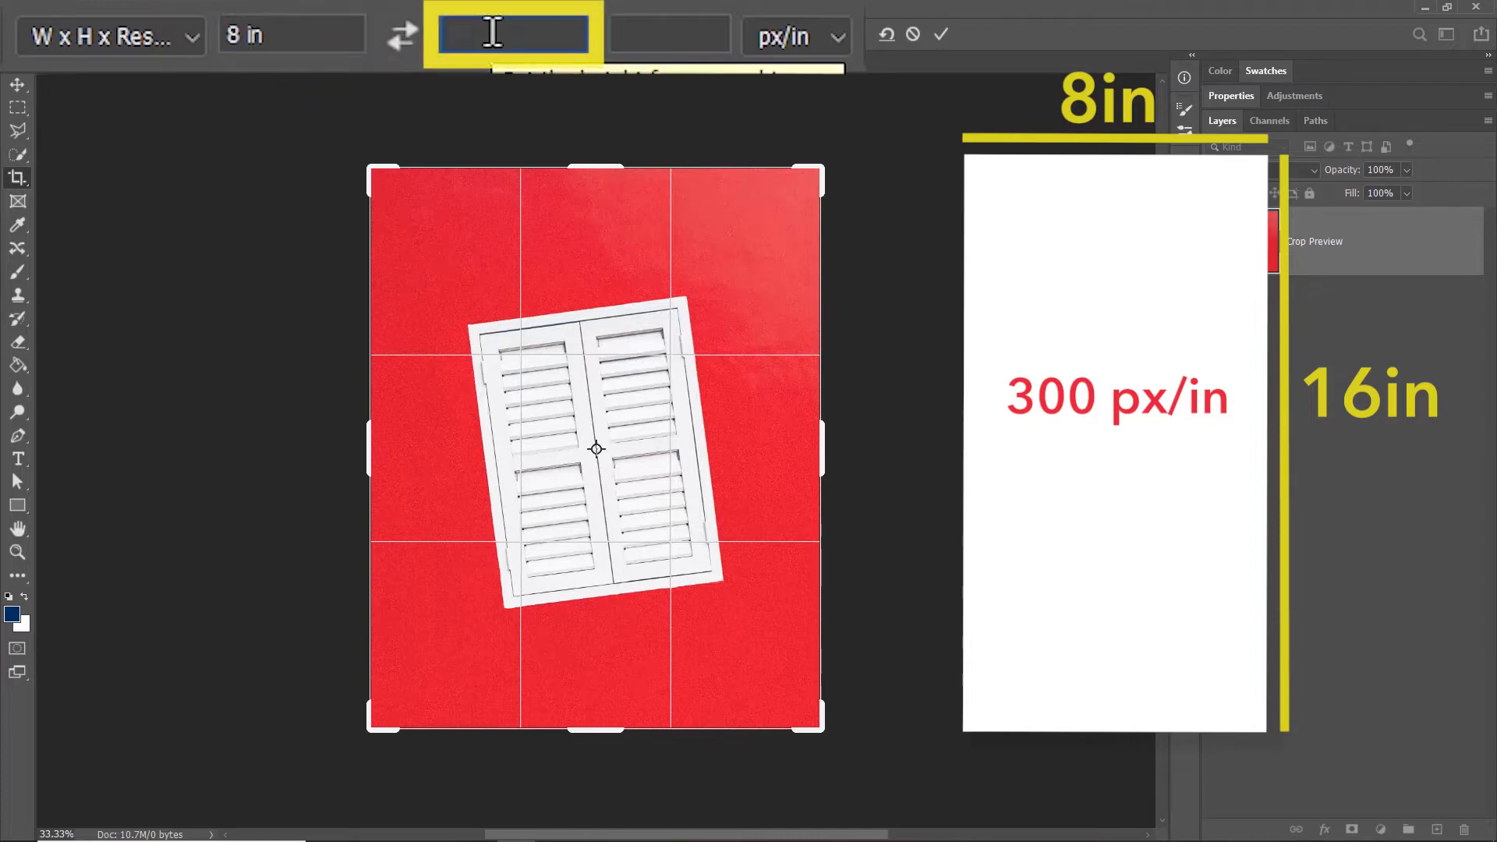
type("16")
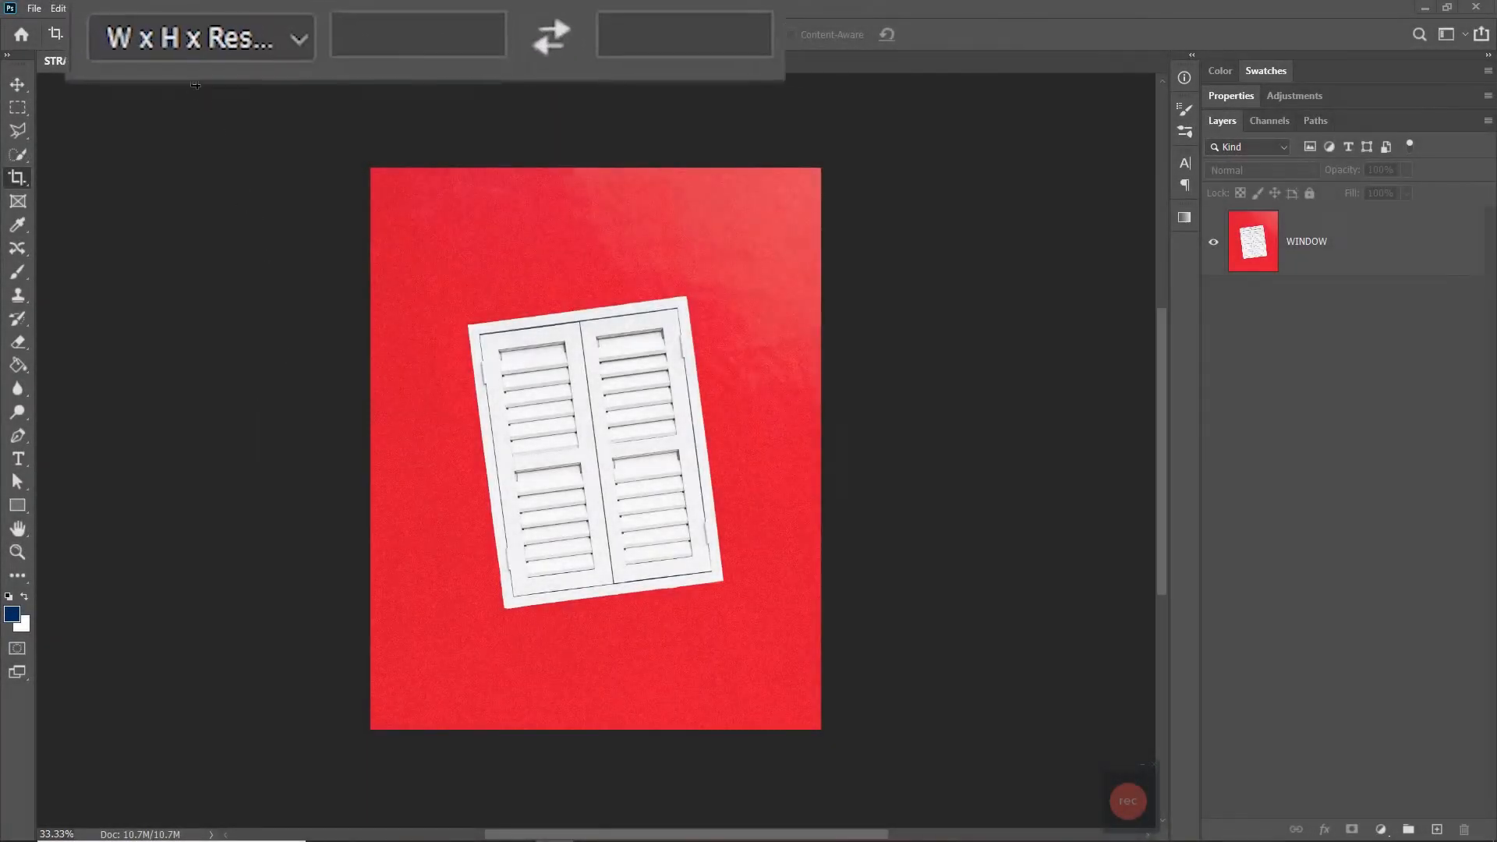
- Try the Original Ratio then the 1 : 1 square preset, fitting the square crop over the window
left_click(198, 36)
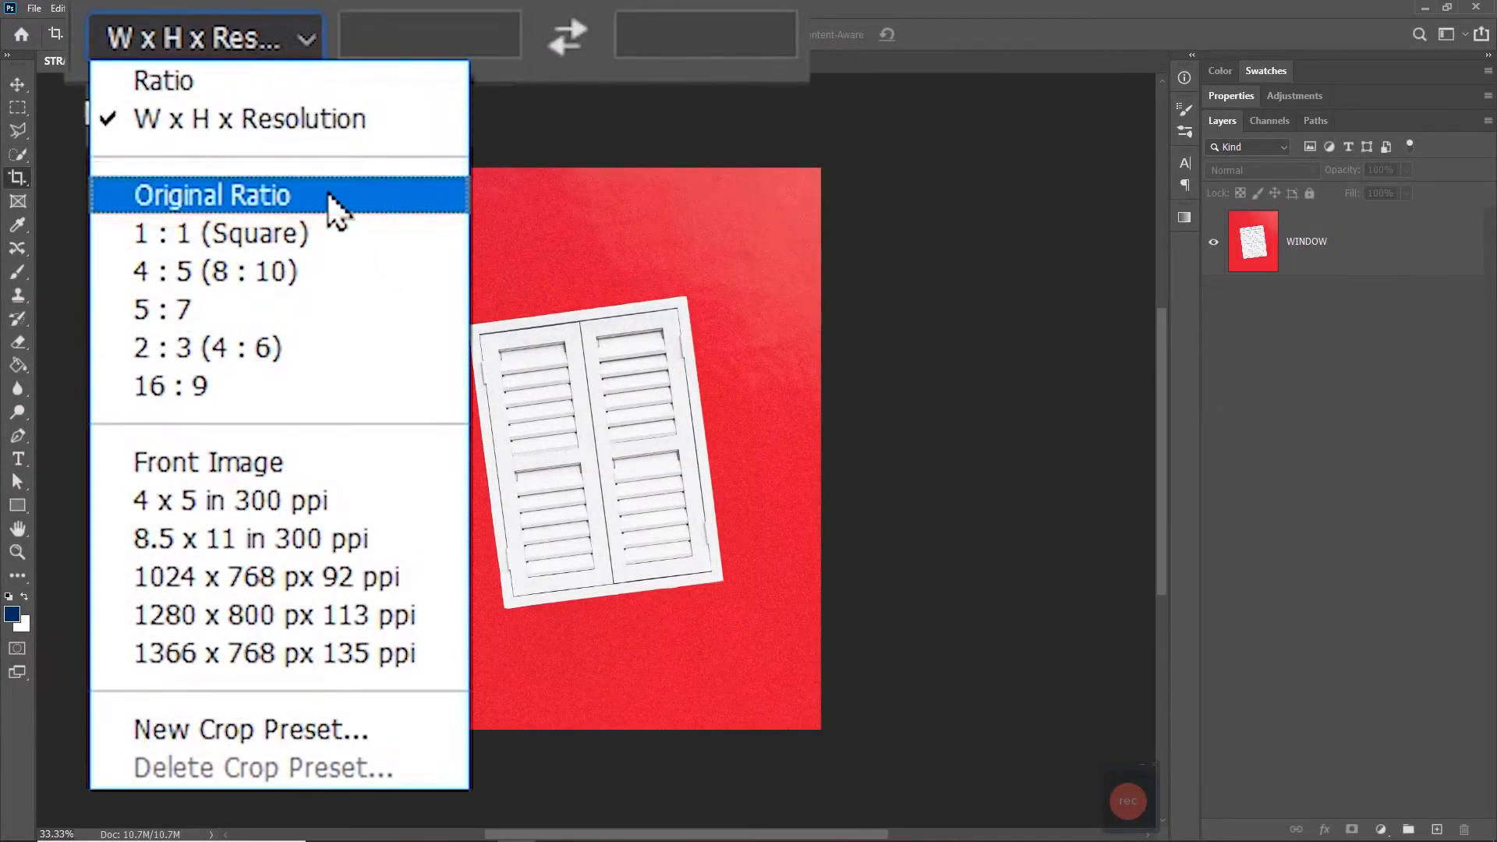
left_click(212, 195)
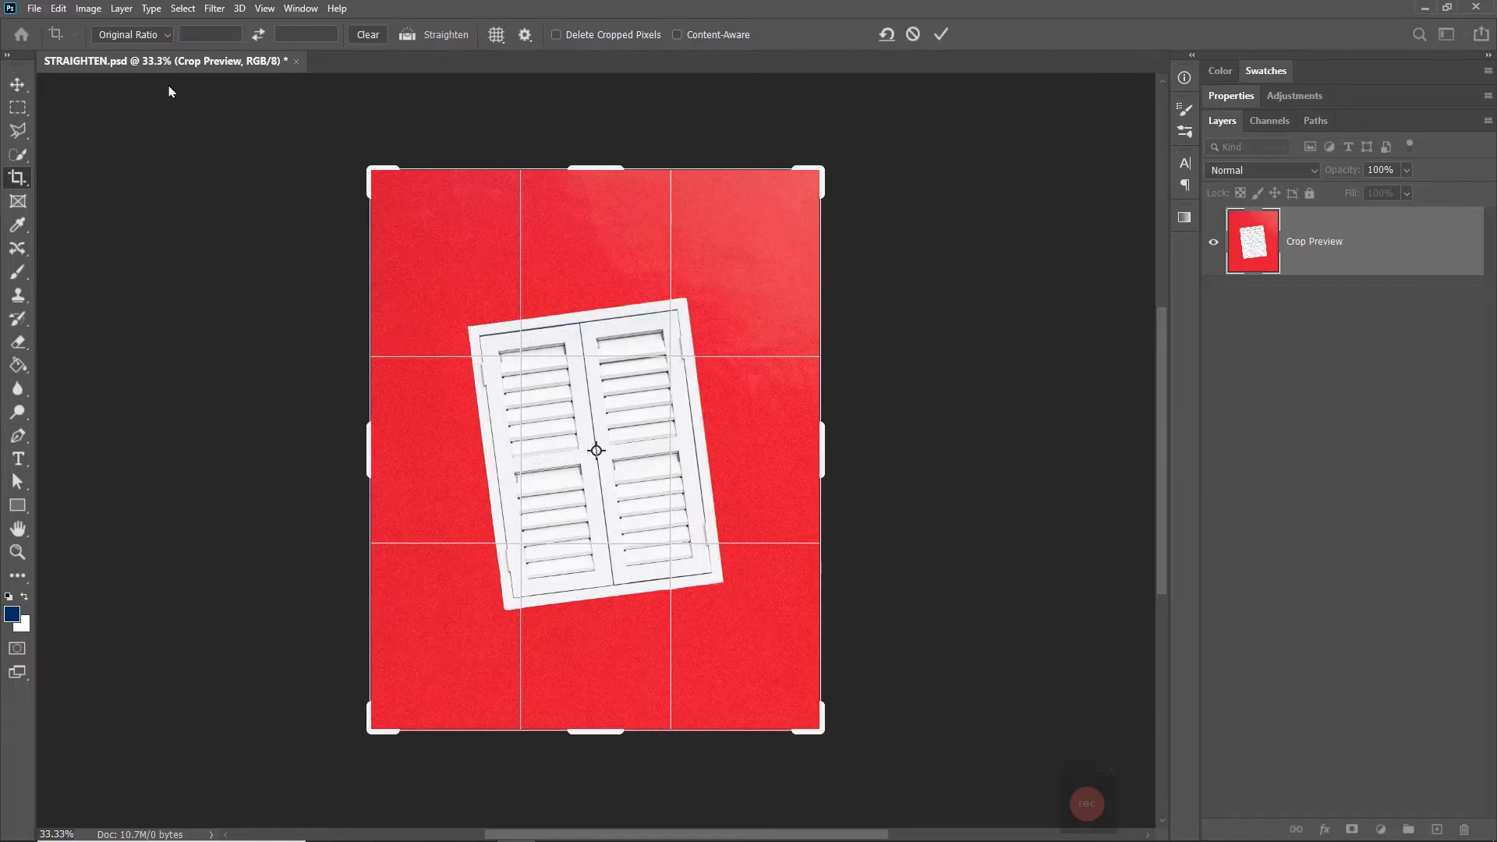
left_click(131, 34)
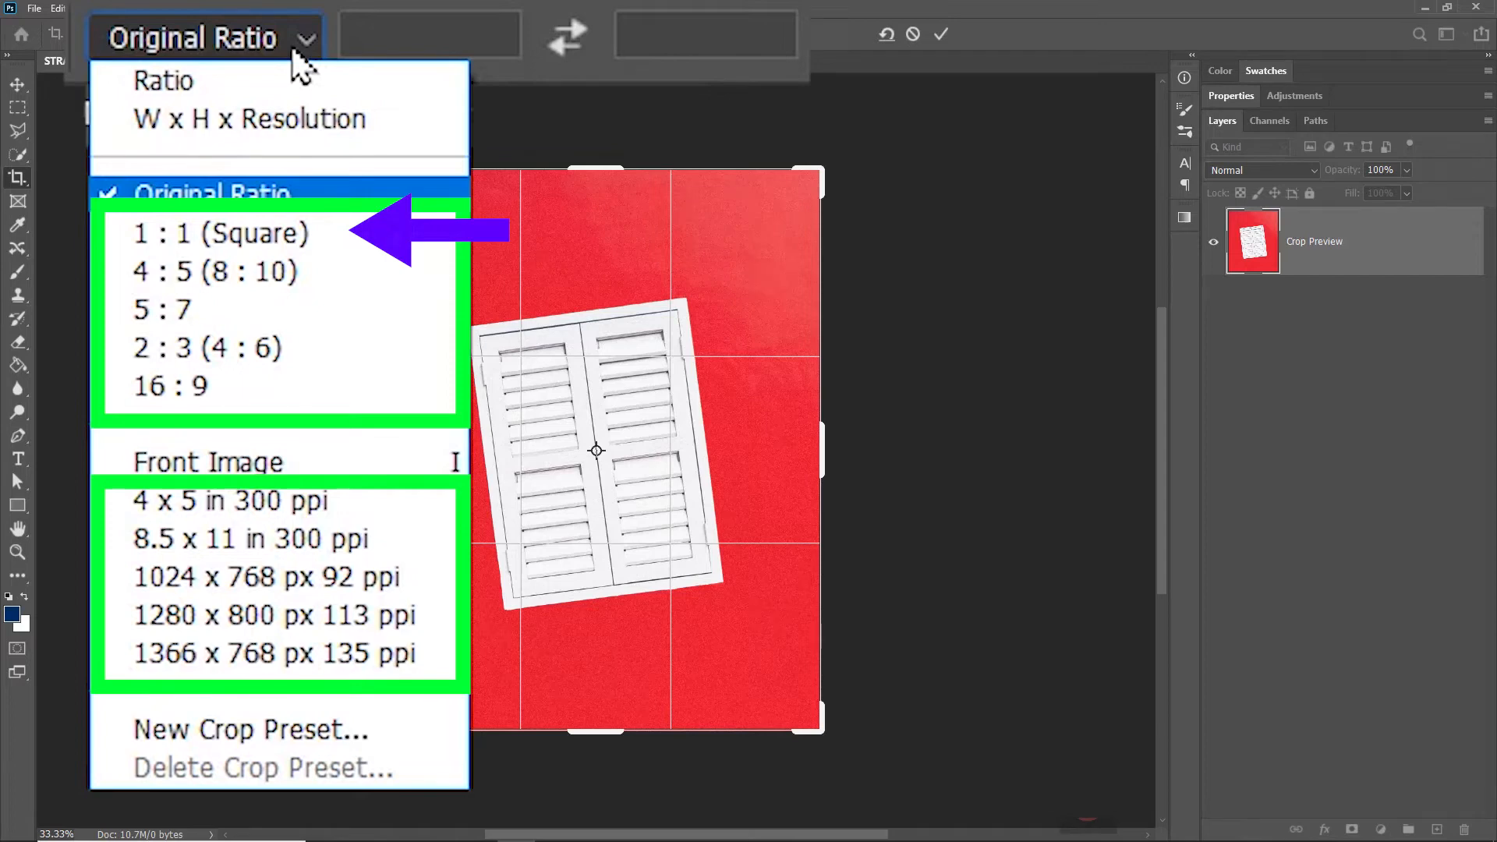
left_click(222, 232)
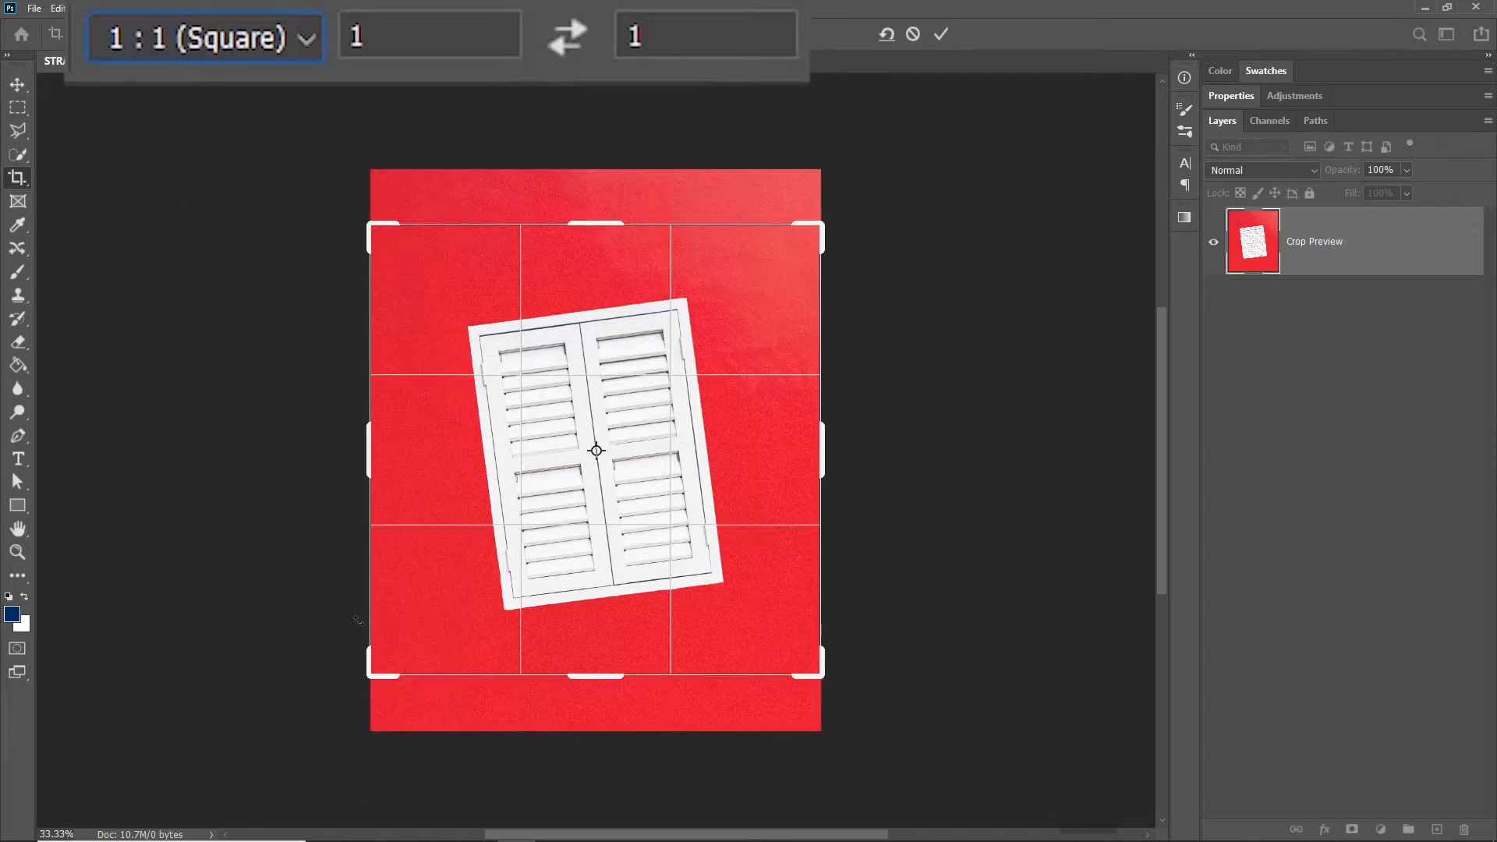
left_click_drag(819, 237, 722, 318)
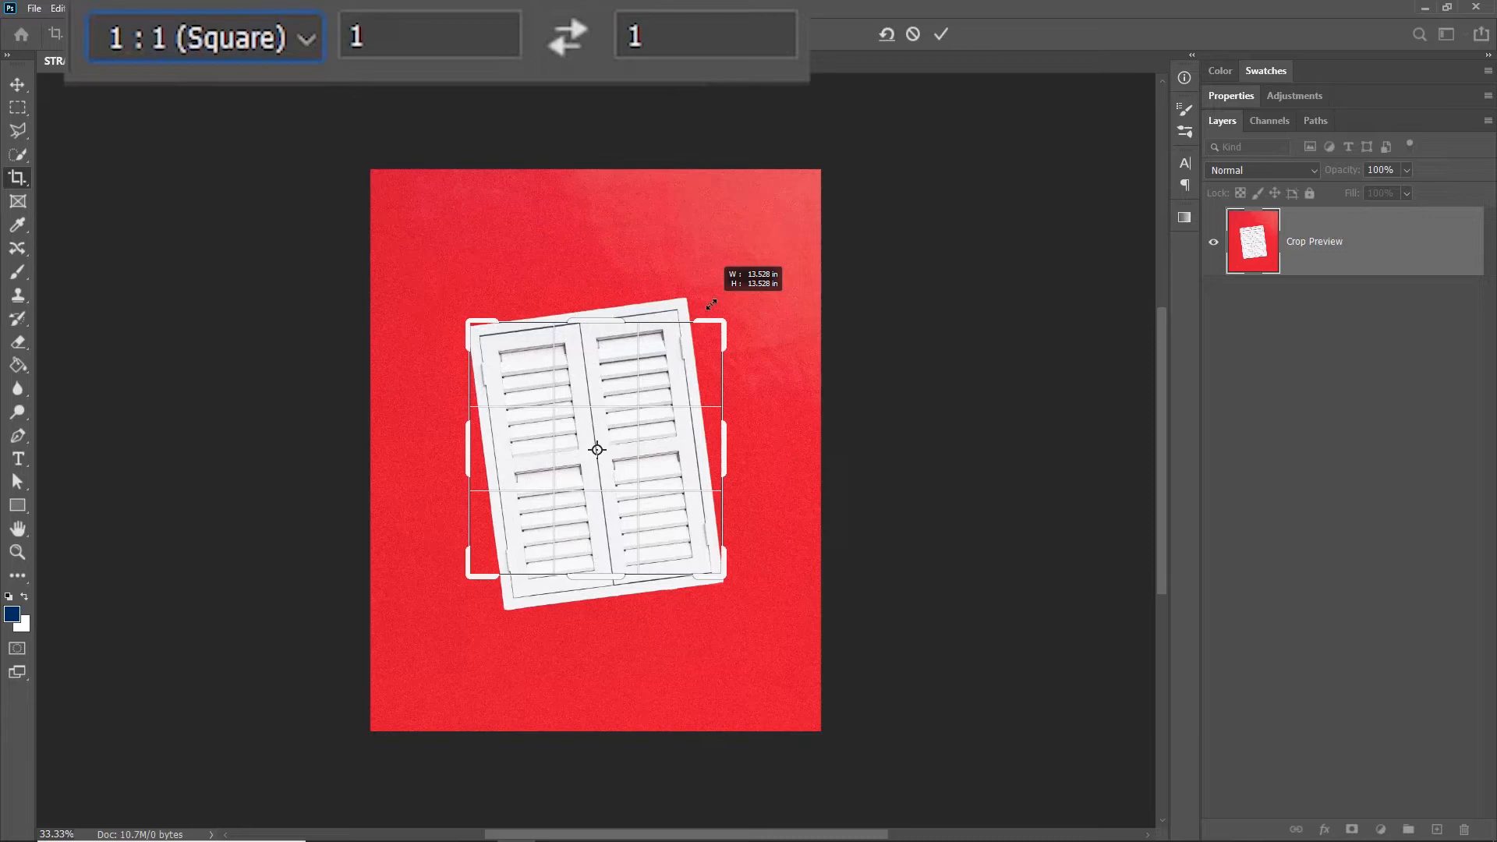
left_click_drag(711, 305, 788, 292)
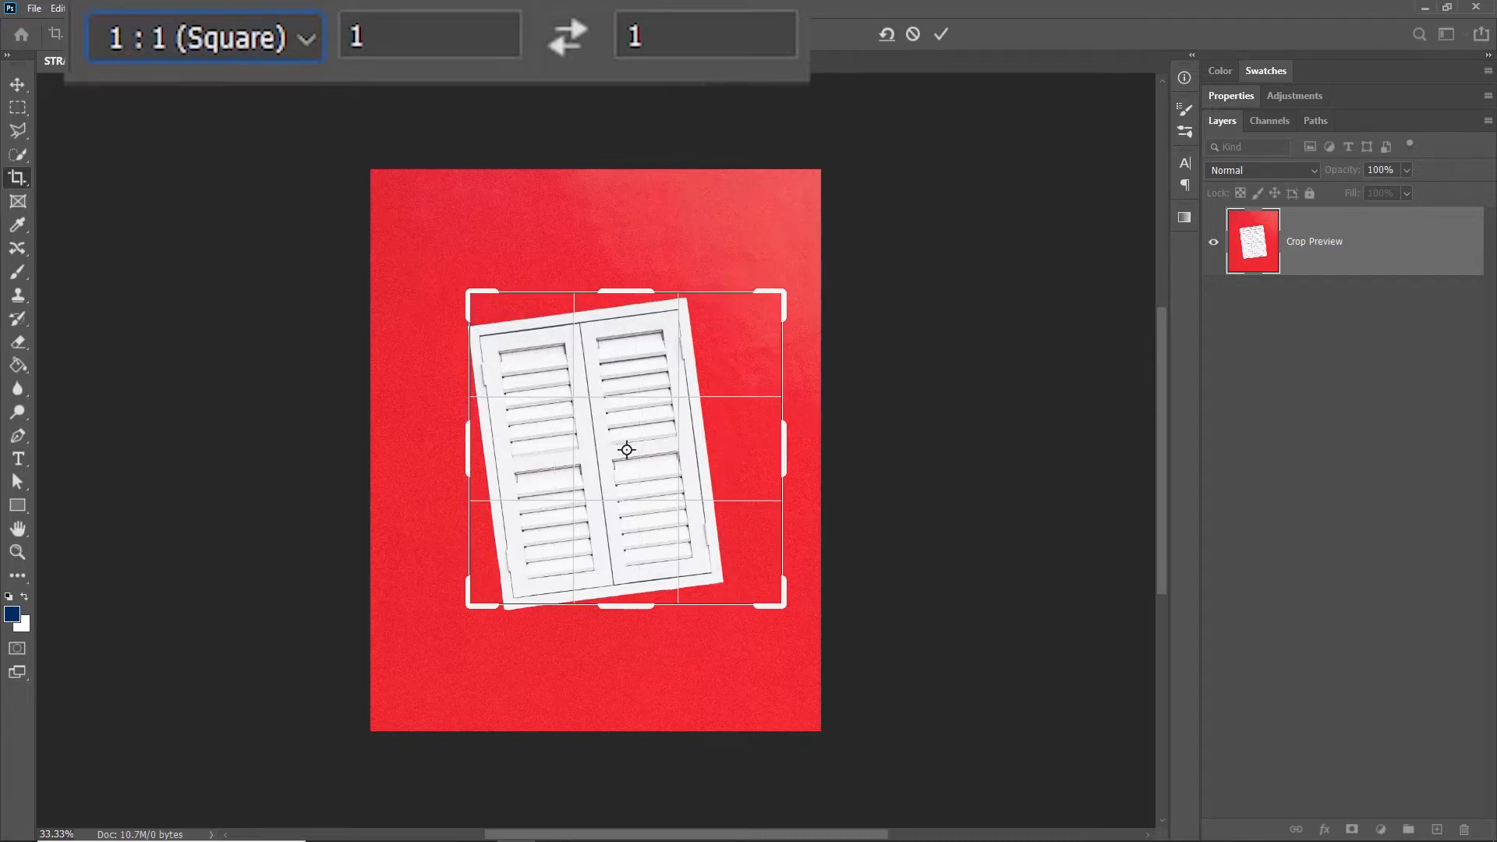
- Apply the 5 : 7 ratio preset, then the 4 x 5 in 300 ppi print-size preset
left_click(202, 37)
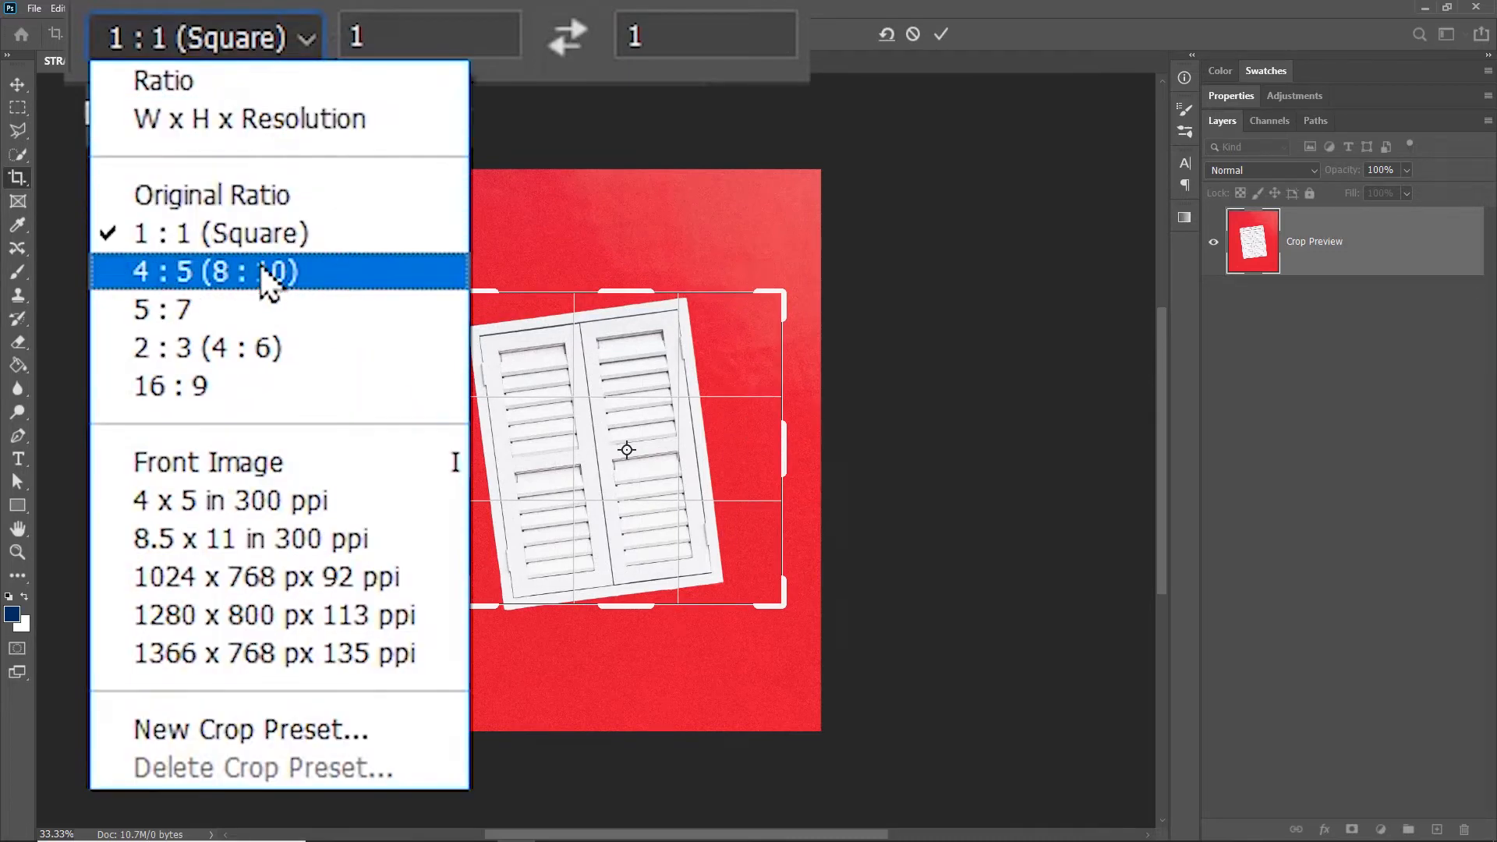
left_click(211, 272)
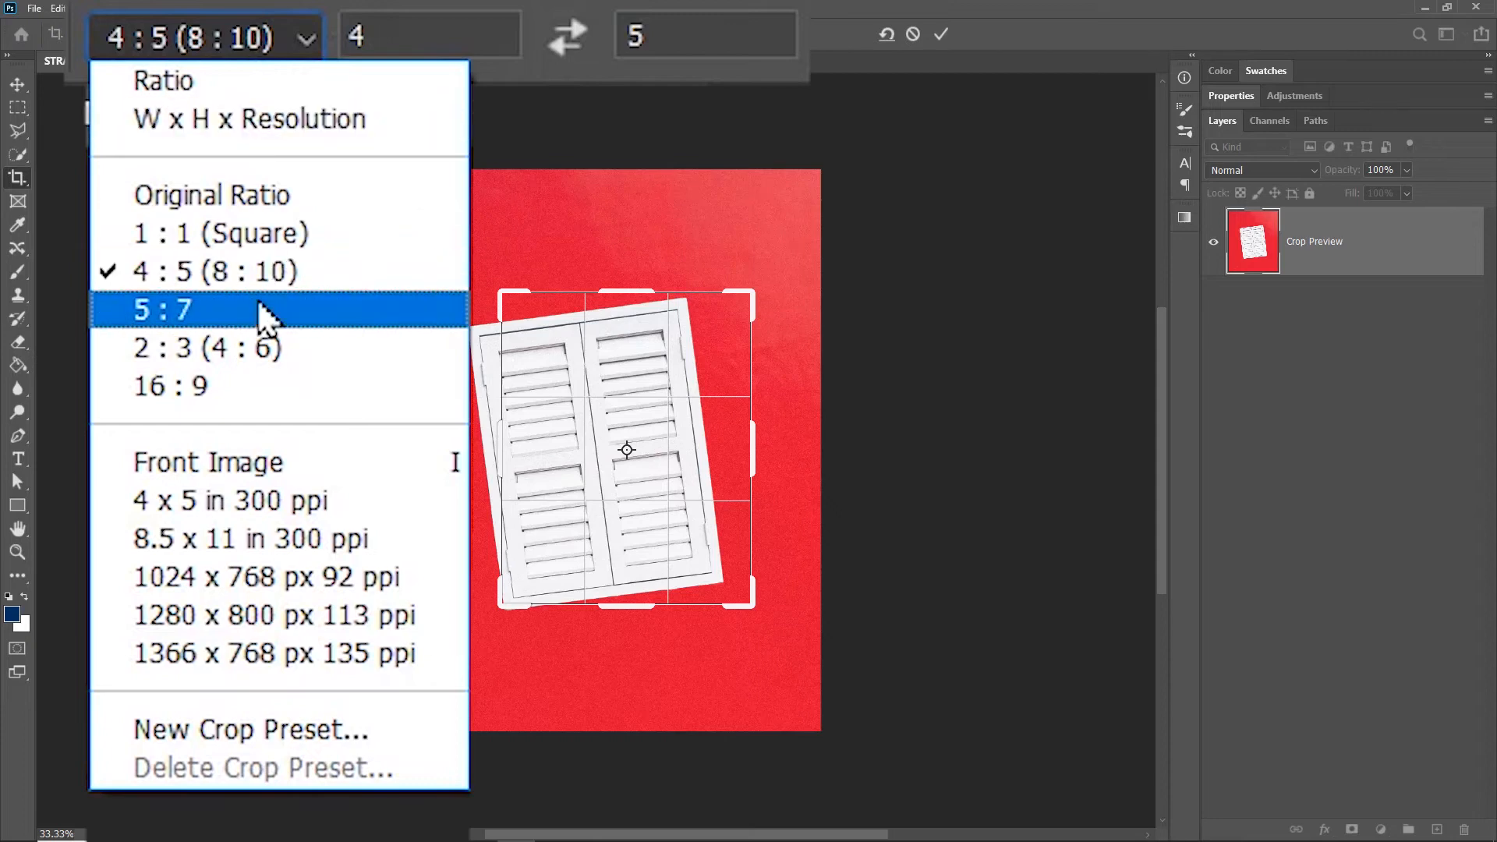
left_click(159, 309)
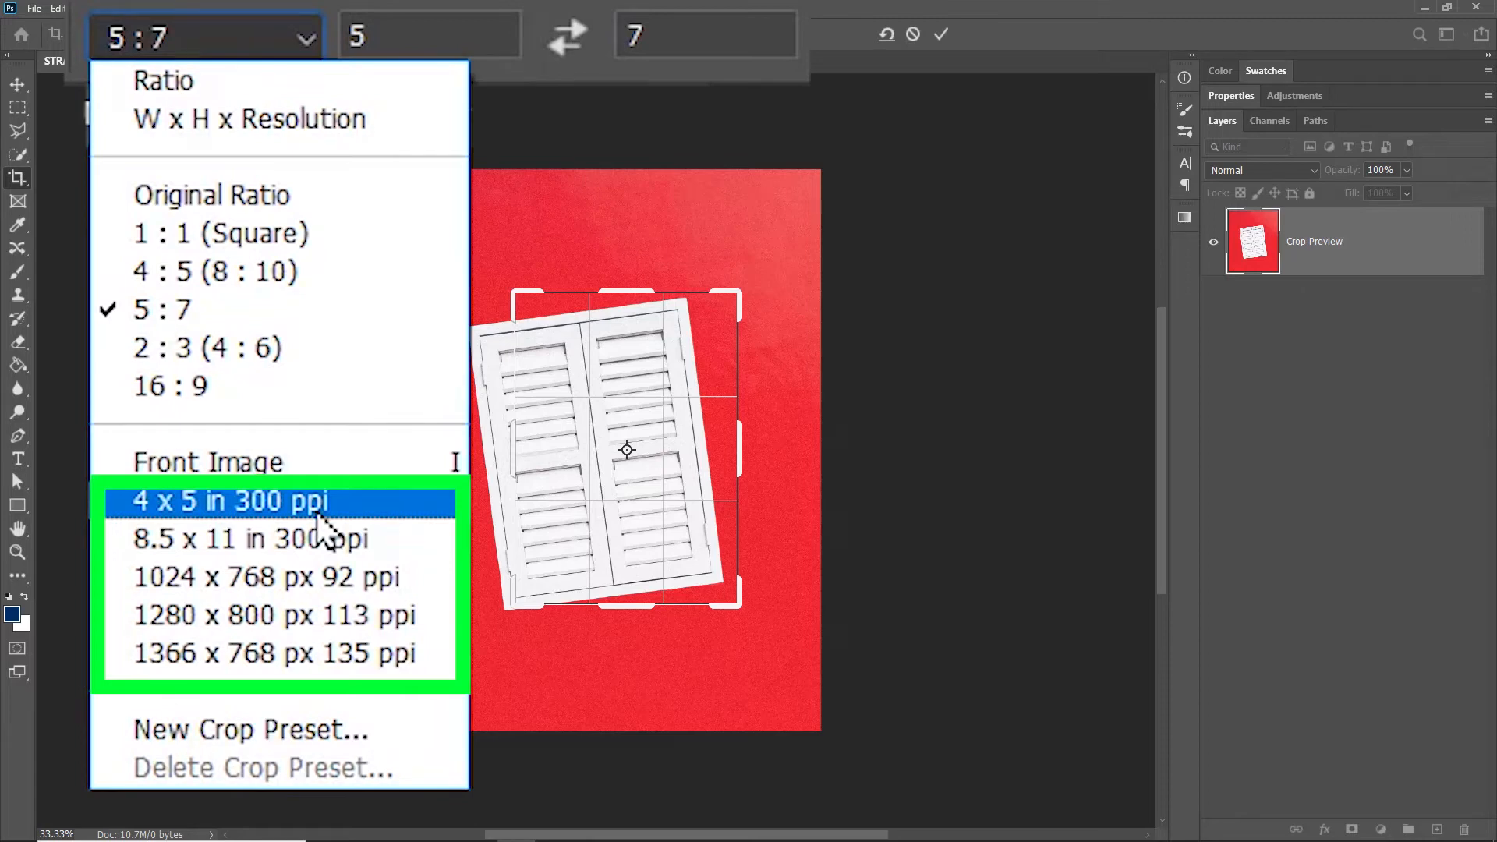
left_click(230, 500)
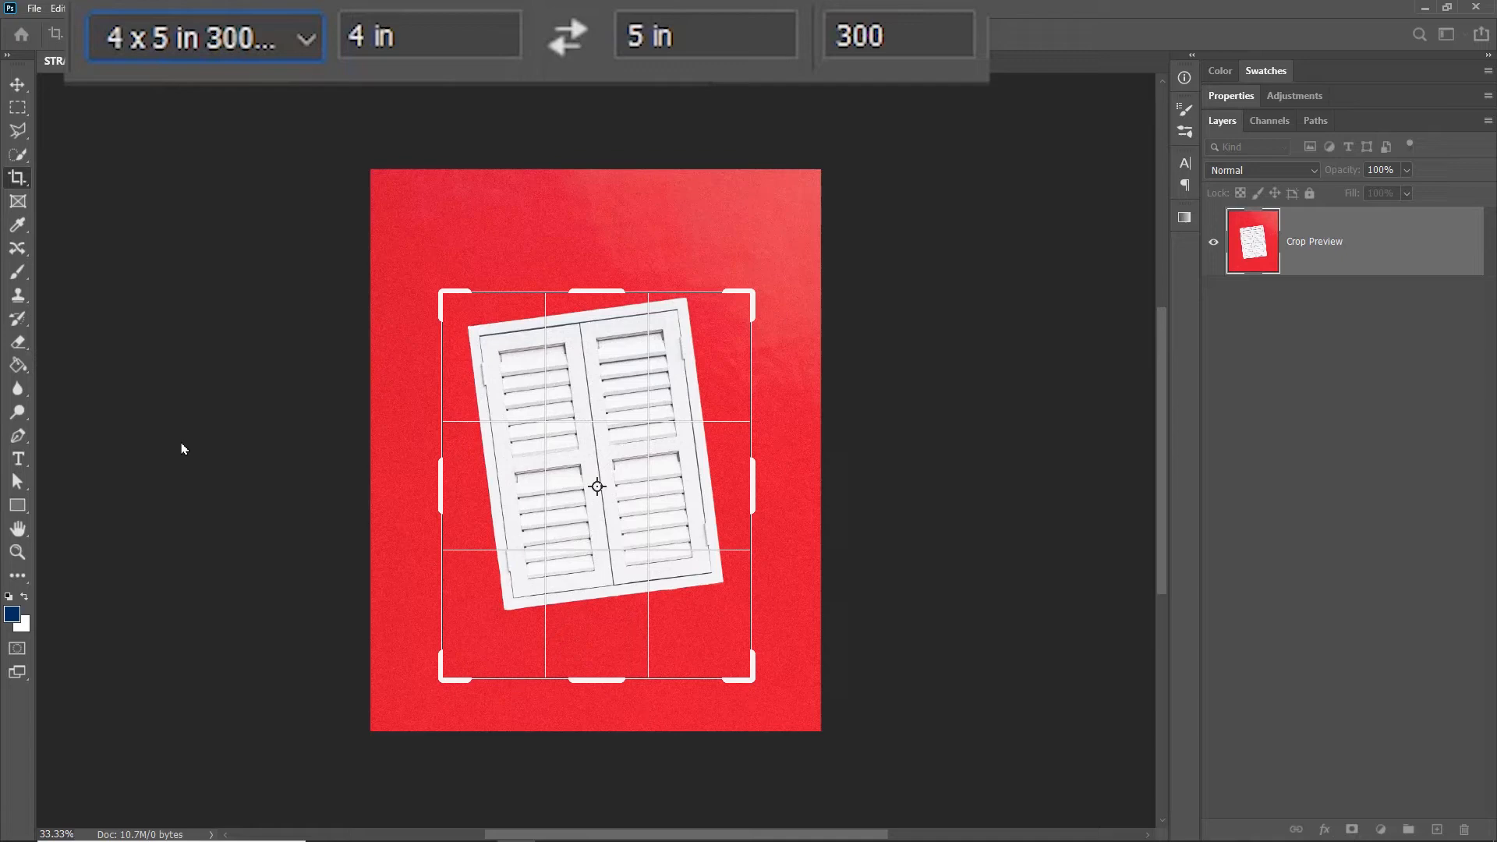
left_click(206, 36)
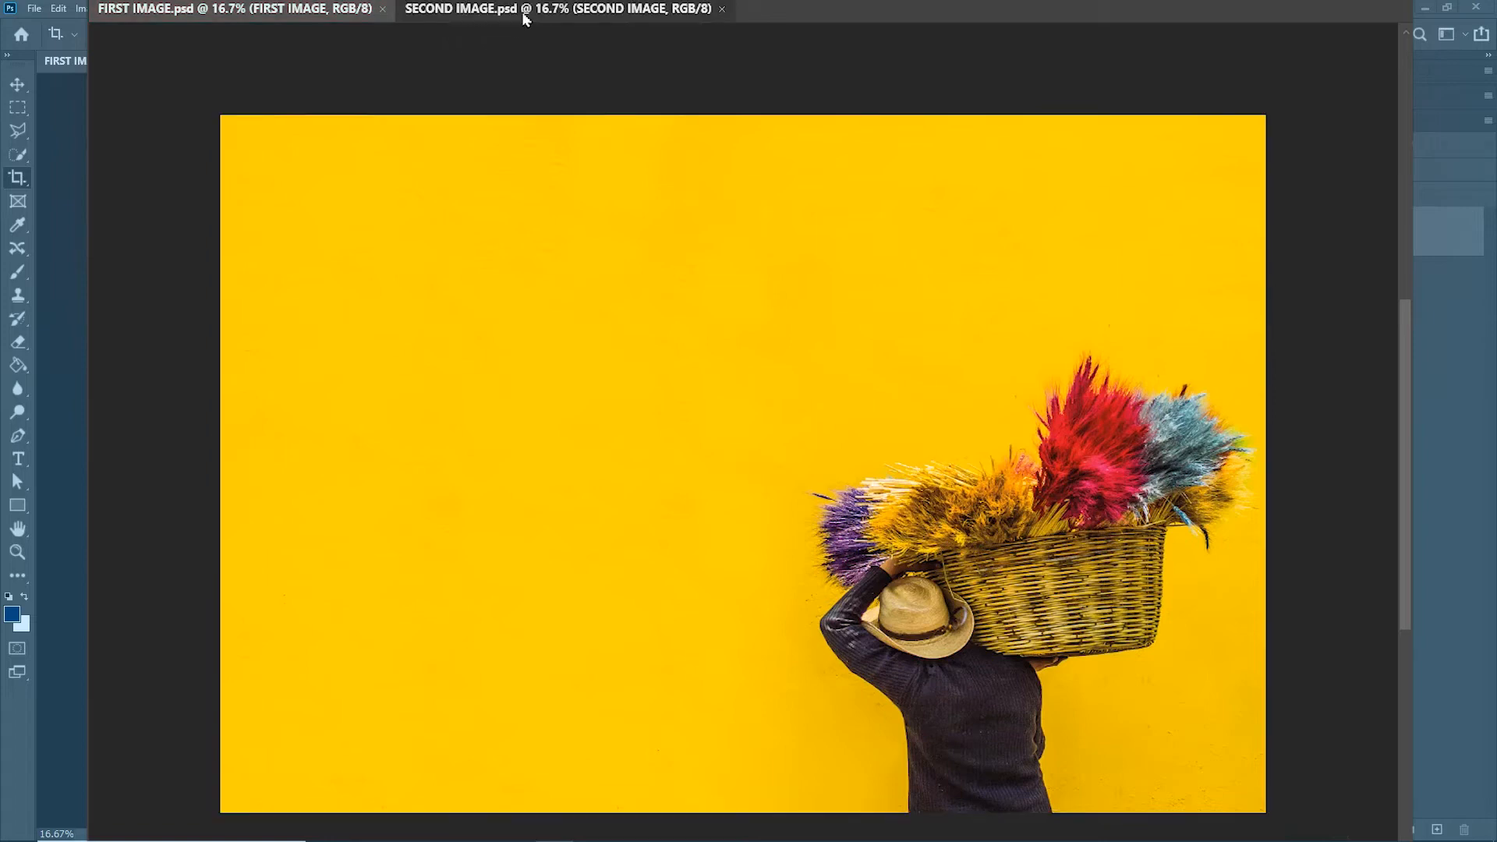
- Use the Front Image preset to crop the colourful powder photo to the yellow basket photo's dimensions
left_click(558, 9)
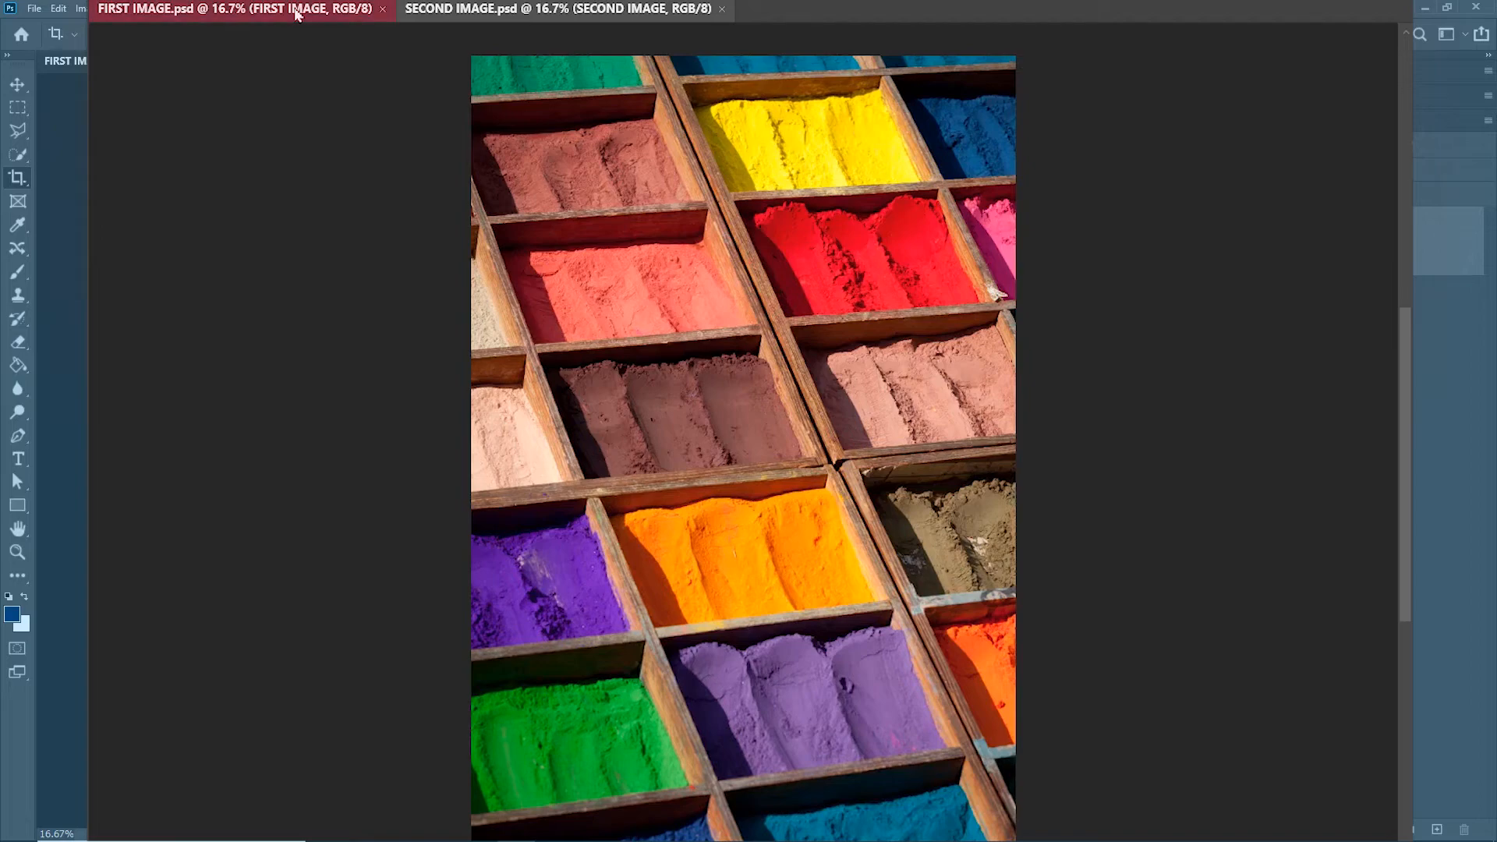
left_click(17, 178)
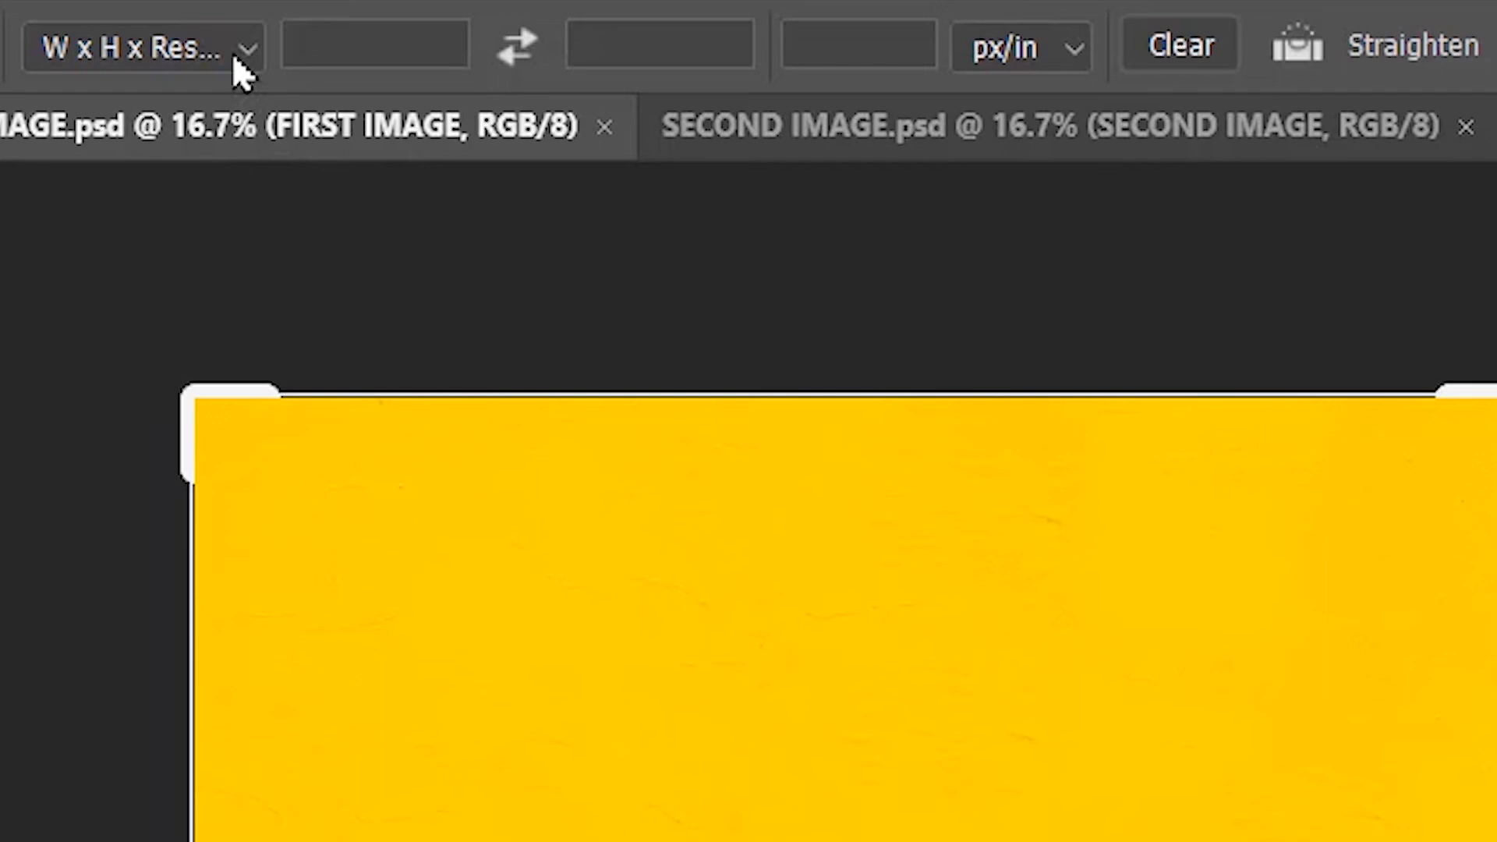
left_click(134, 46)
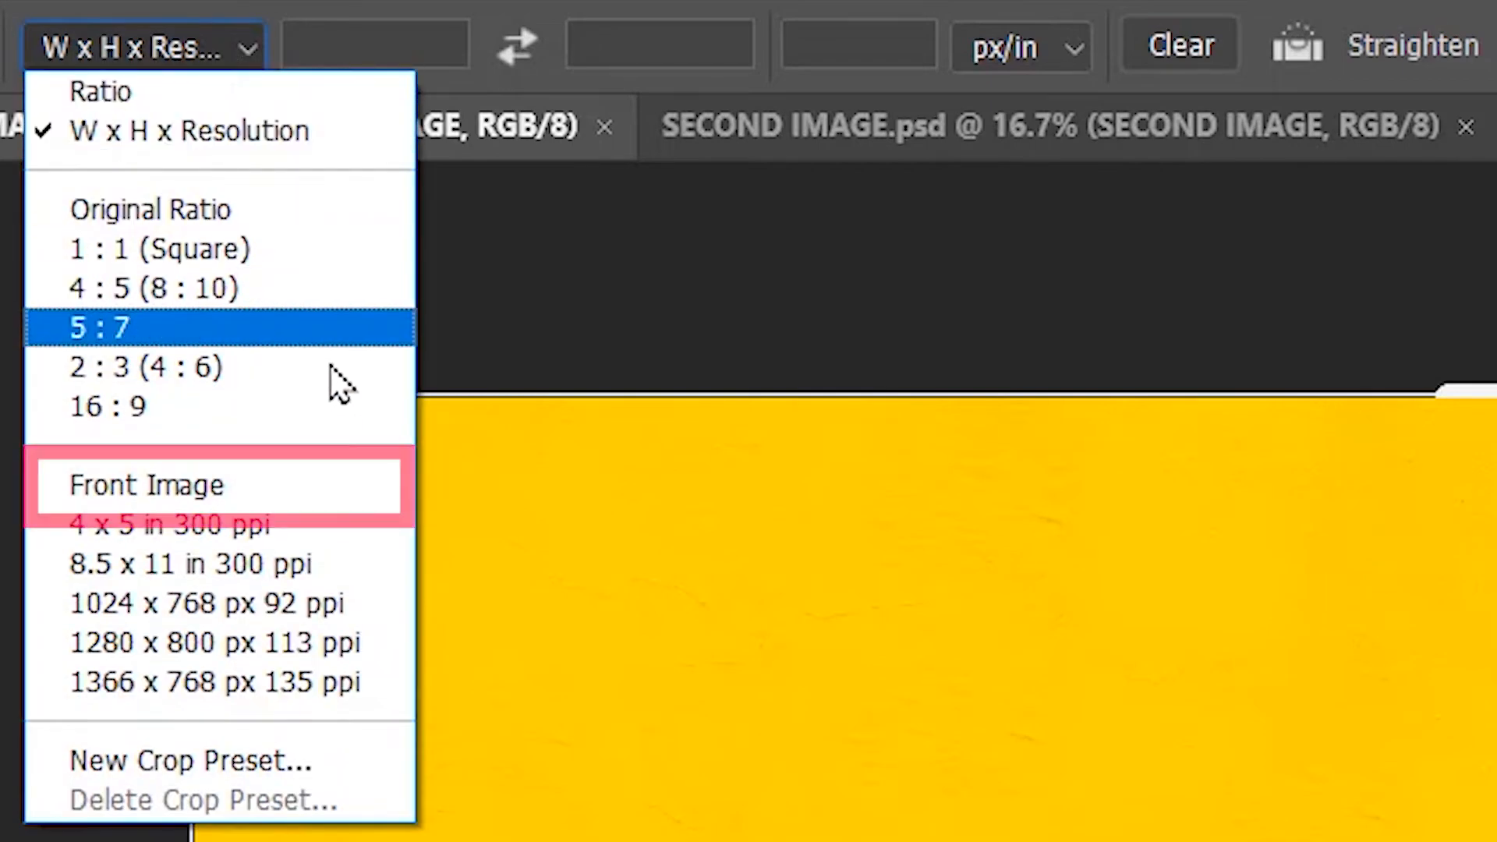
left_click(146, 485)
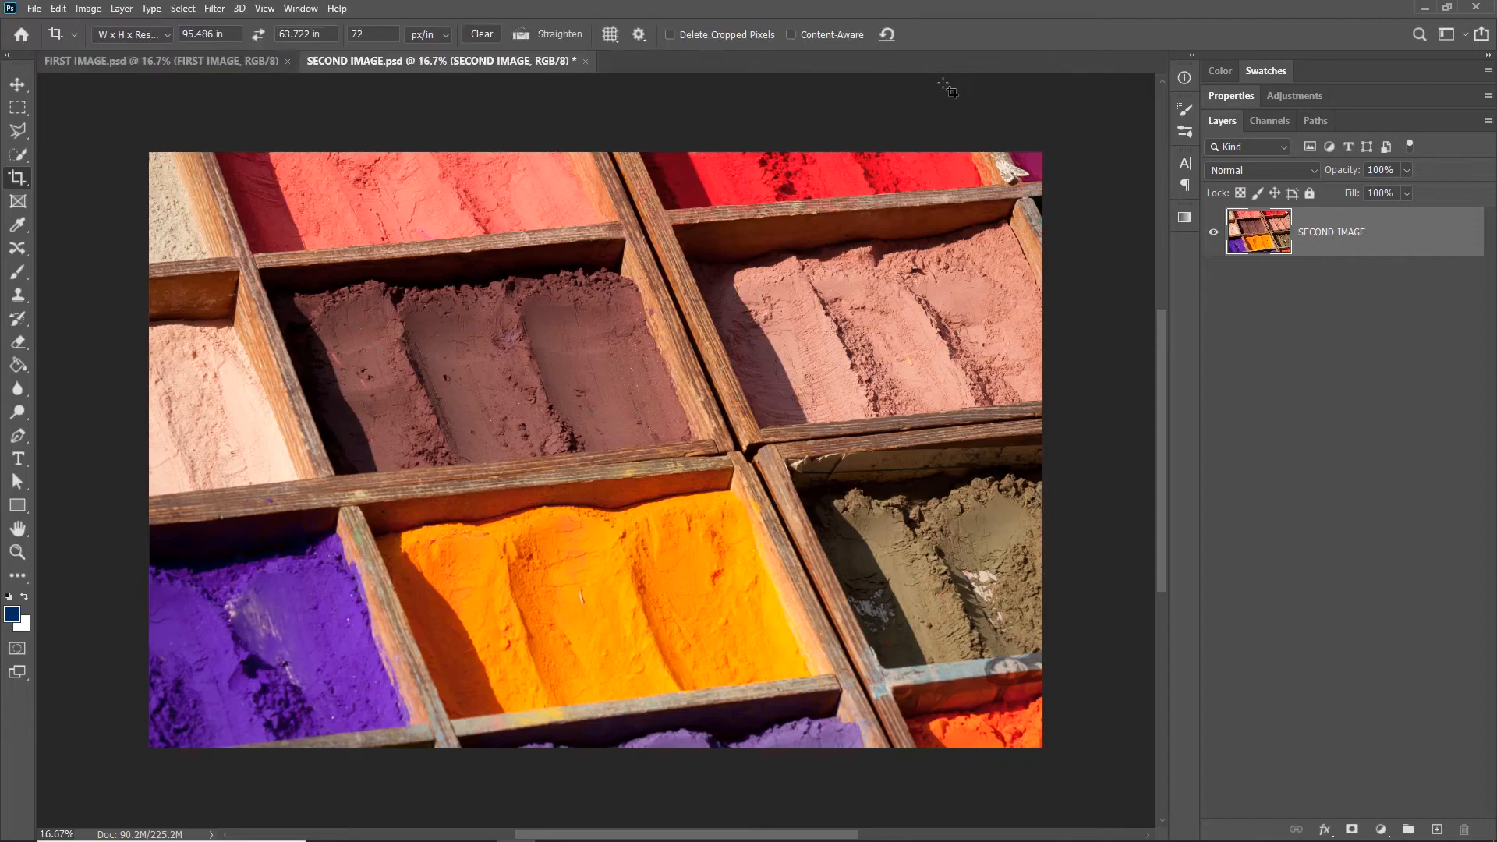
left_click(162, 61)
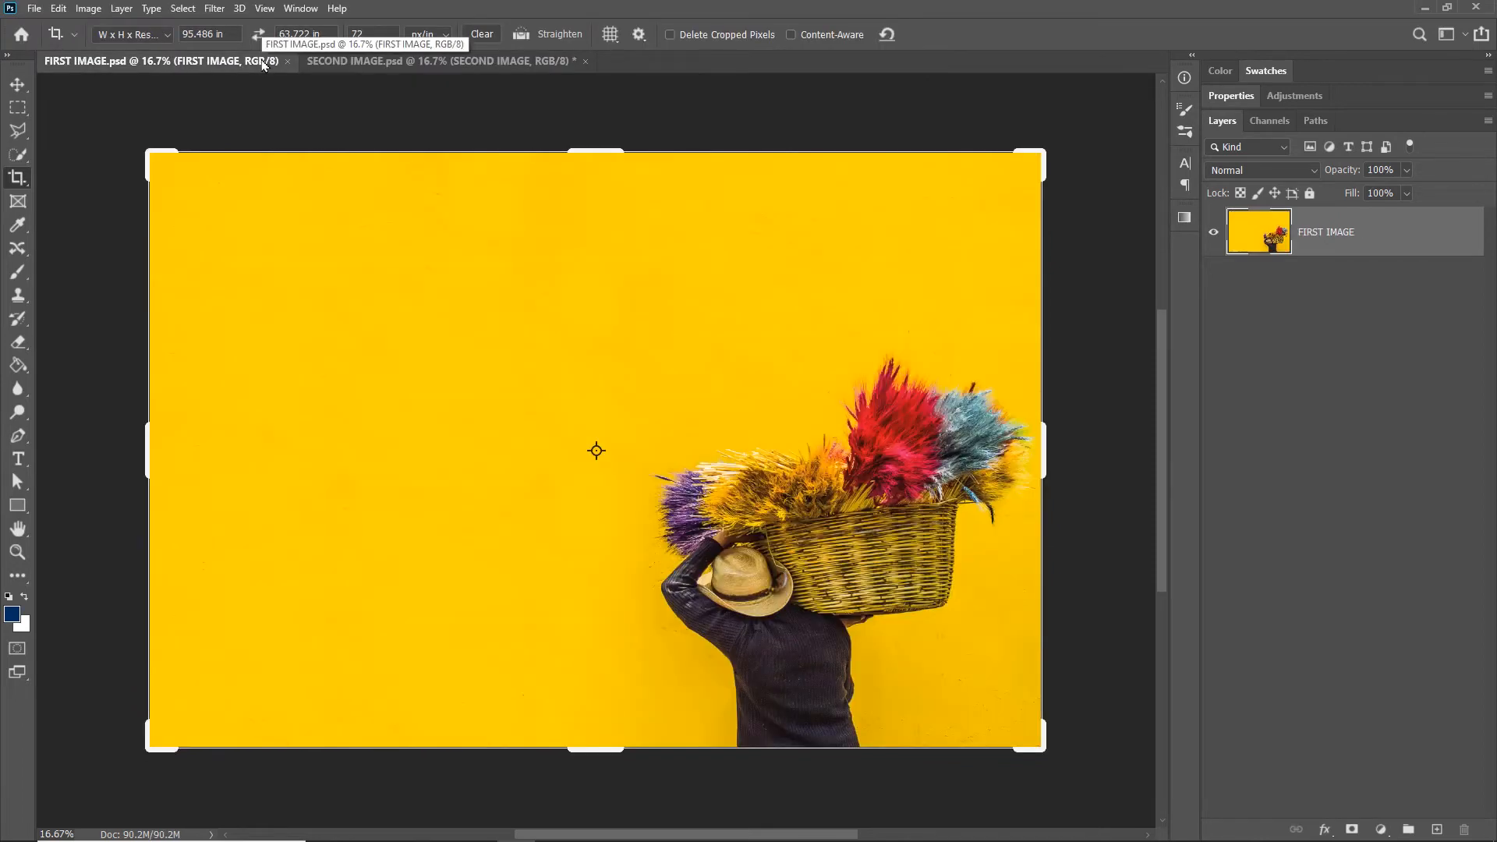
- Close the cropped powder photo and set the basket photo's crop to Ratio mode with empty values
left_click(441, 60)
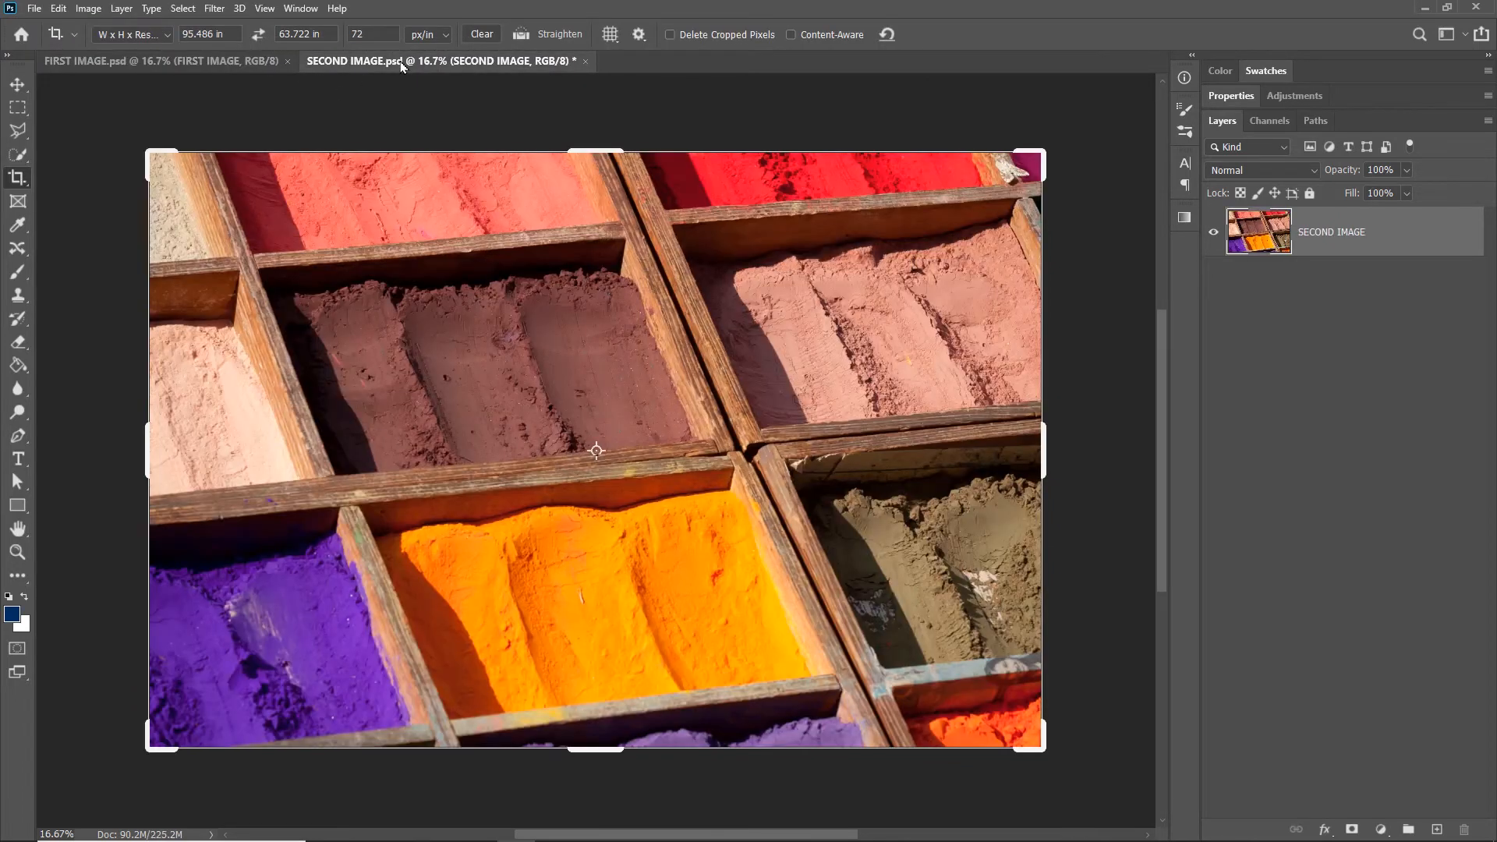
left_click(143, 61)
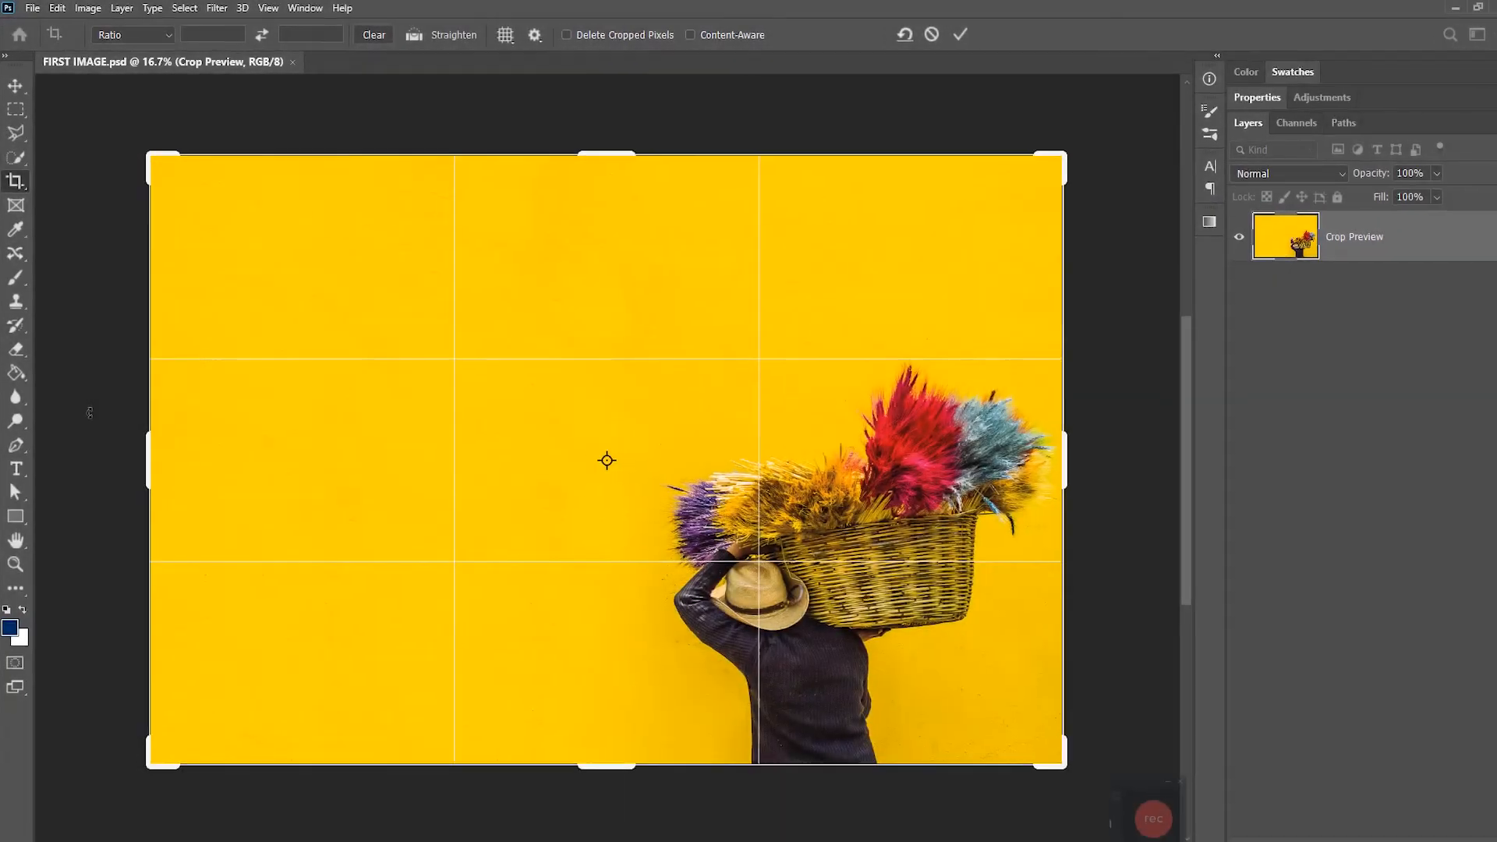
left_click(211, 34)
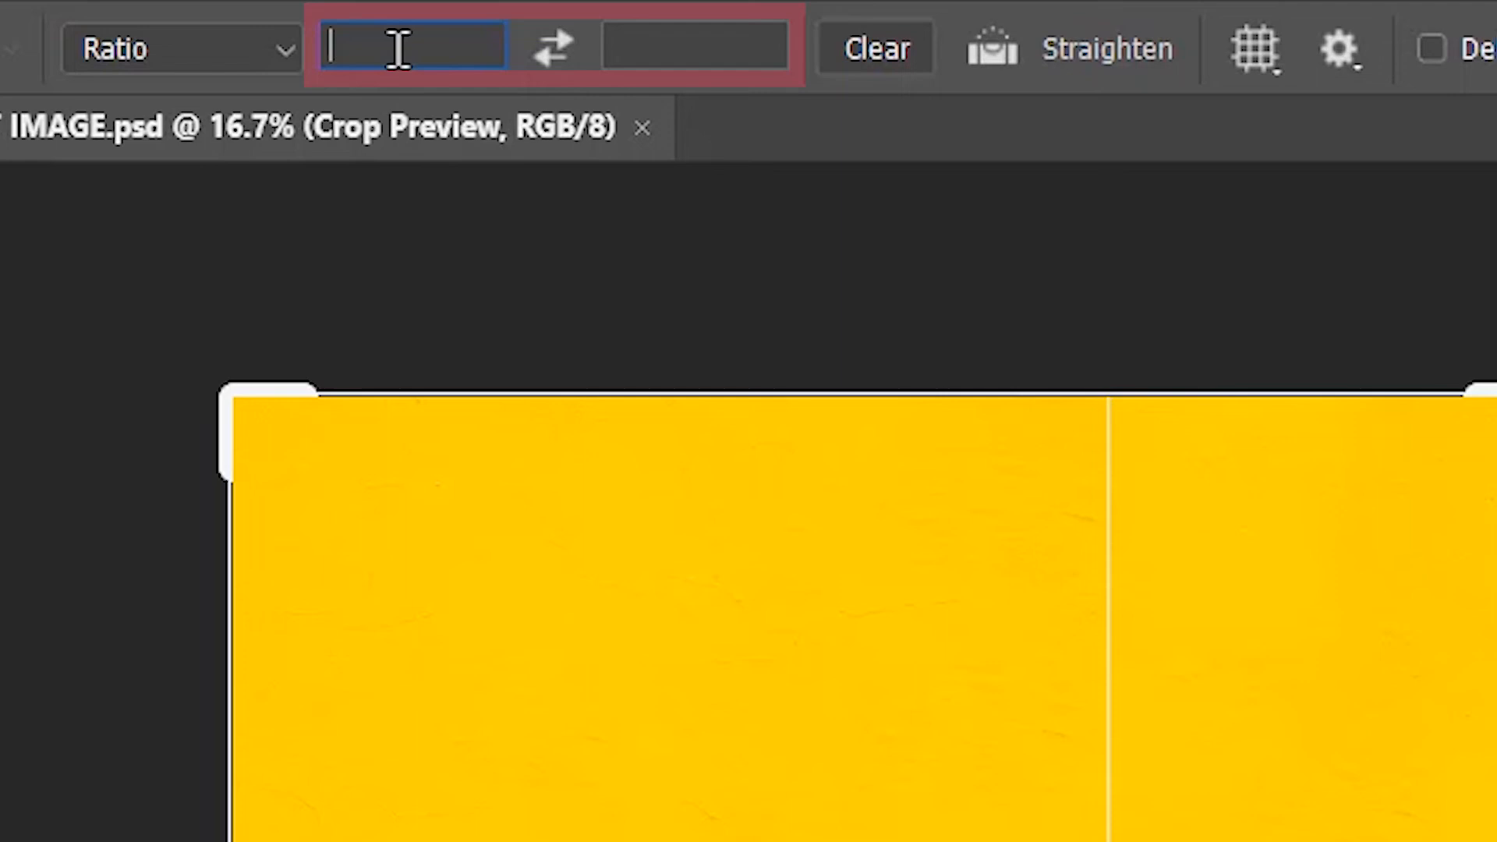
- Enter a 3 by 8 crop ratio, giving a tall narrow crop box over the basket photo
type("3")
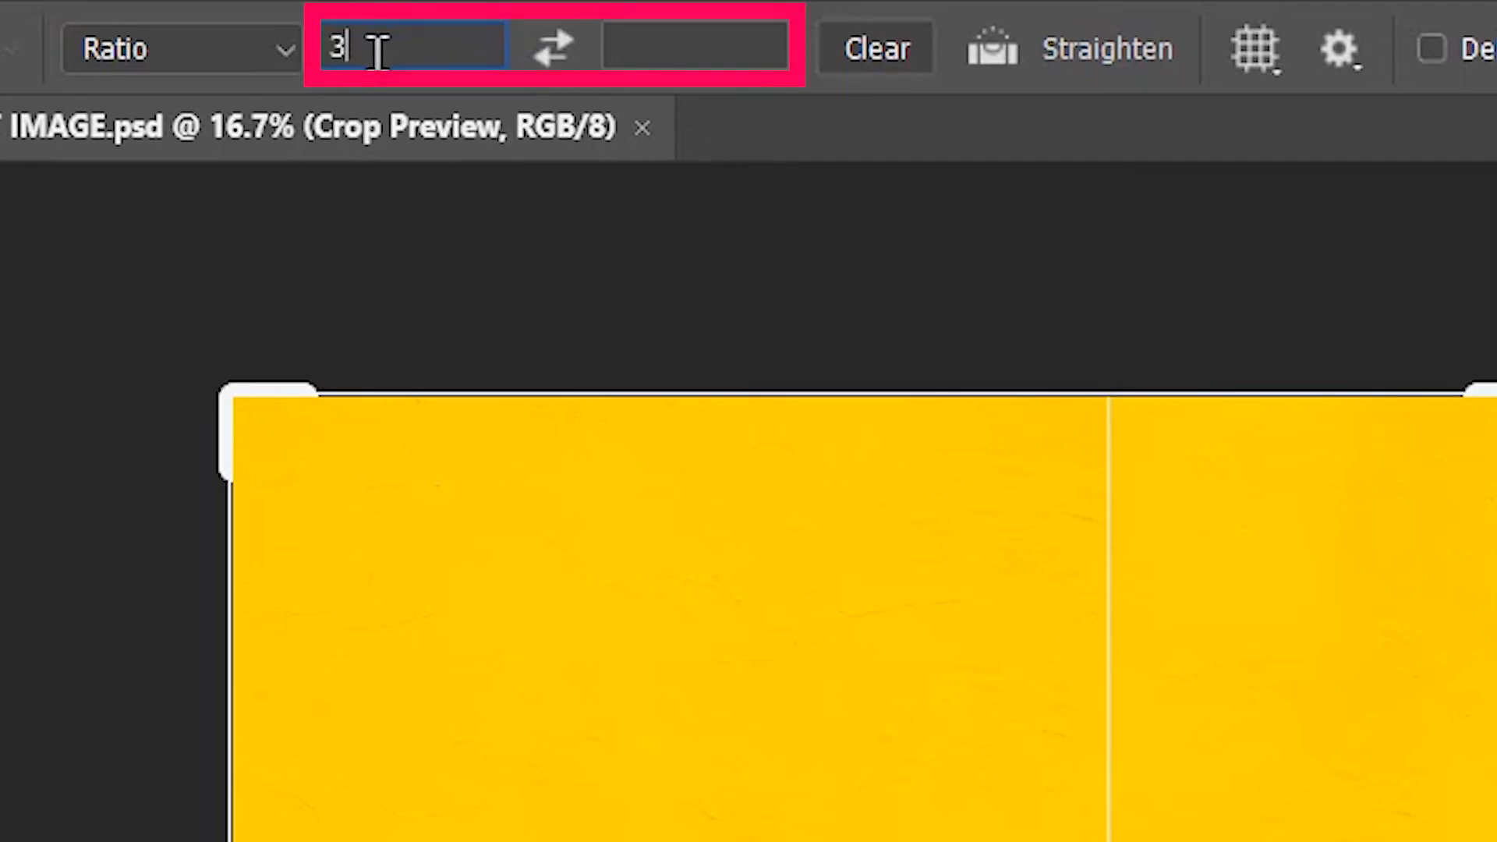
left_click(695, 45)
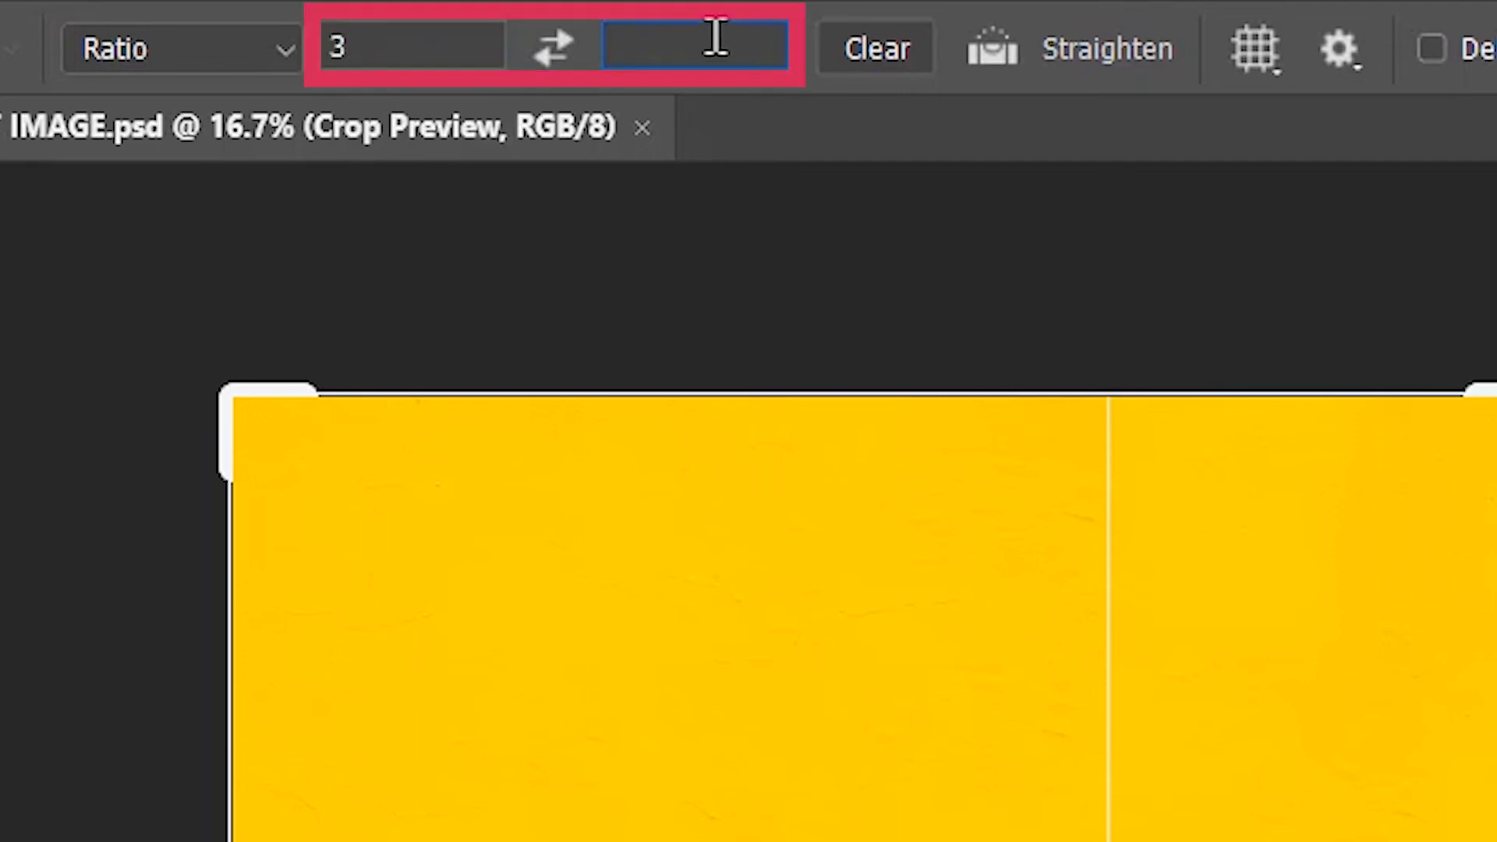
type("8")
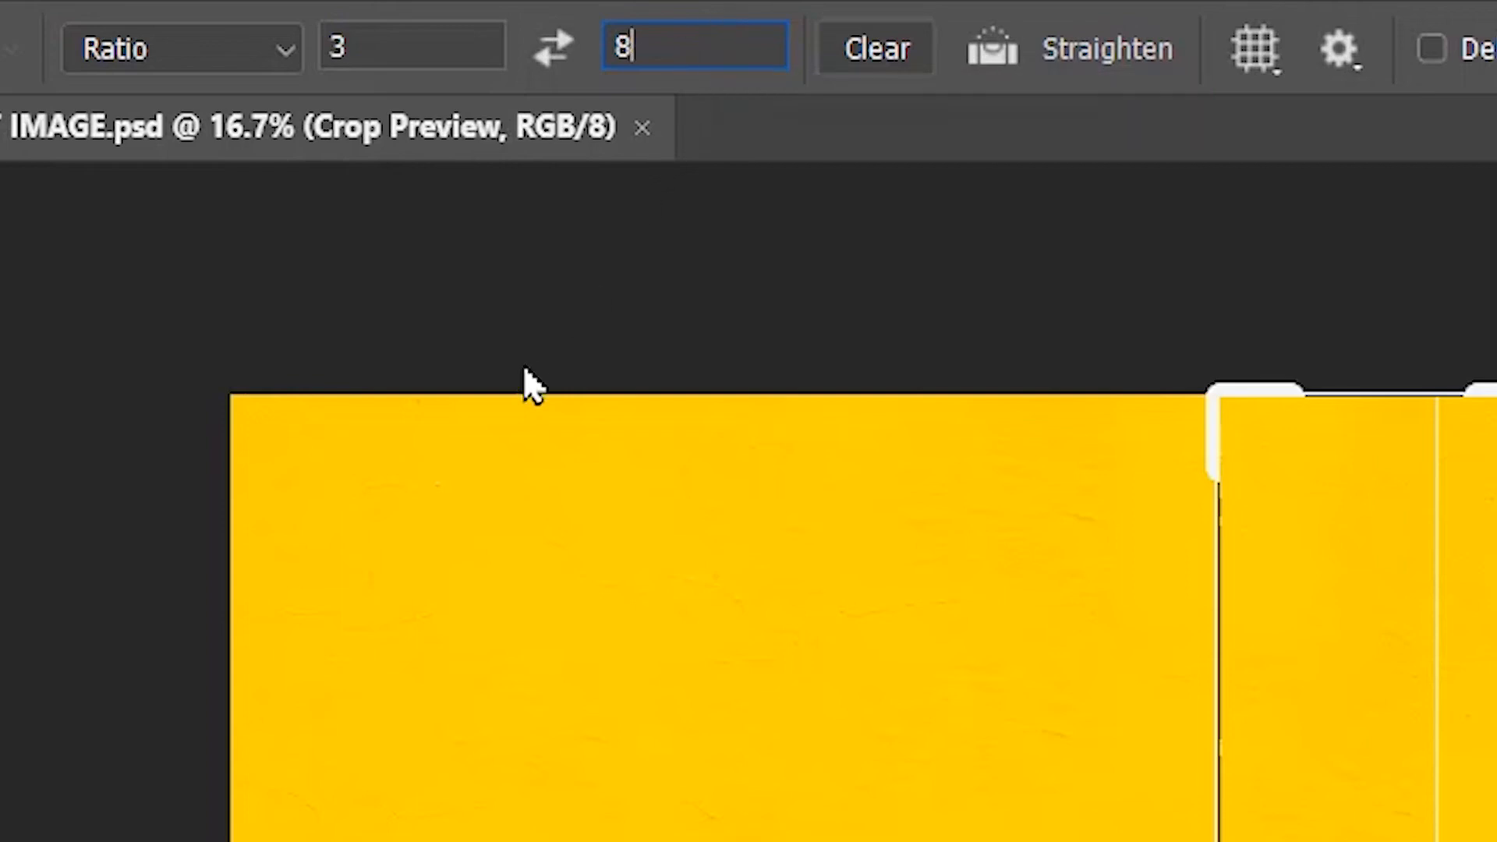
left_click(180, 48)
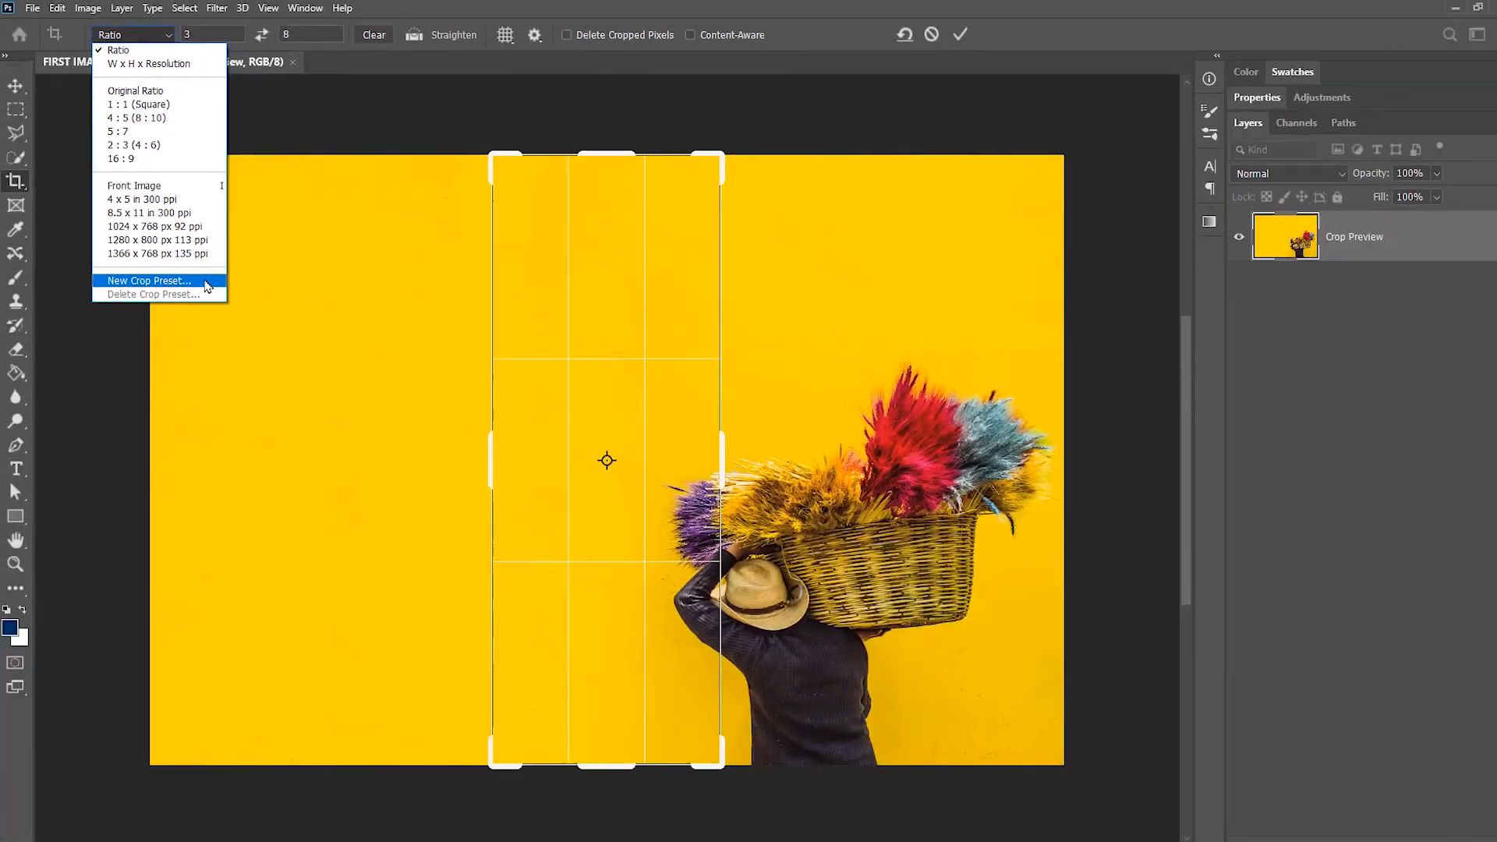
- Save the ratio as a new 3 : 8 crop preset, try 2 : 3 (4 : 6), then reselect 3 : 8
left_click(145, 281)
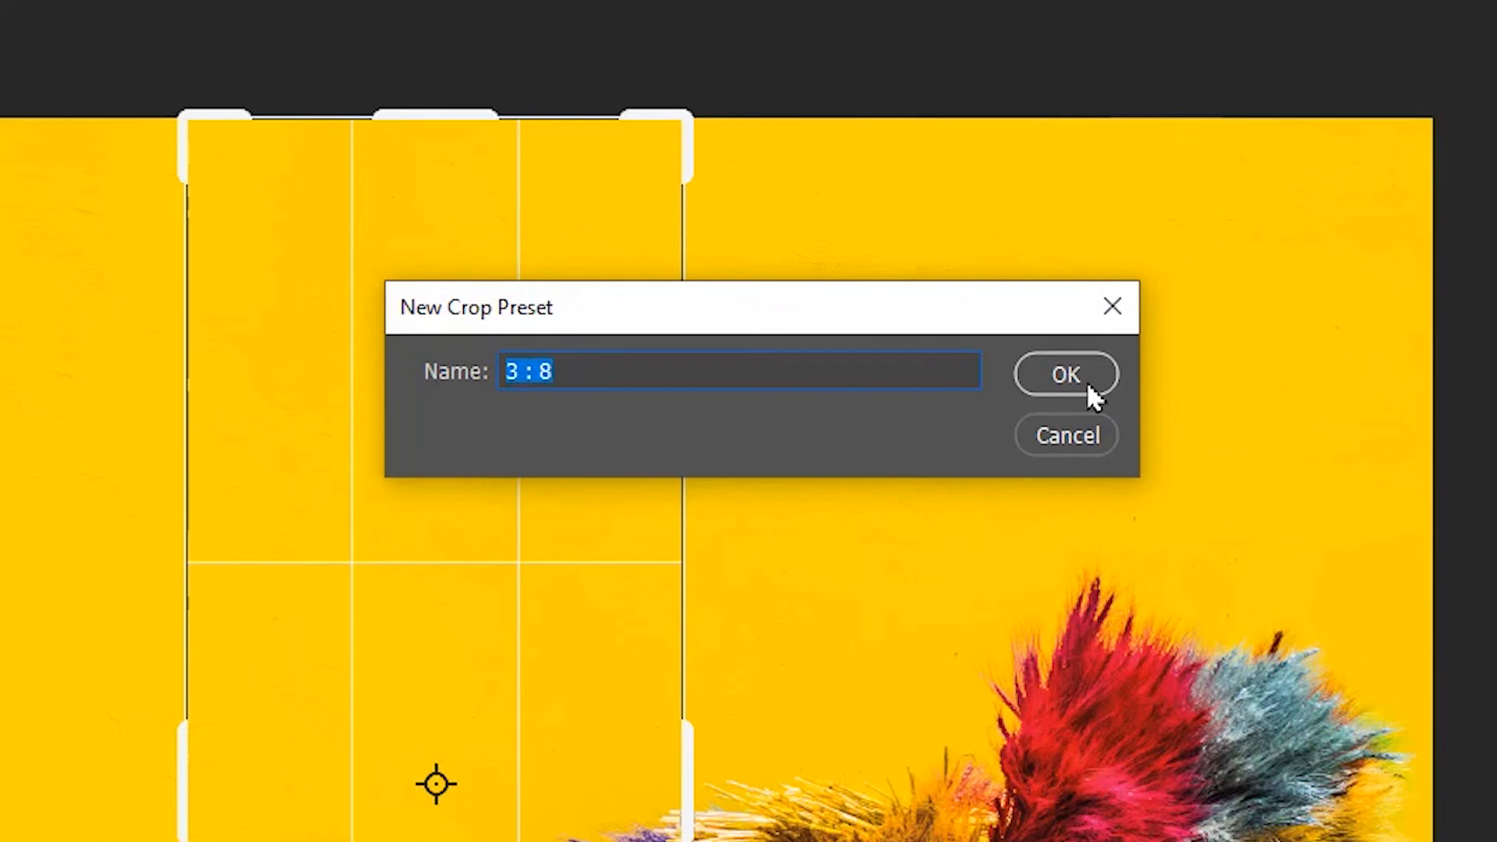
left_click(1064, 372)
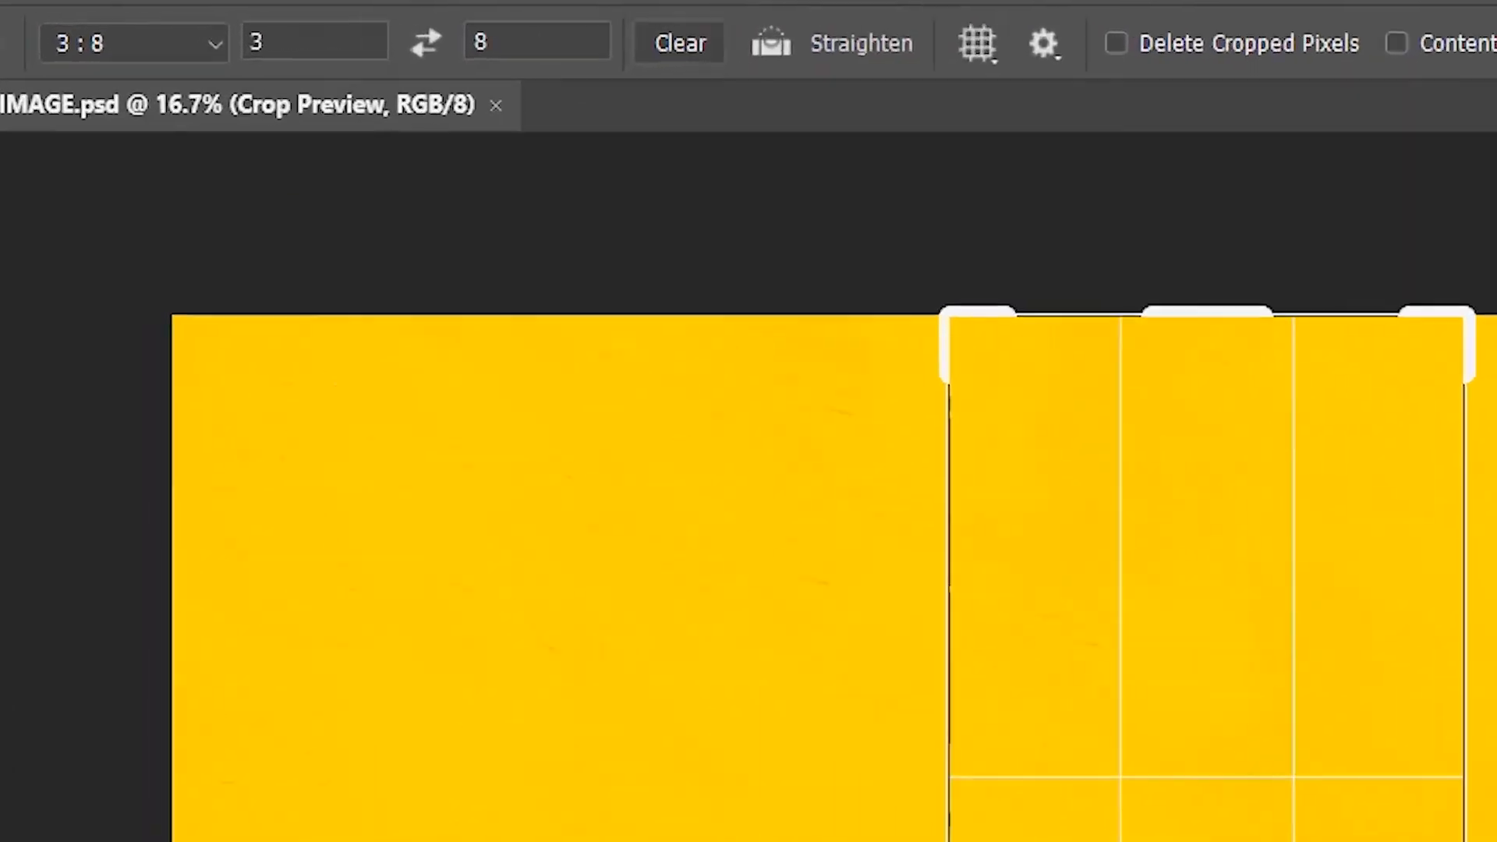
left_click(131, 41)
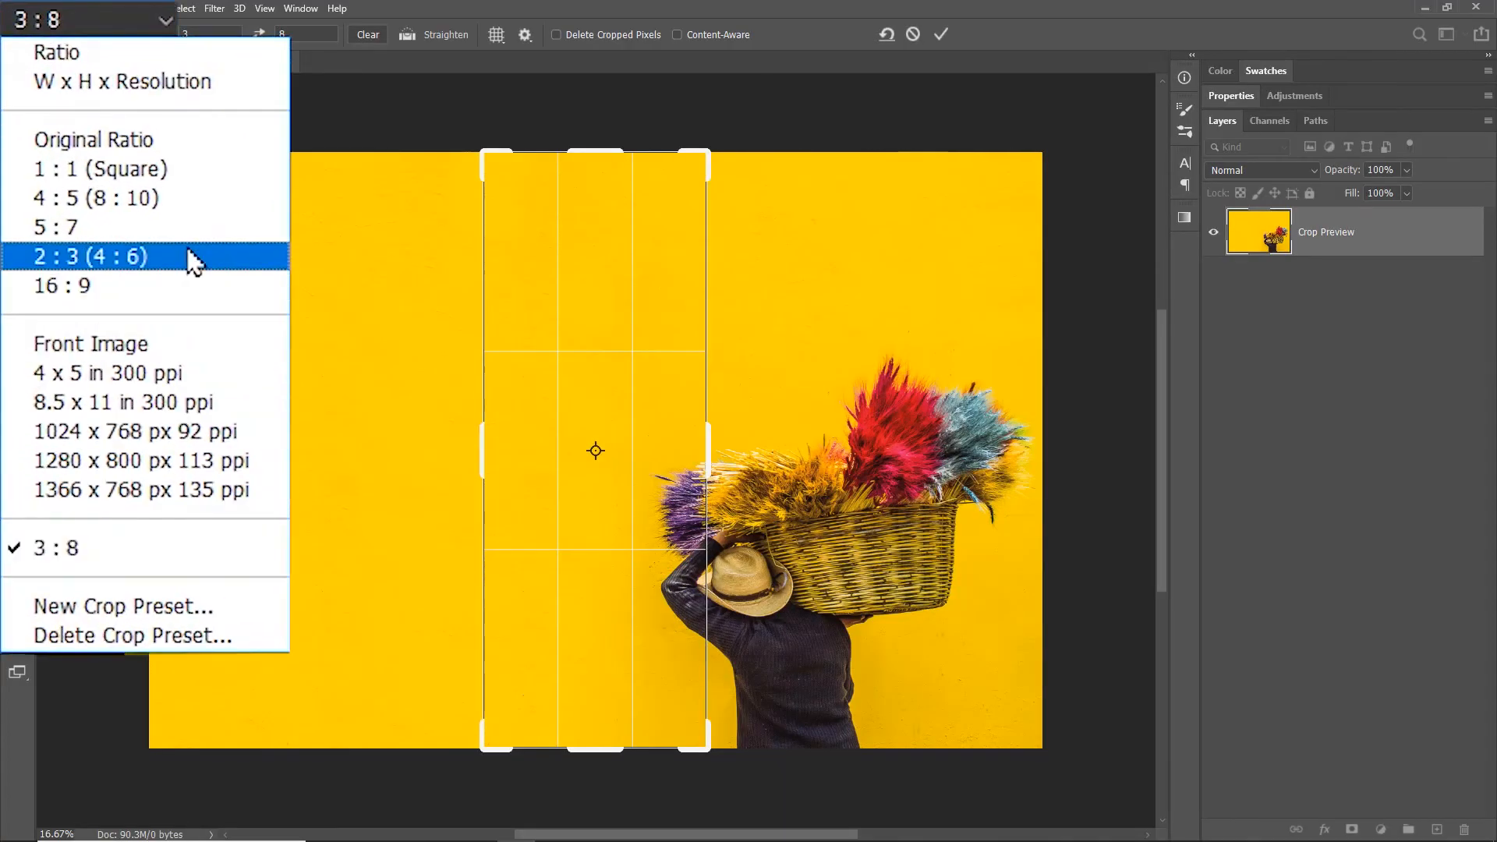
left_click(86, 256)
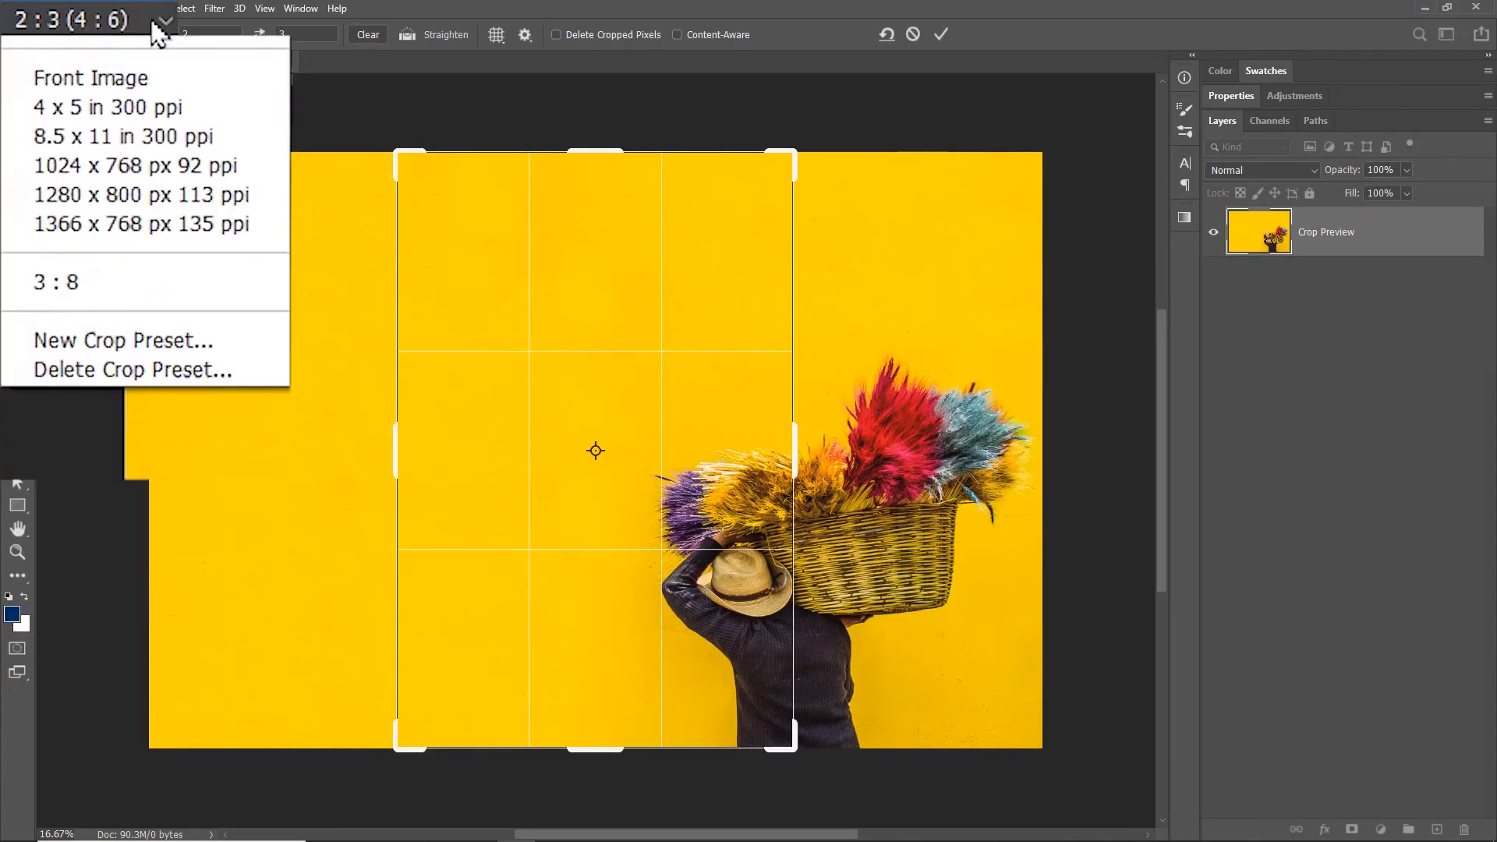
left_click(58, 282)
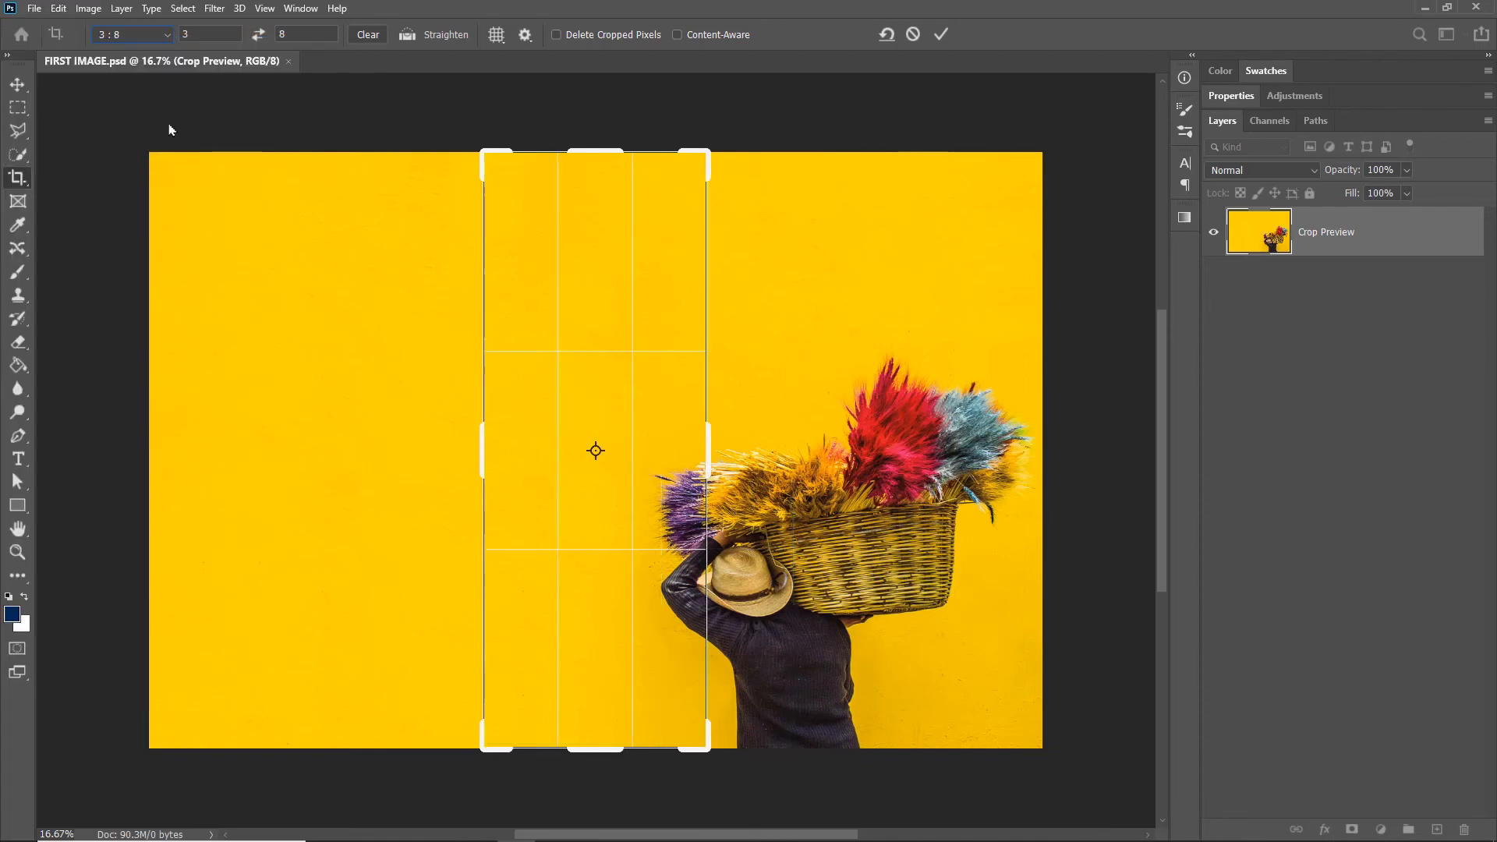
- Delete the custom 3 : 8 crop preset and confirm it no longer appears in the preset list
left_click(167, 34)
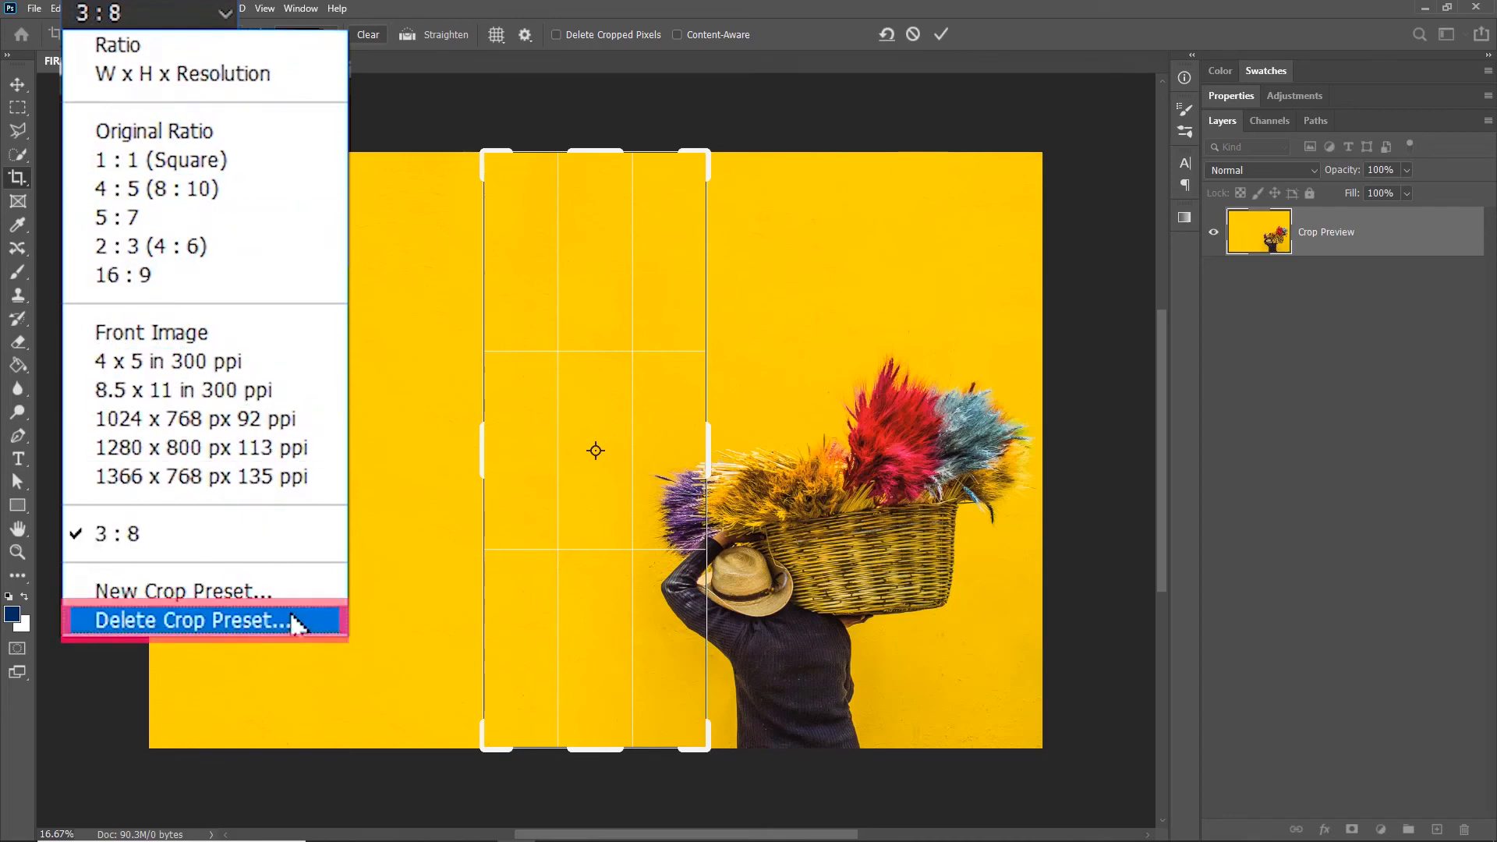
left_click(186, 619)
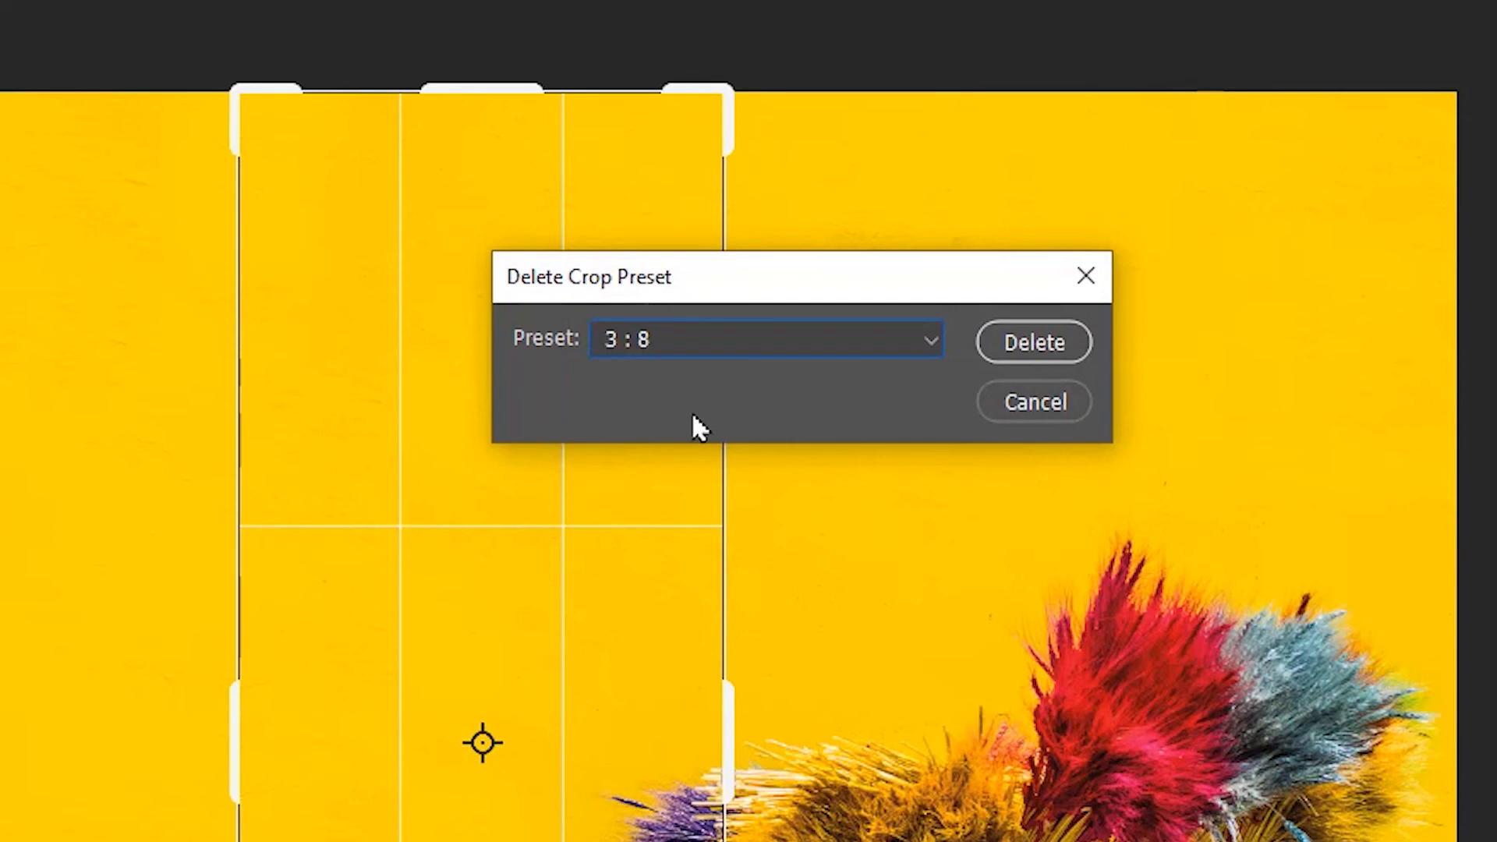
left_click(764, 338)
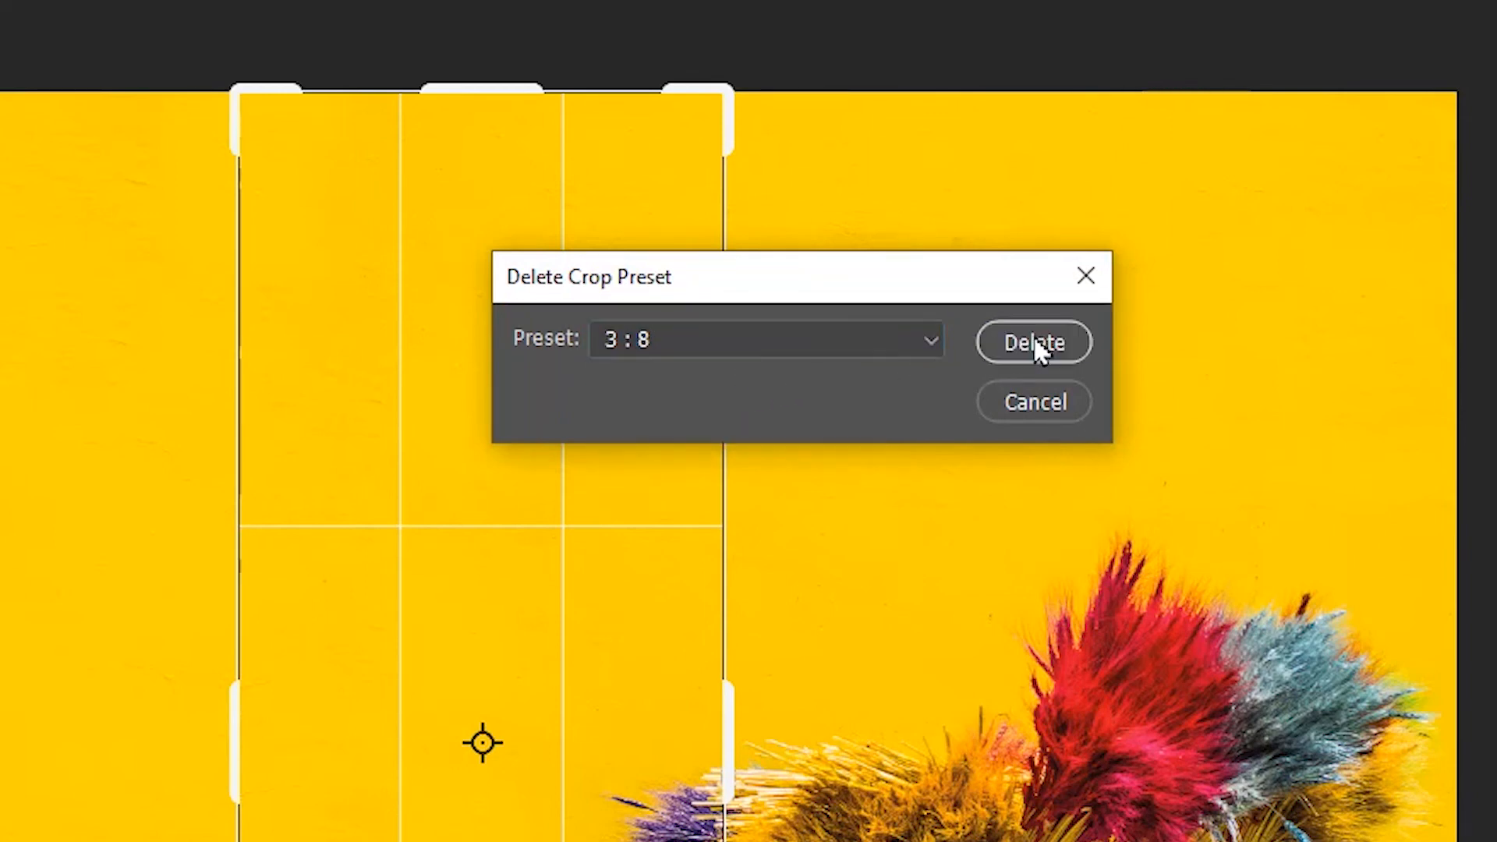
left_click(1033, 341)
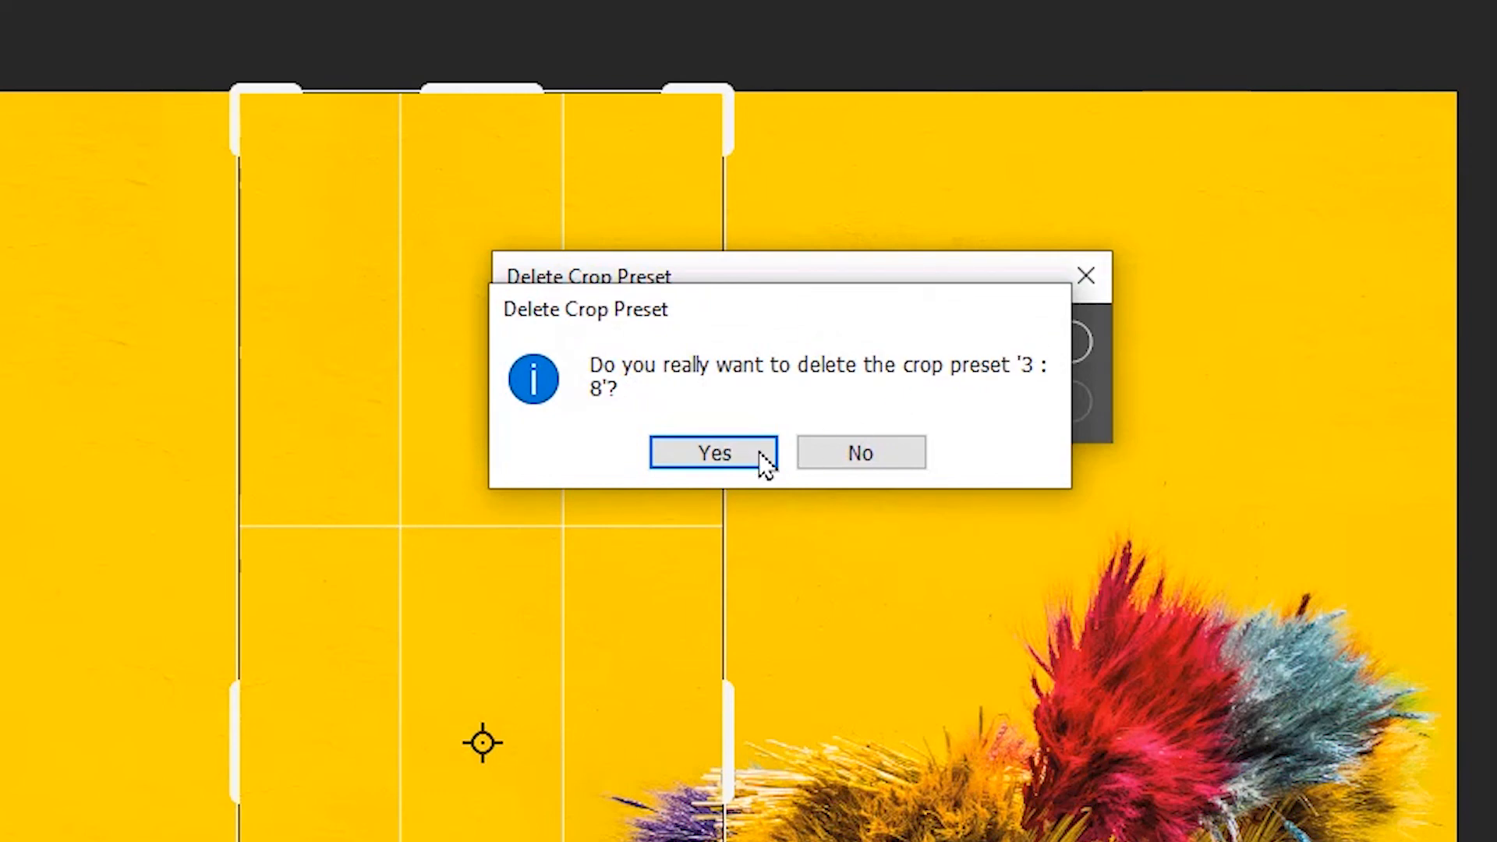
left_click(712, 453)
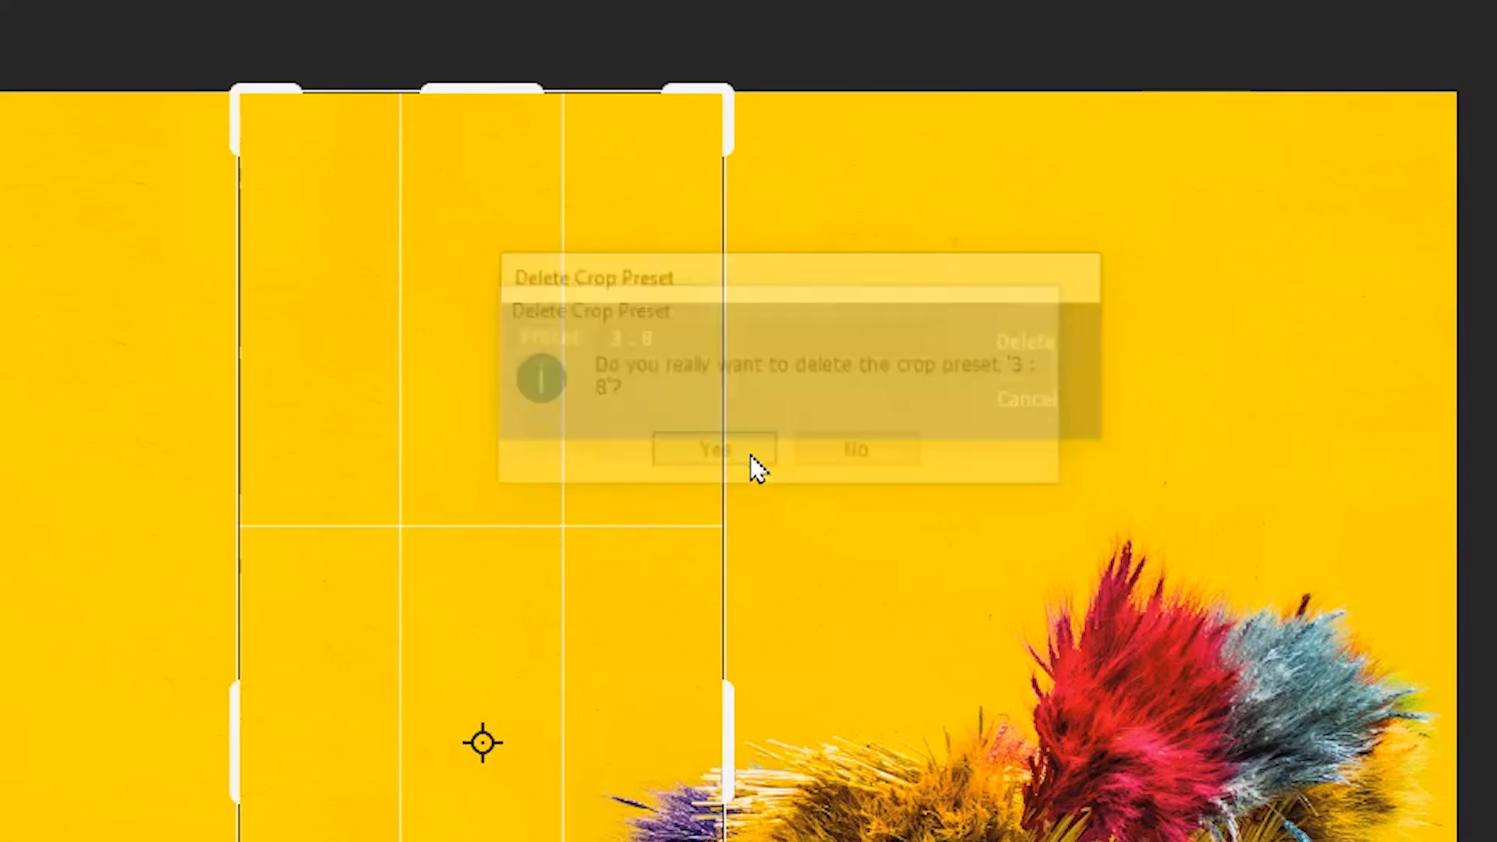
left_click(711, 449)
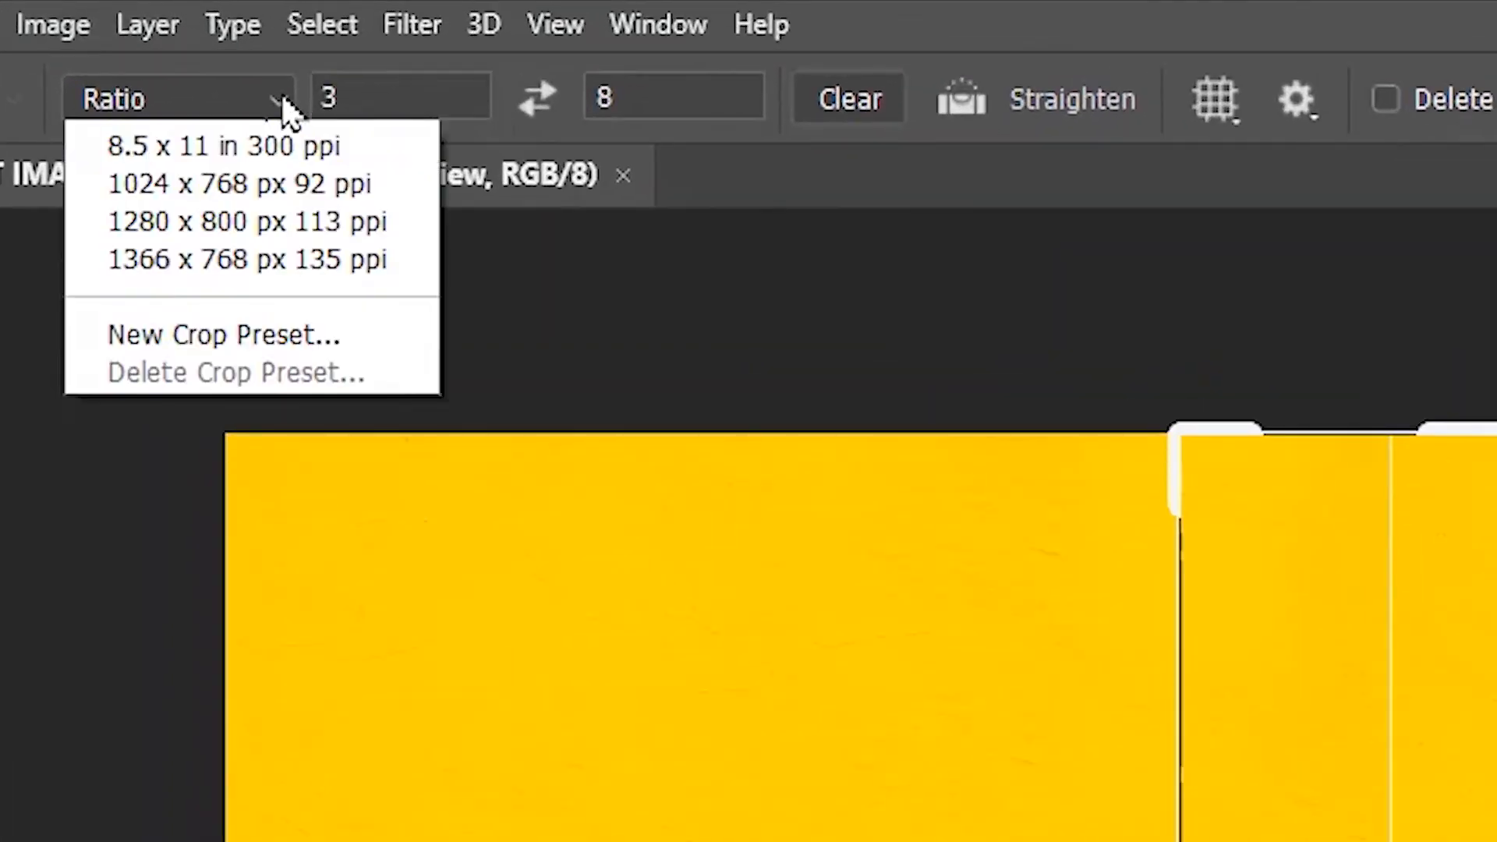
left_click(179, 98)
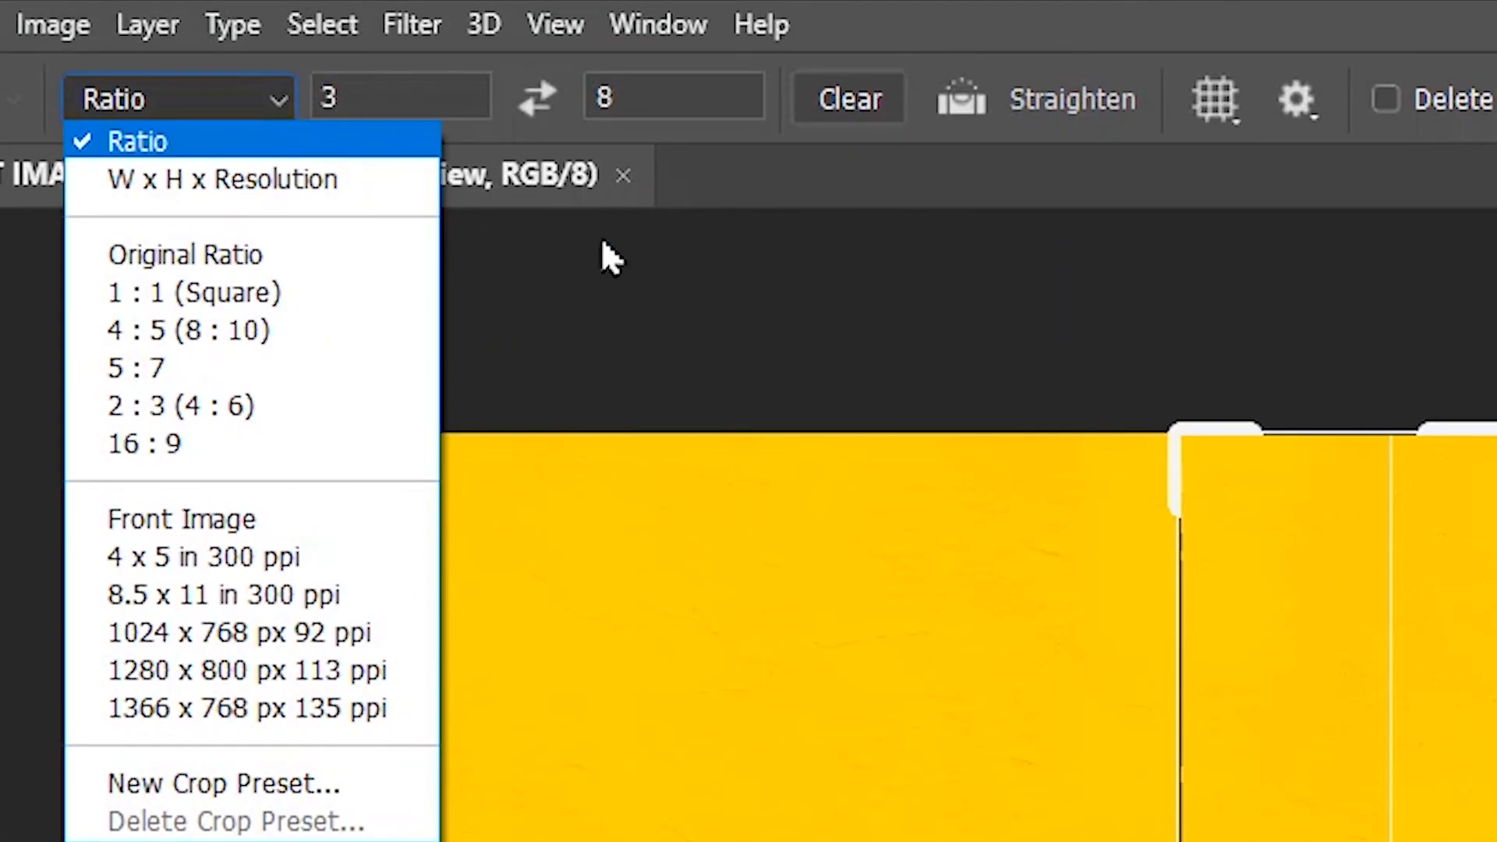